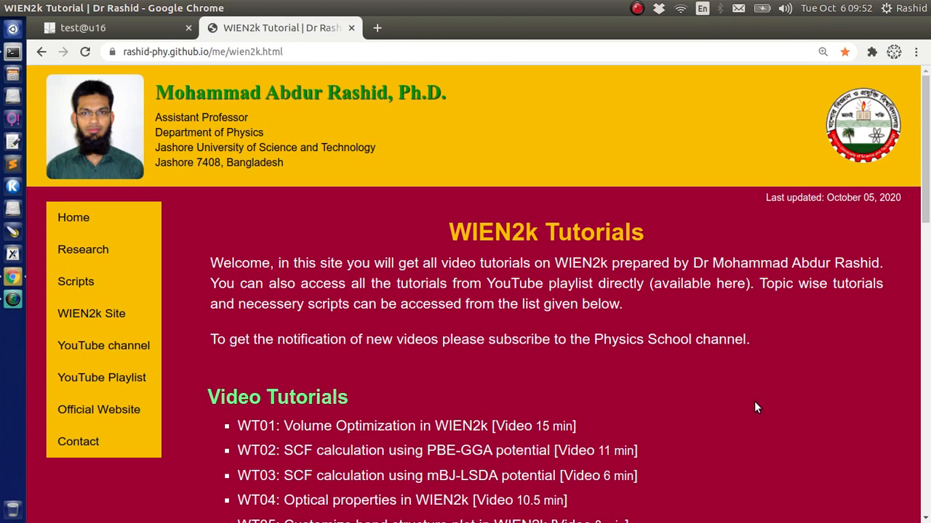
pyautogui.moveTo(752, 406)
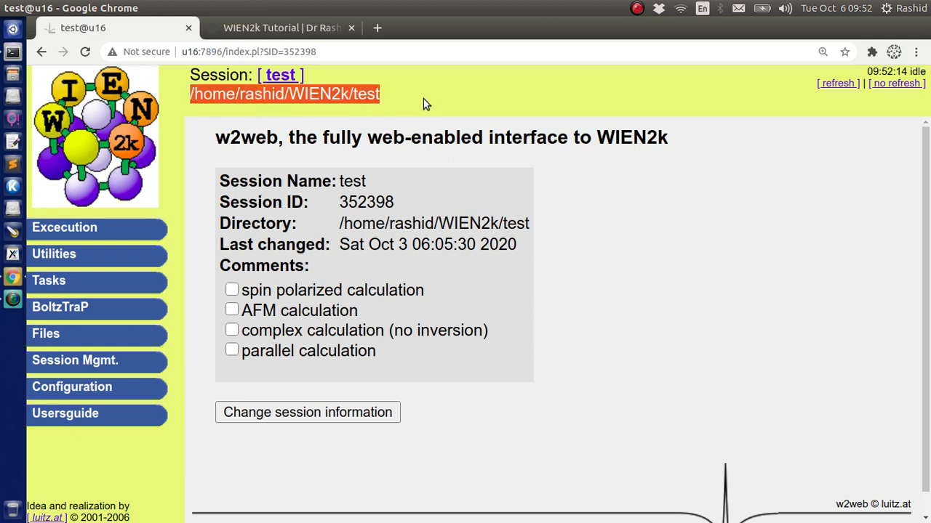
# Step: In a new terminal, go to /home/rashid/WIEN2k/test and list its example folders
pyautogui.click(13, 53)
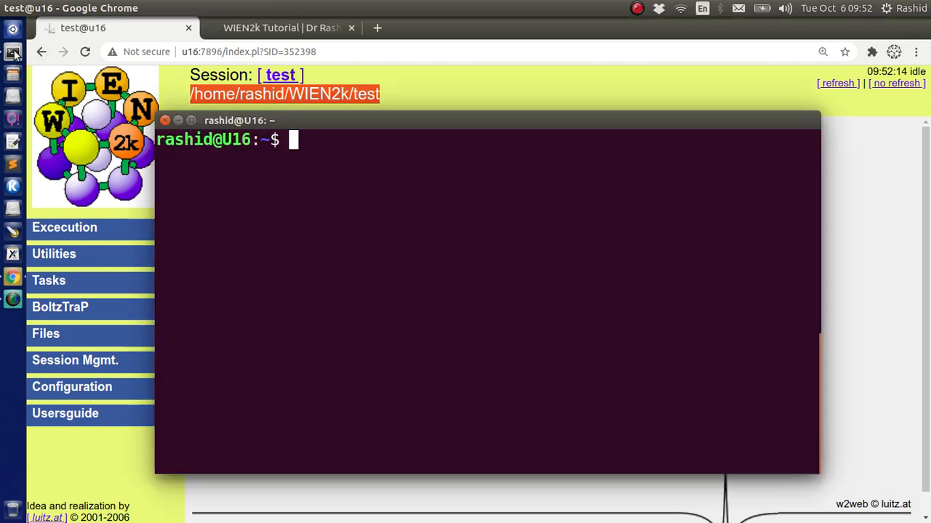
pyautogui.write('cd')
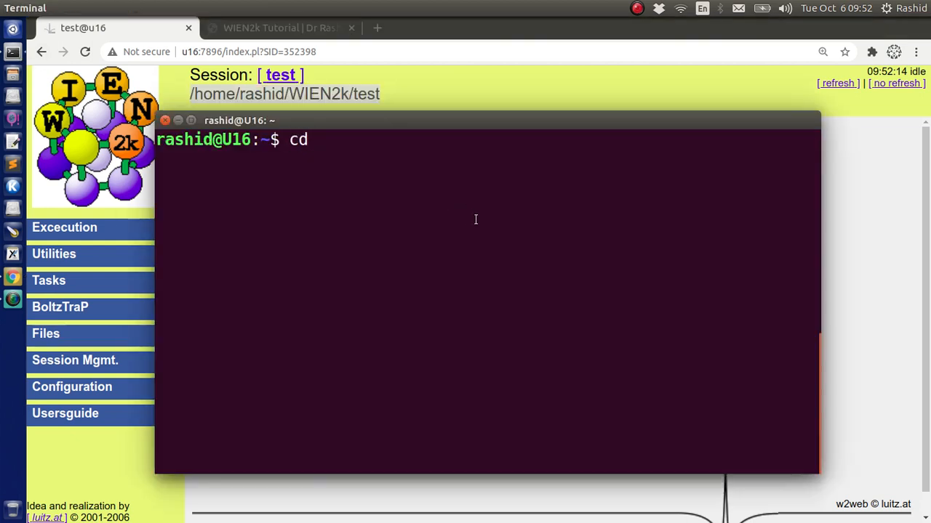
pyautogui.write('/home/rashid/WIEN2k/test')
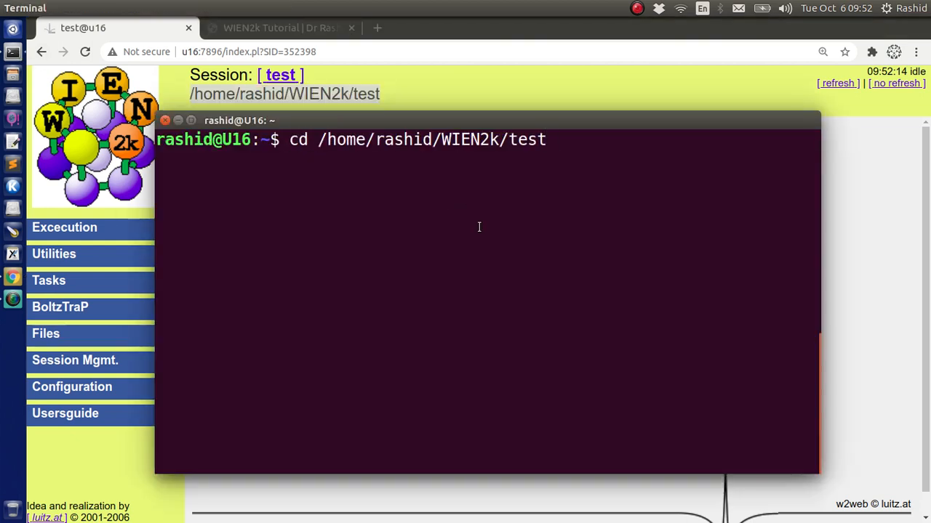
pyautogui.write('ls')
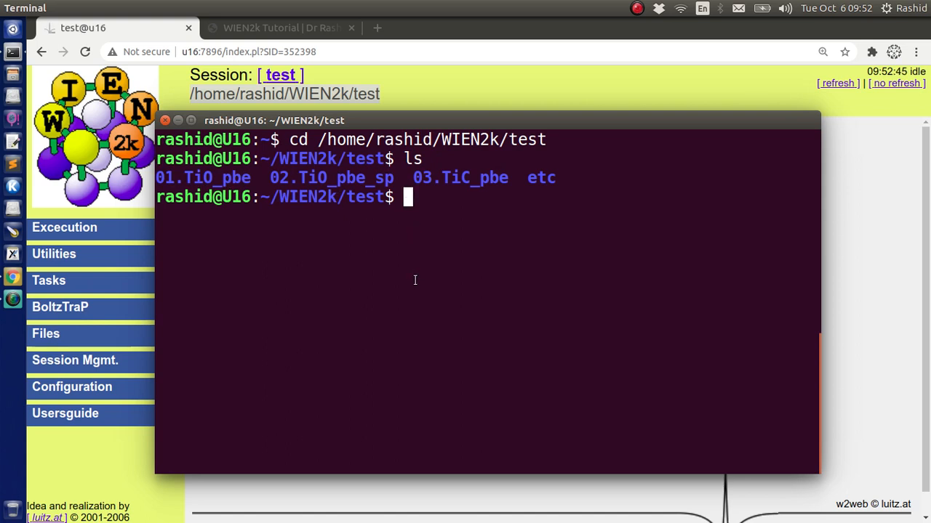
pyautogui.moveTo(398, 361)
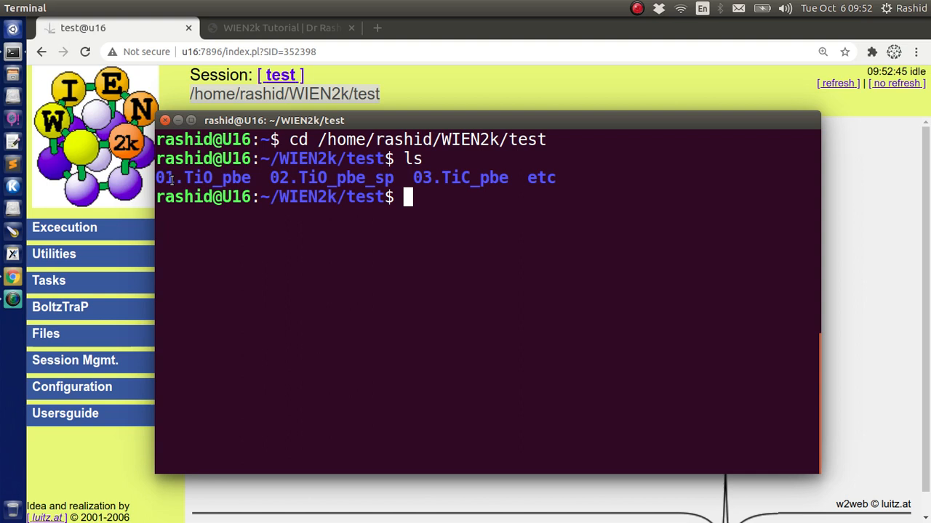
# Step: Highlight the 01.TiO_pbe folder name and its pbe part, then clear the highlight
pyautogui.doubleClick(165, 177)
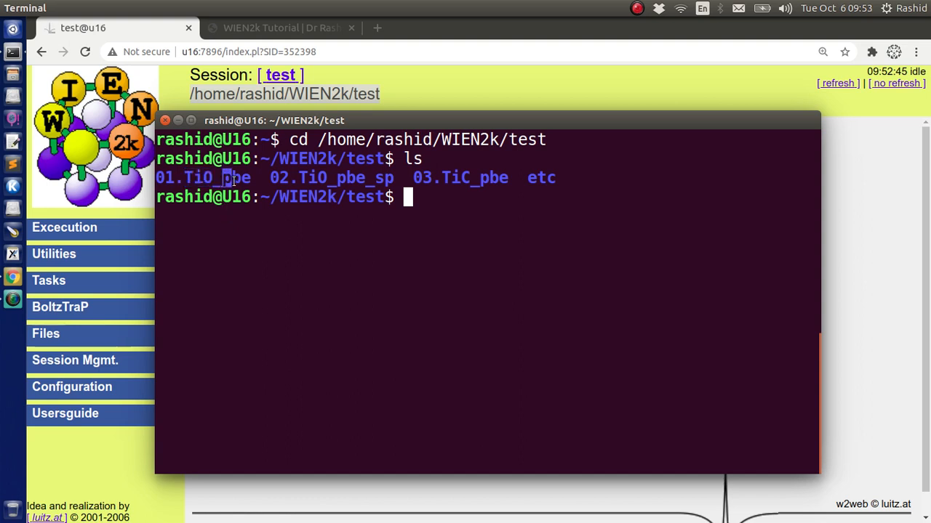
pyautogui.doubleClick(235, 177)
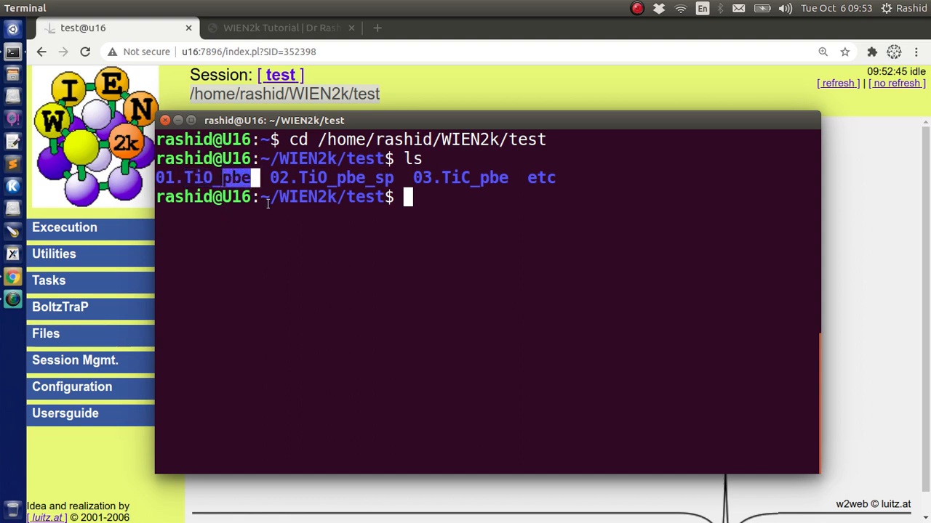
pyautogui.doubleClick(300, 177)
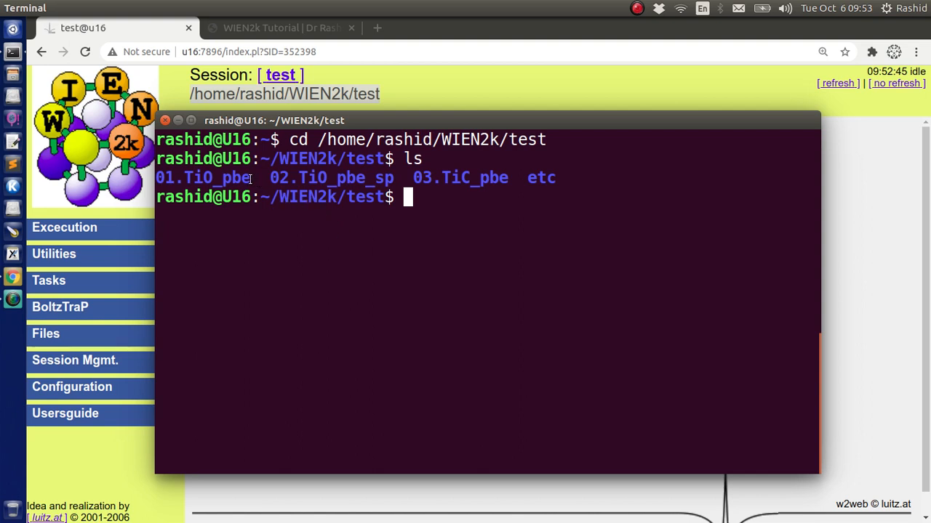
pyautogui.doubleClick(203, 177)
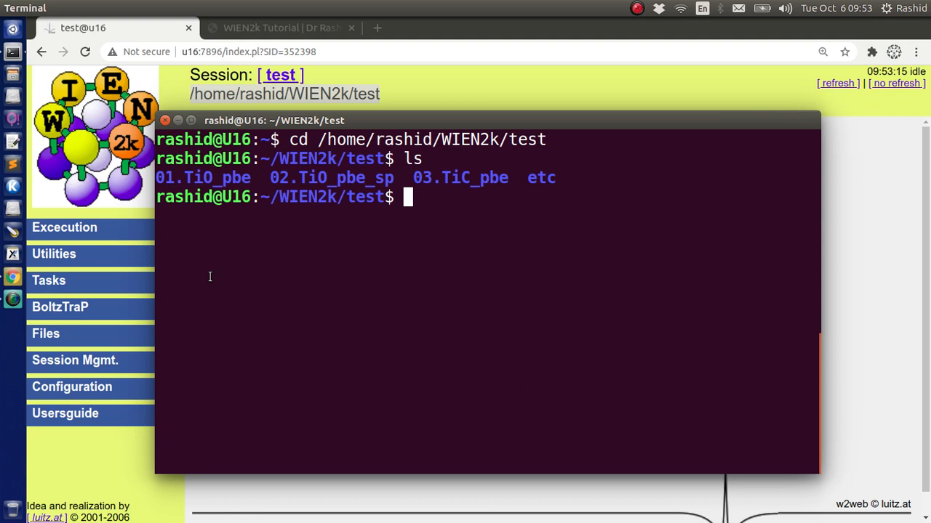
# Step: Enter the command cp 01.TiO_pbe/* . to copy the TiO example into the test folder
pyautogui.write('cp')
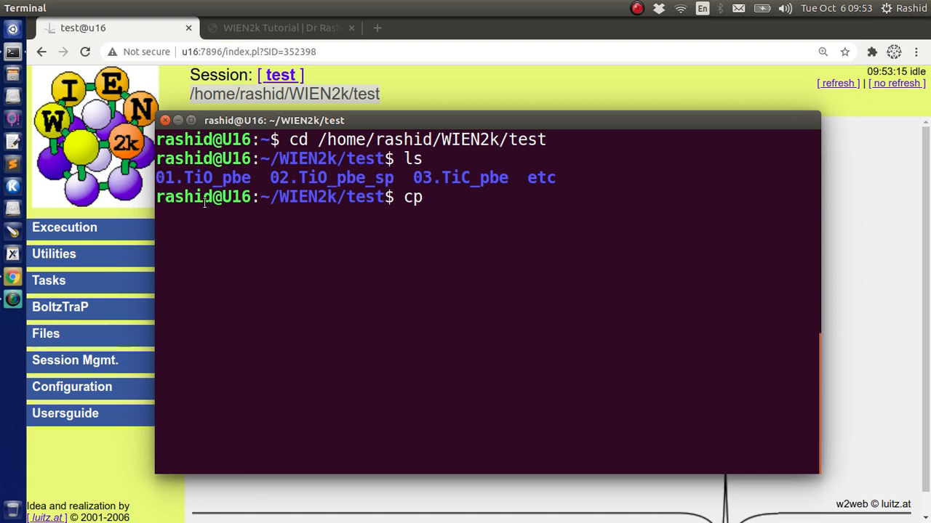
pyautogui.write('0')
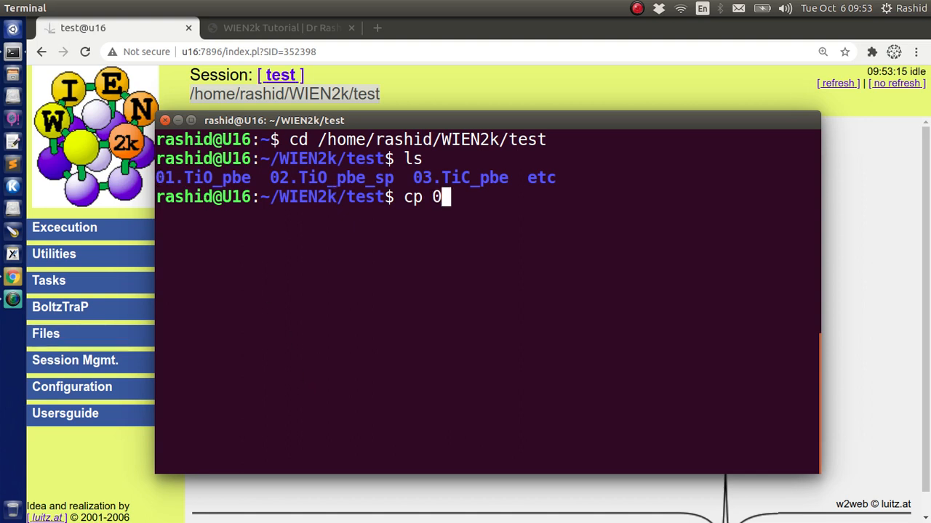
pyautogui.write('1')
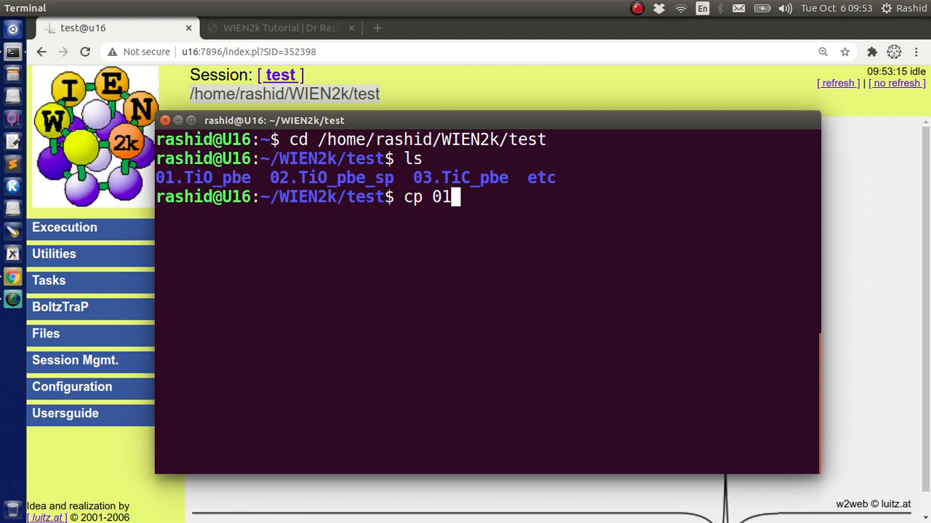
pyautogui.write('.TiO_pbe/')
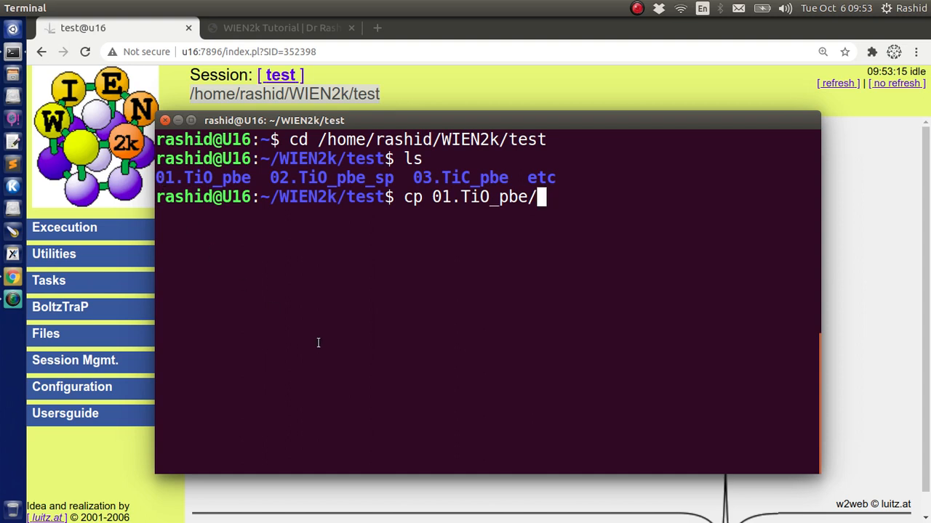
pyautogui.write('*')
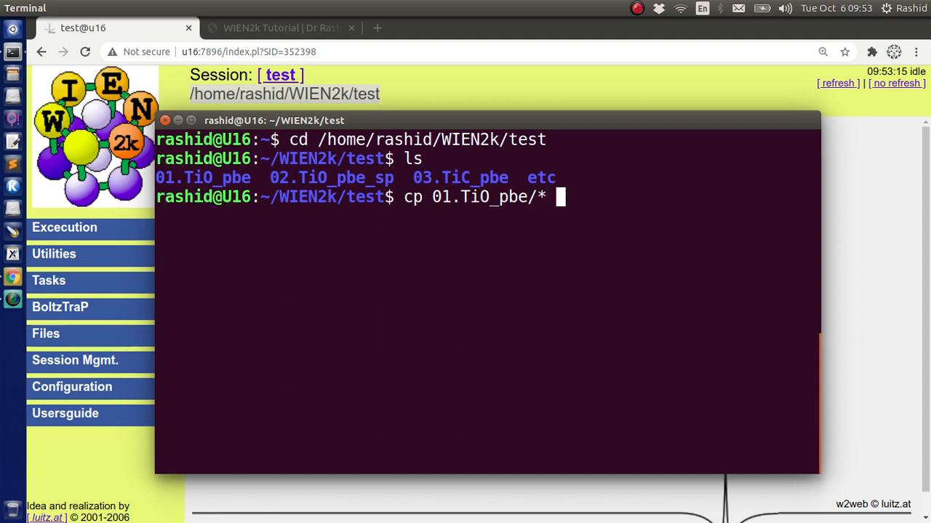
pyautogui.moveTo(352, 241)
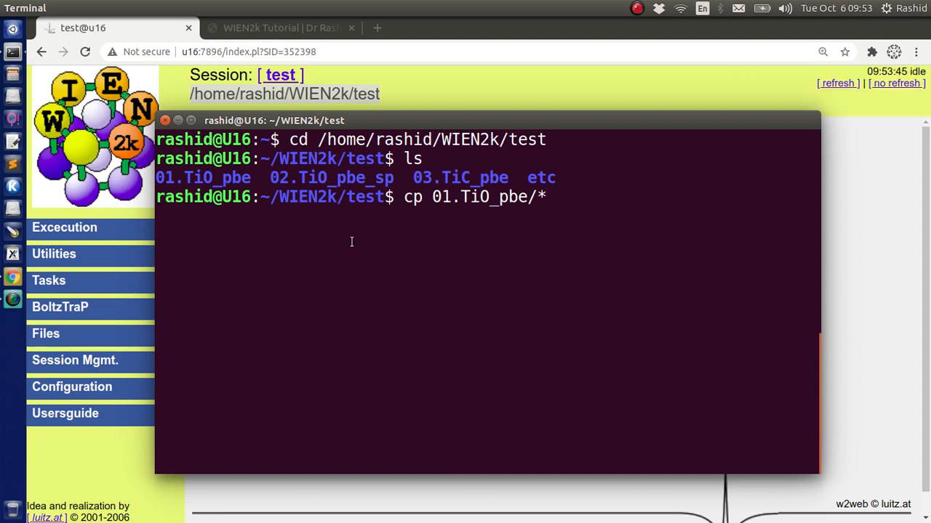
pyautogui.doubleClick(364, 196)
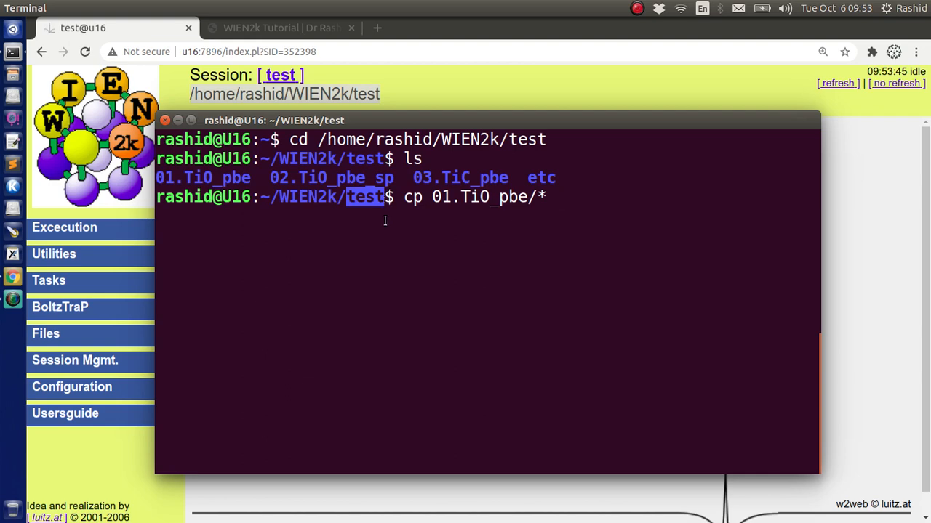
pyautogui.write('.')
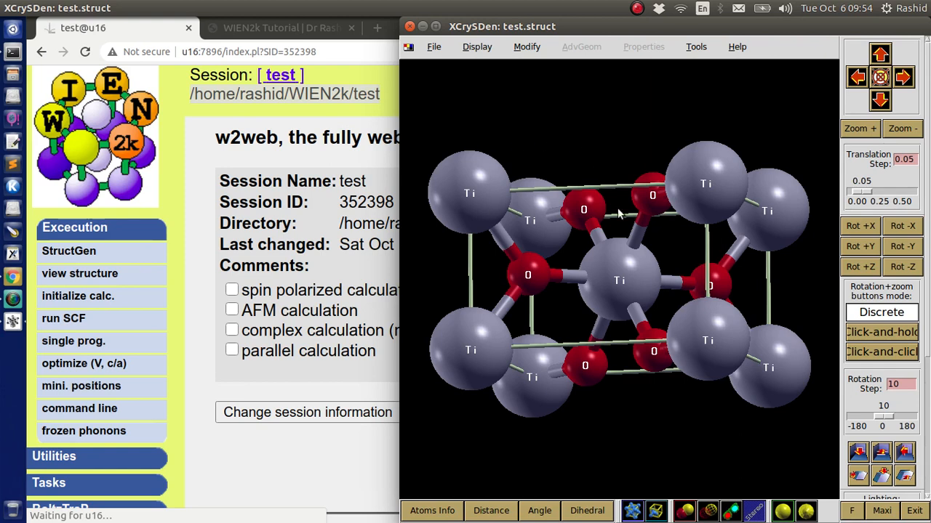
pyautogui.moveTo(574, 317)
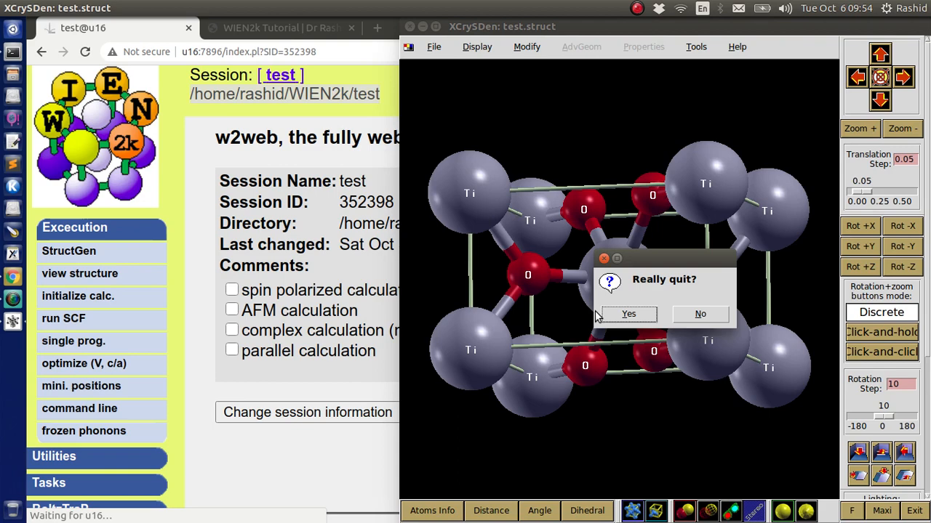
# Step: Confirm 'Really quit?' to close the XCrySDen structure viewer
pyautogui.click(628, 314)
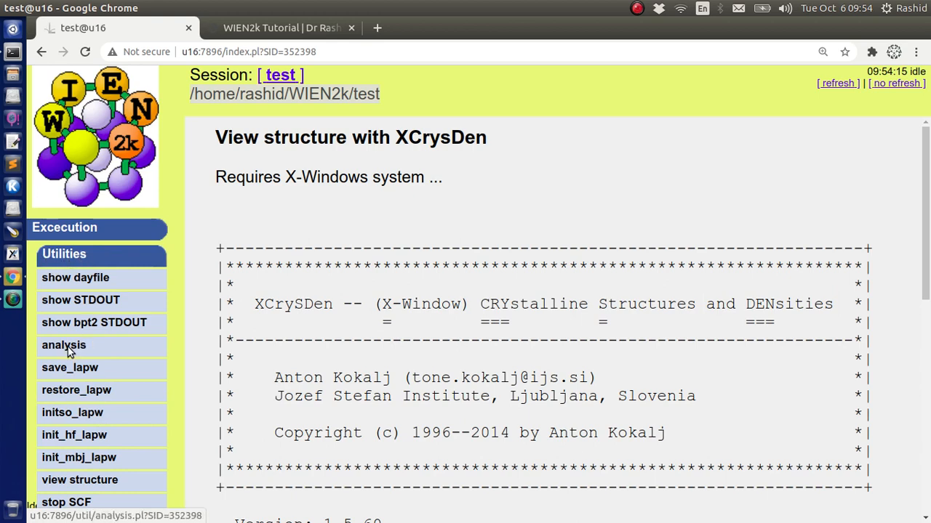
# Step: Go to the scf analysis page for test.scf under Utilities
pyautogui.click(64, 344)
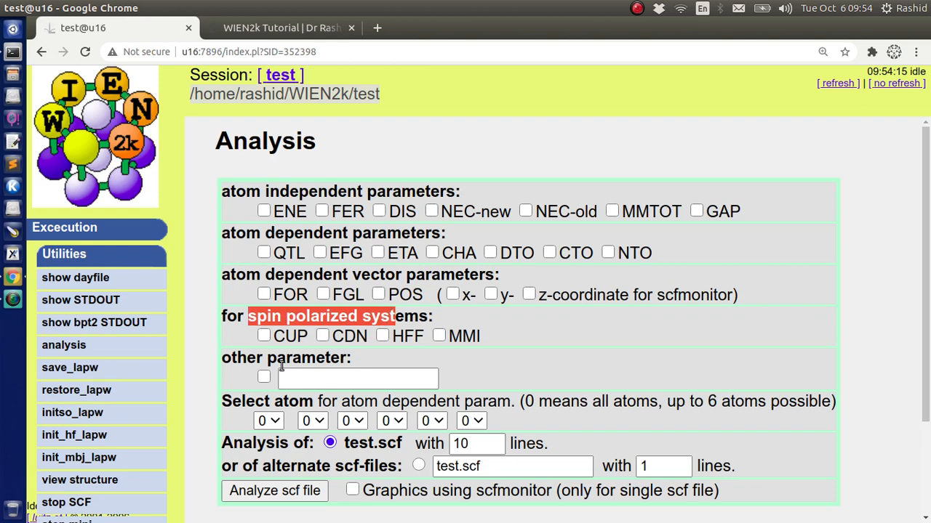
pyautogui.moveTo(331, 269)
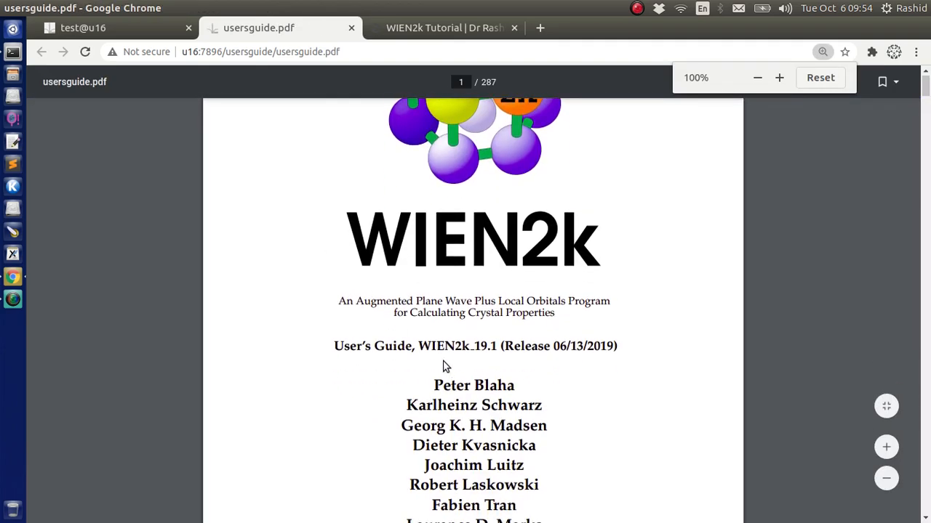
# Step: Highlight the WIEN2k 19.1 version text and scroll down to the :LABEL table
pyautogui.moveTo(419, 346); pyautogui.dragTo(498, 347)
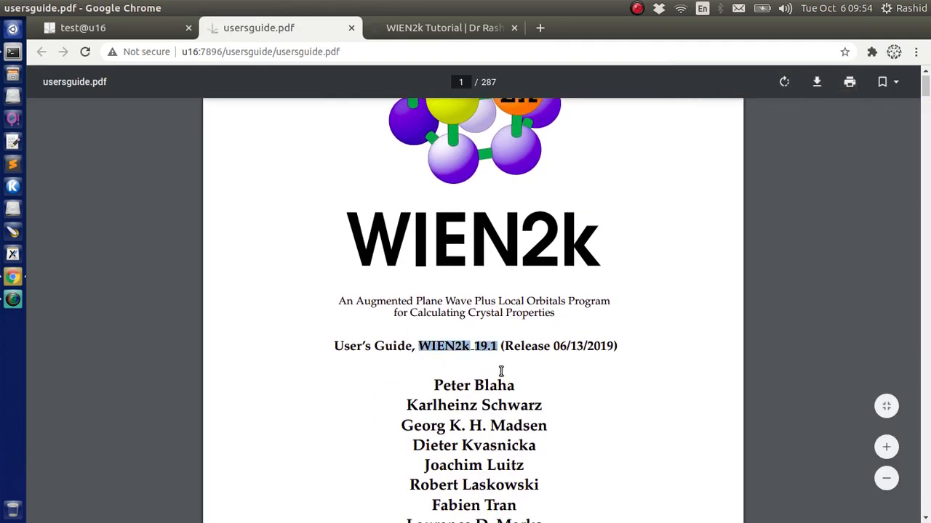
pyautogui.scroll(-3)
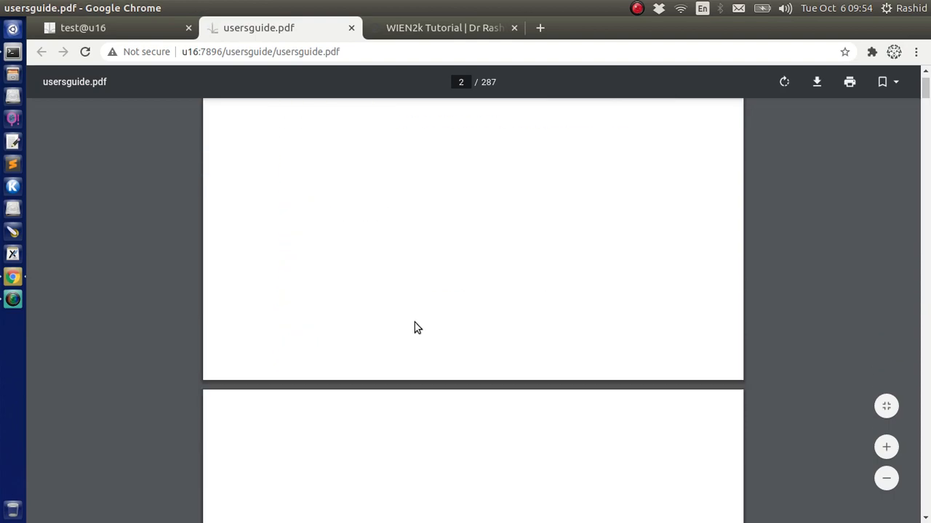
pyautogui.scroll(-3)
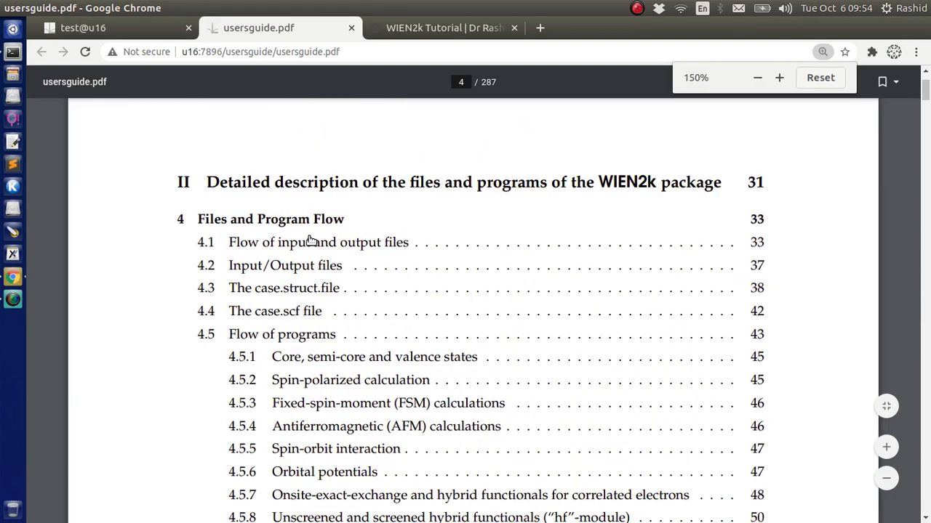
pyautogui.scroll(-3)
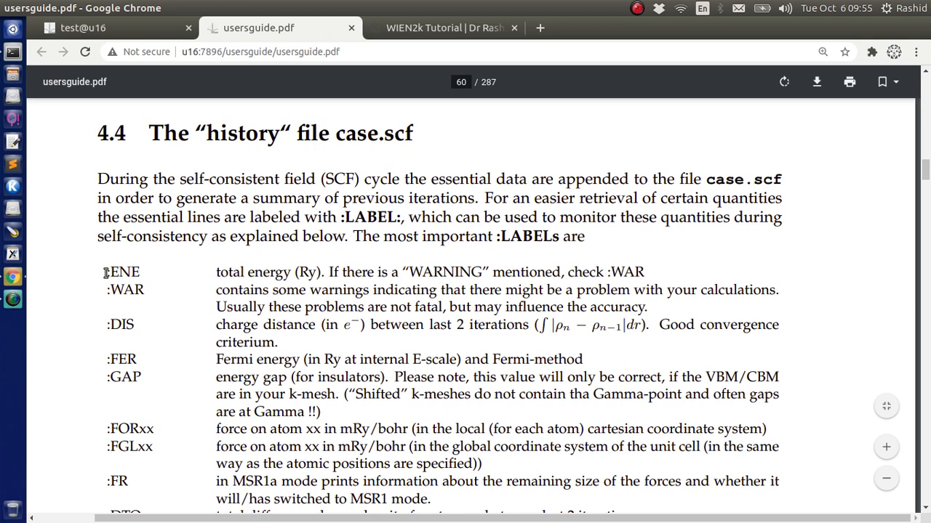
# Step: Highlight the :ENE, :DIS and :CTO label descriptions, then return to the w2web tab
pyautogui.doubleClick(124, 272)
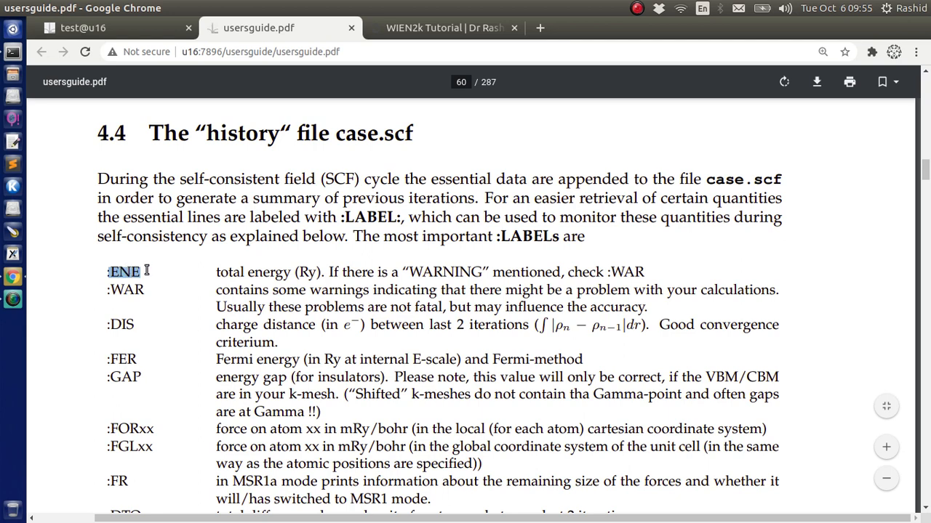
pyautogui.moveTo(215, 272); pyautogui.dragTo(323, 272)
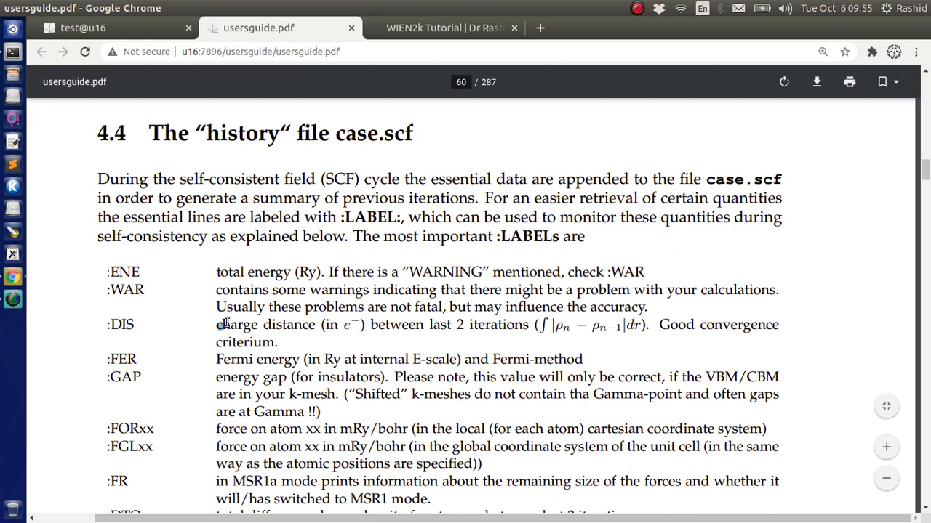
pyautogui.moveTo(215, 326); pyautogui.dragTo(523, 325)
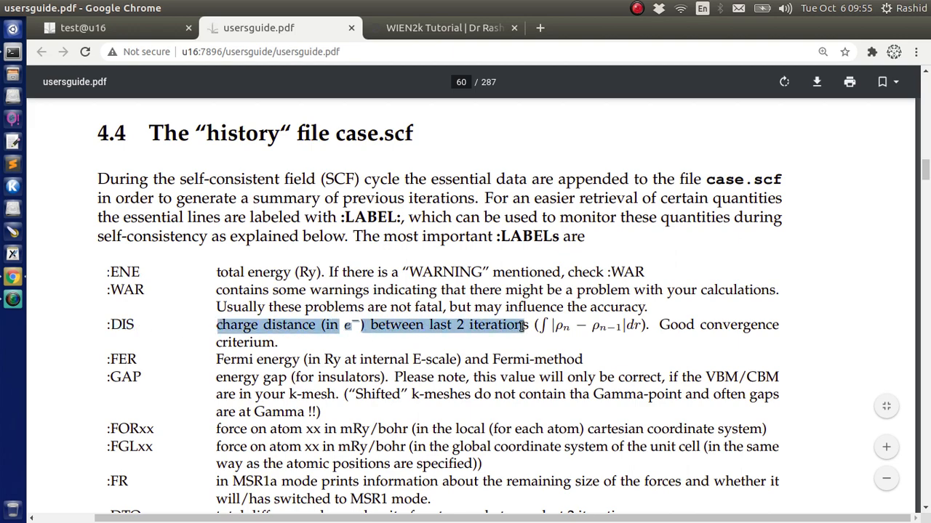
pyautogui.scroll(-3)
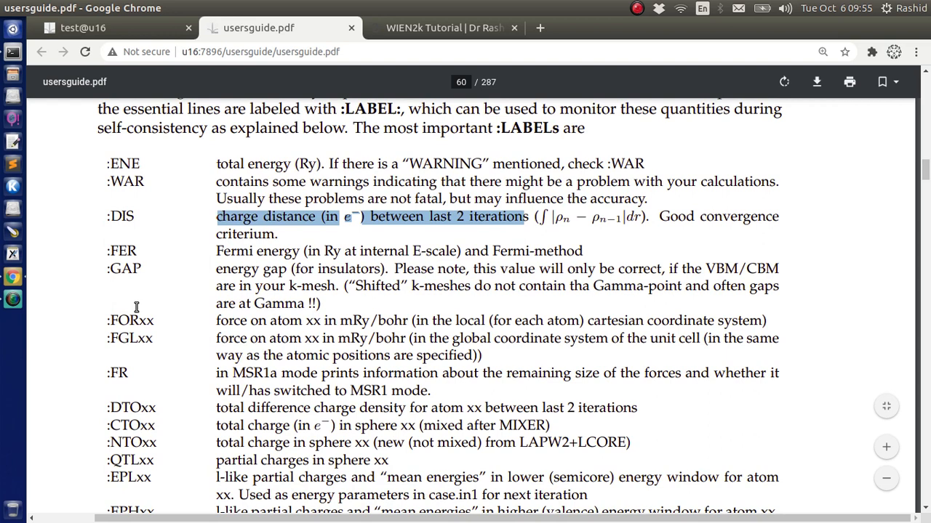
pyautogui.doubleClick(125, 425)
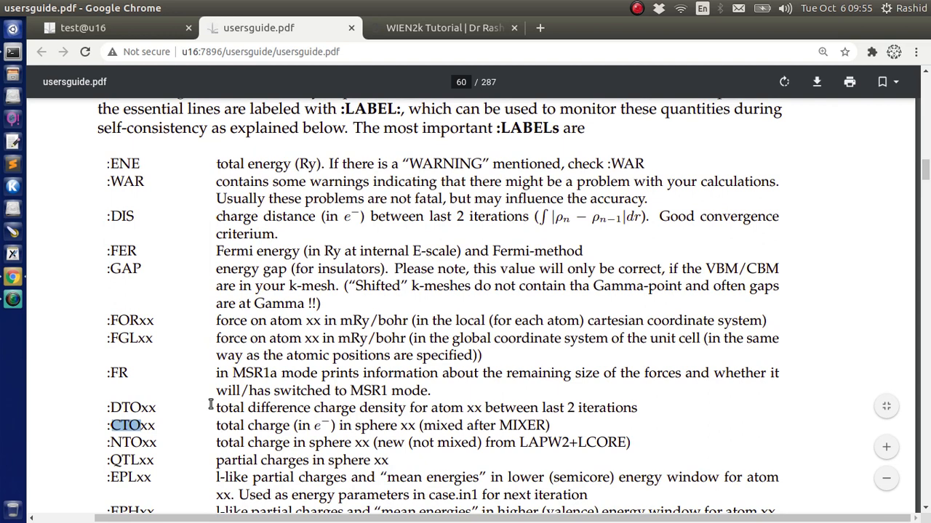
pyautogui.moveTo(340, 433)
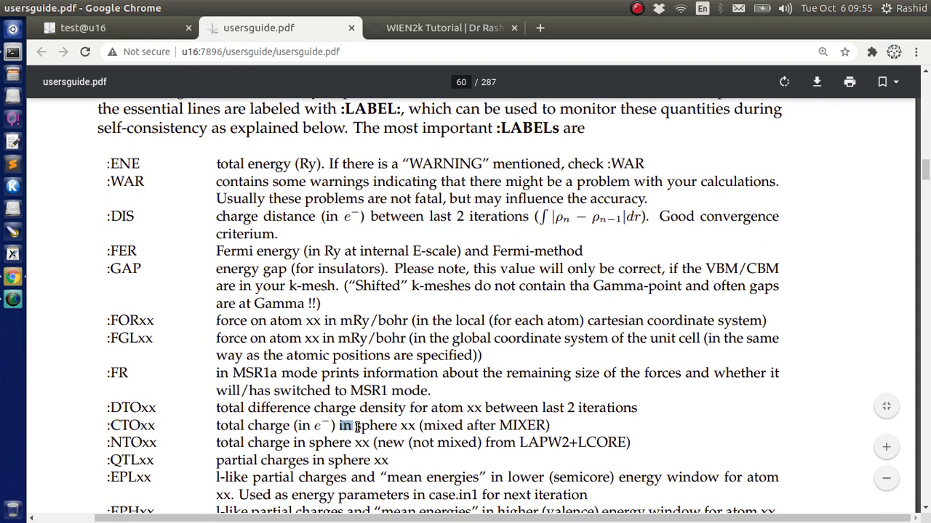
pyautogui.moveTo(340, 424); pyautogui.dragTo(399, 424)
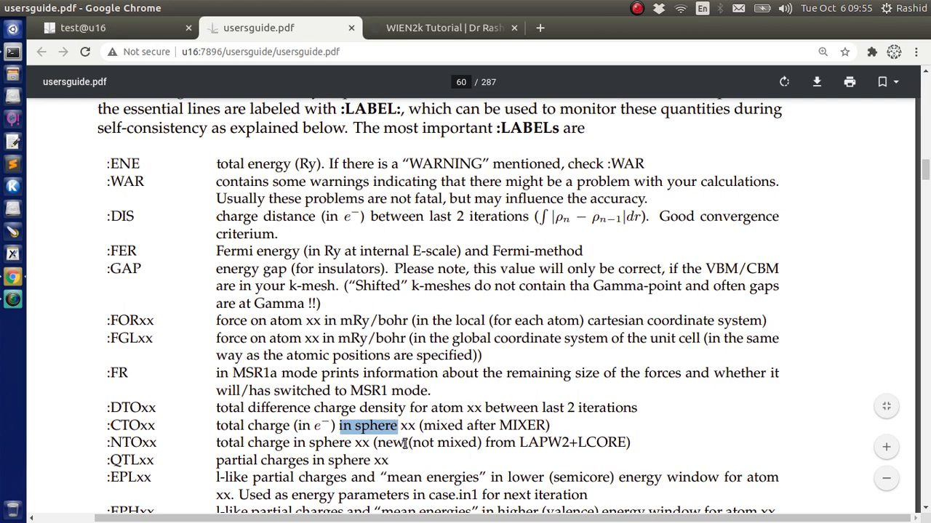
pyautogui.click(109, 28)
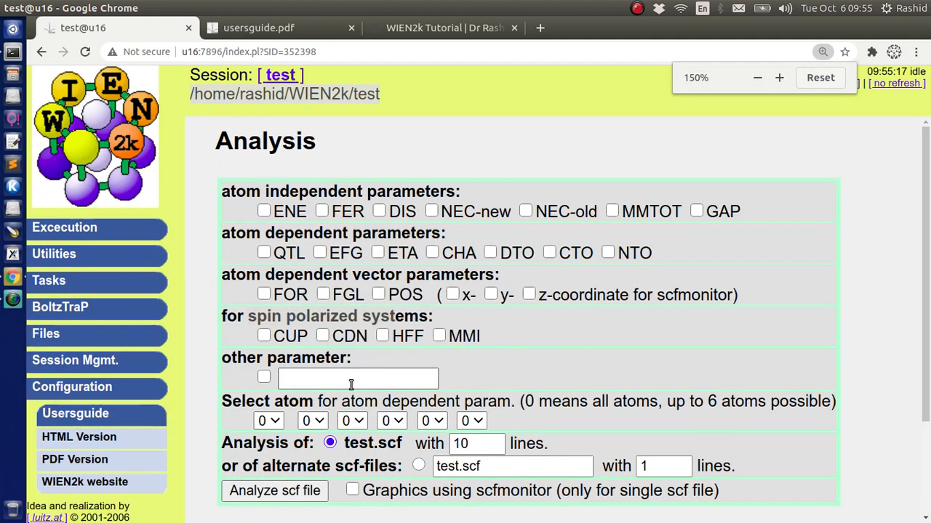
# Step: Tick ENE, DIS and CTO for analysing test.scf over 10 lines
pyautogui.click(263, 211)
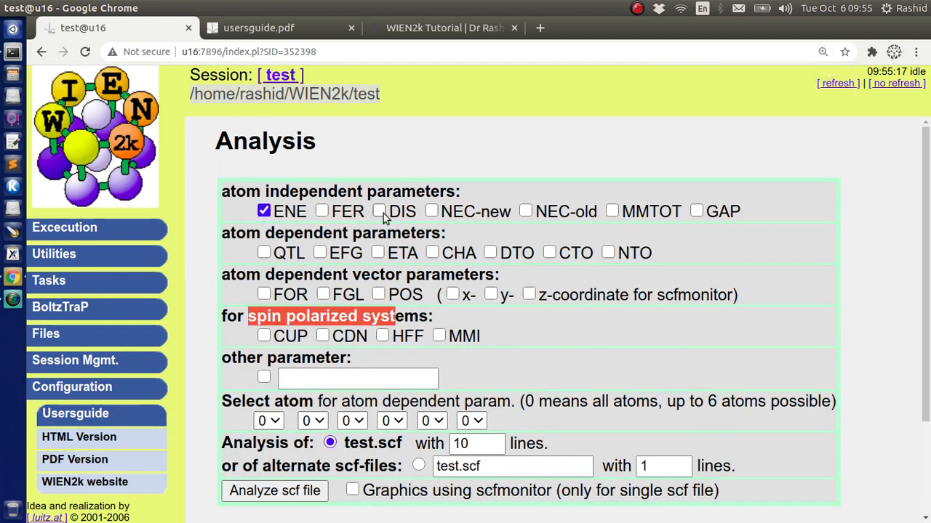
pyautogui.click(378, 210)
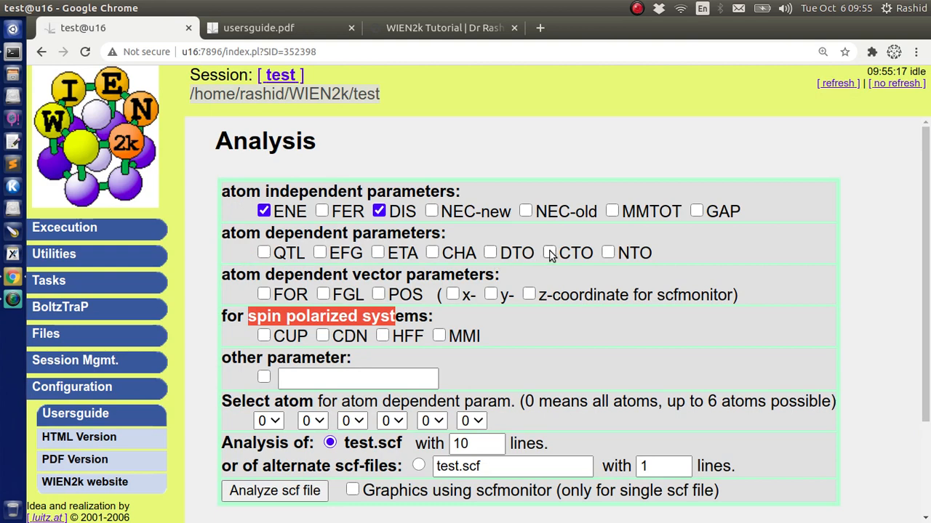
pyautogui.click(549, 253)
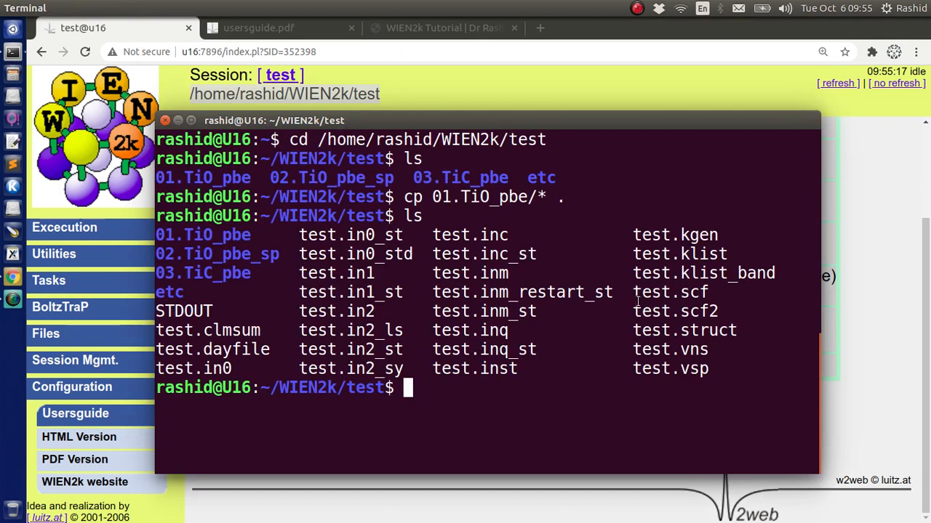
pyautogui.doubleClick(668, 291)
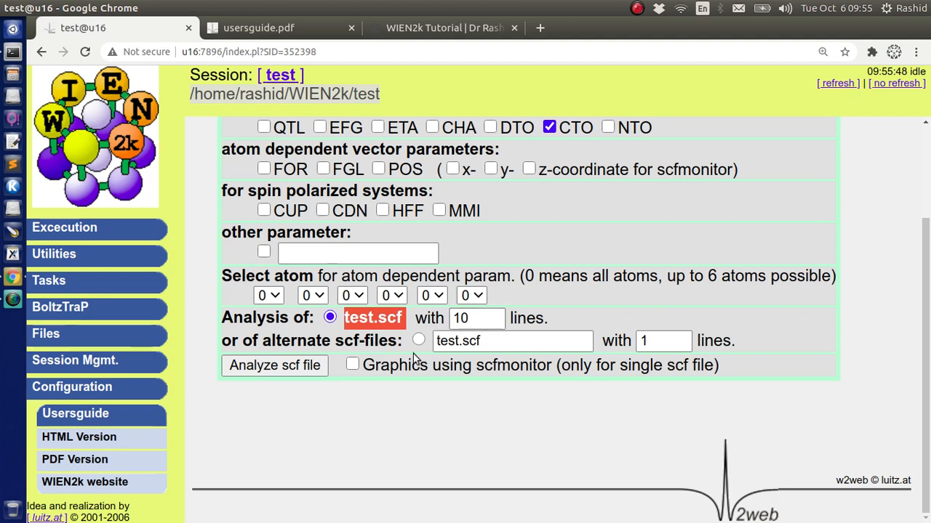
# Step: Analyse test.scf and mark the :ENE label in the listed results
pyautogui.click(274, 365)
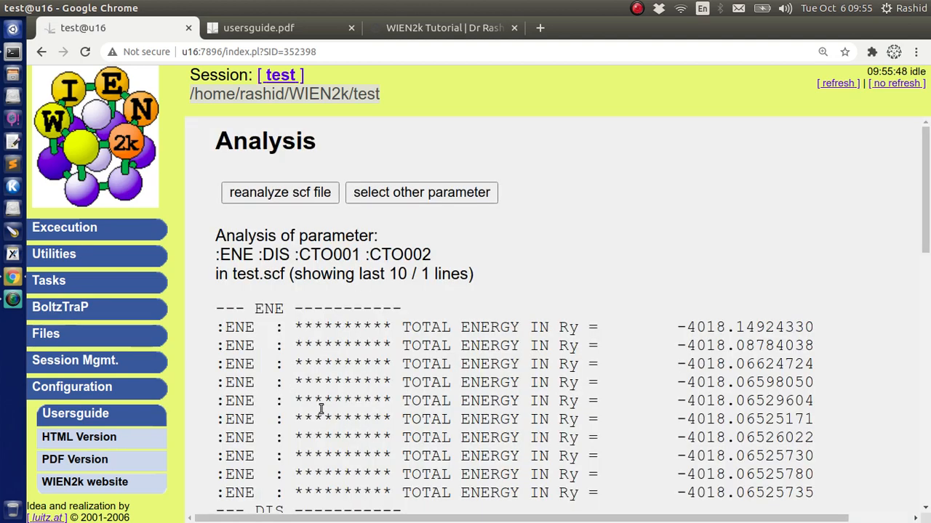
pyautogui.scroll(-3)
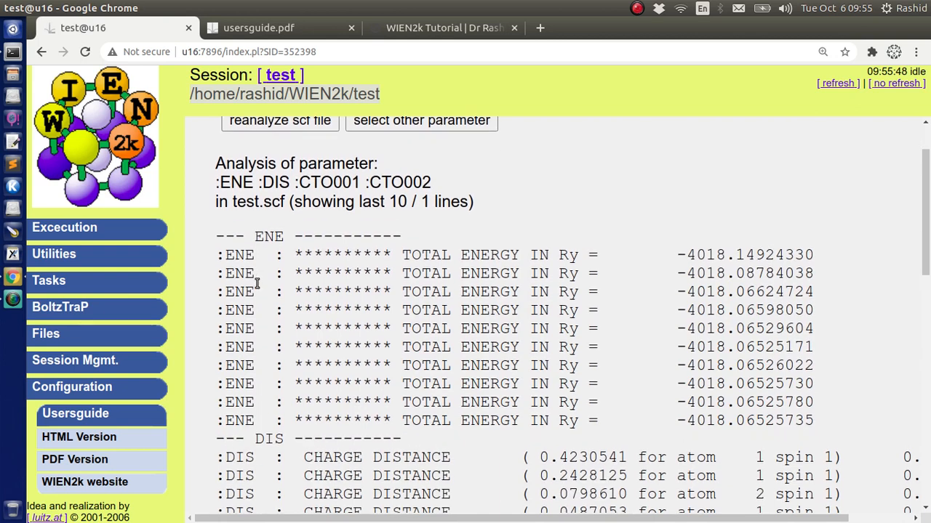
pyautogui.moveTo(223, 256)
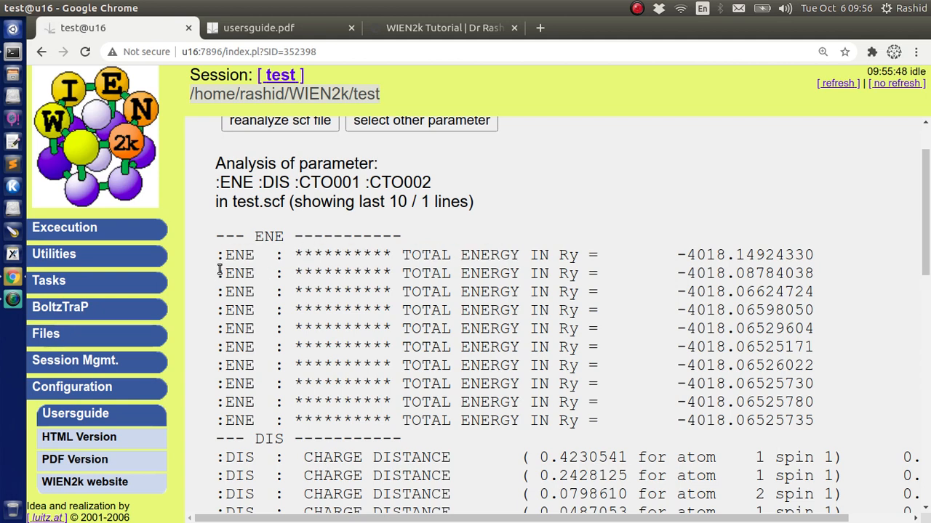
pyautogui.doubleClick(229, 255)
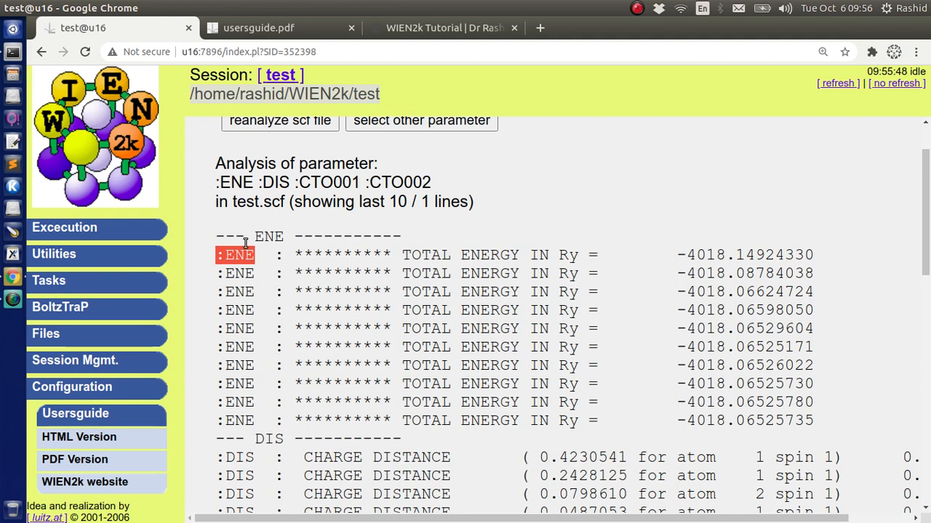
pyautogui.moveTo(366, 250)
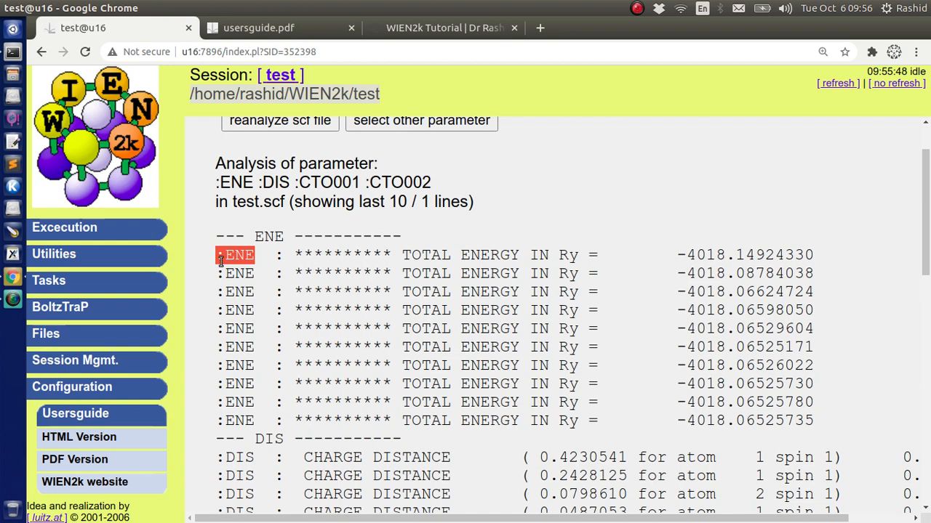
pyautogui.scroll(-3)
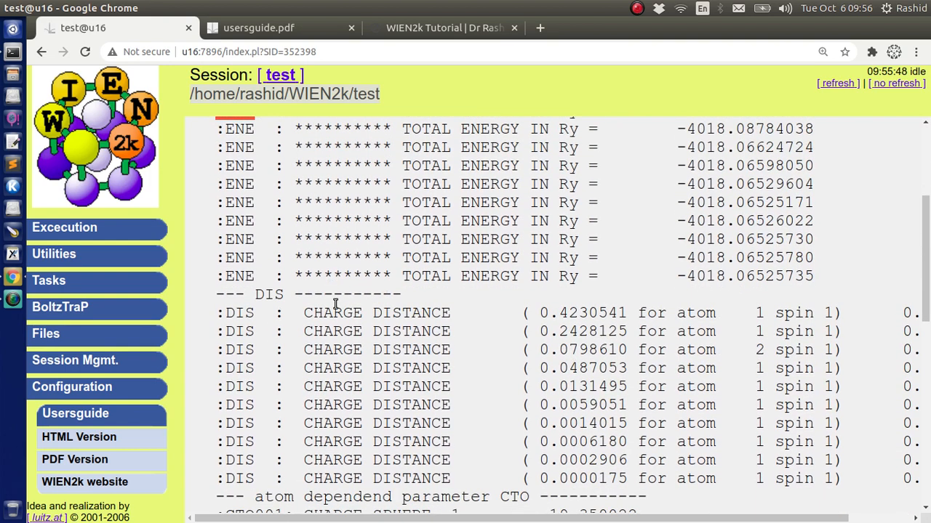
pyautogui.scroll(-3)
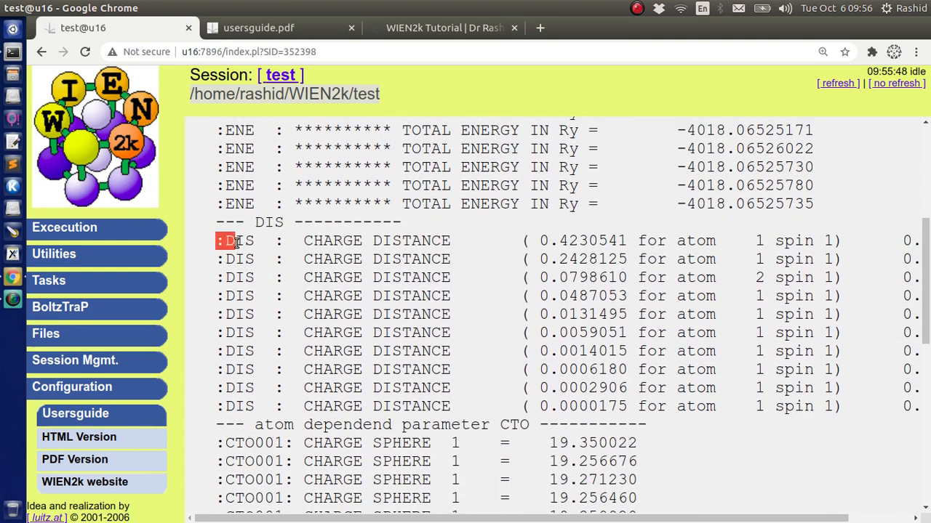
# Step: Mark the :DIS charge-distance lines, then return to the parameter selection form
pyautogui.moveTo(225, 242); pyautogui.dragTo(250, 407)
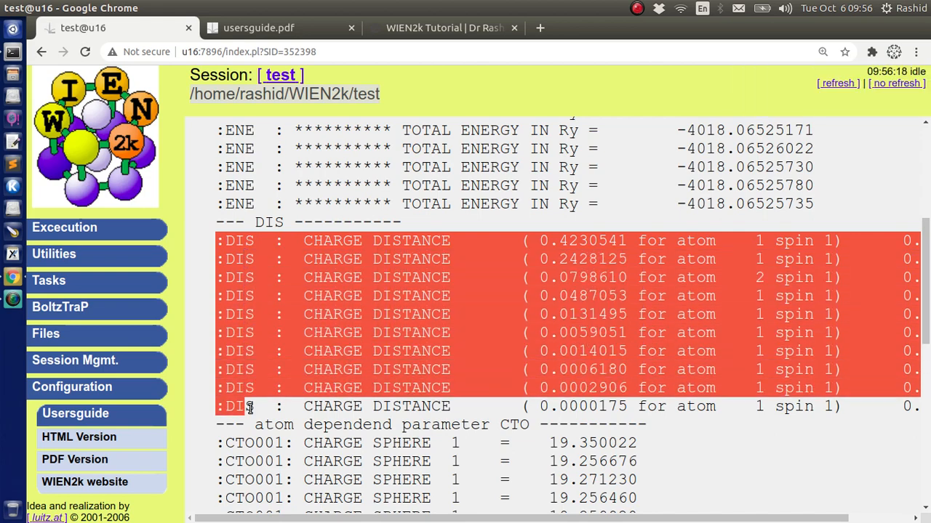
pyautogui.scroll(-3)
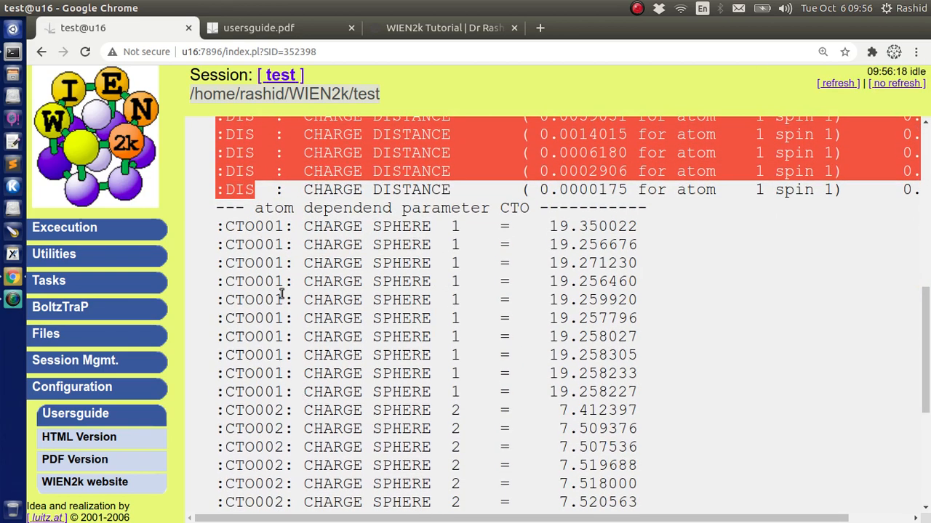
pyautogui.scroll(-3)
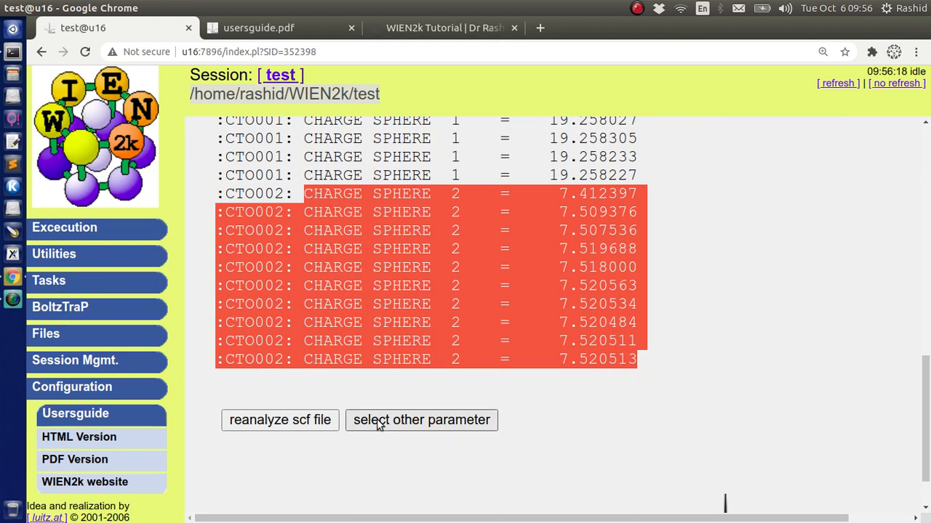
pyautogui.click(422, 419)
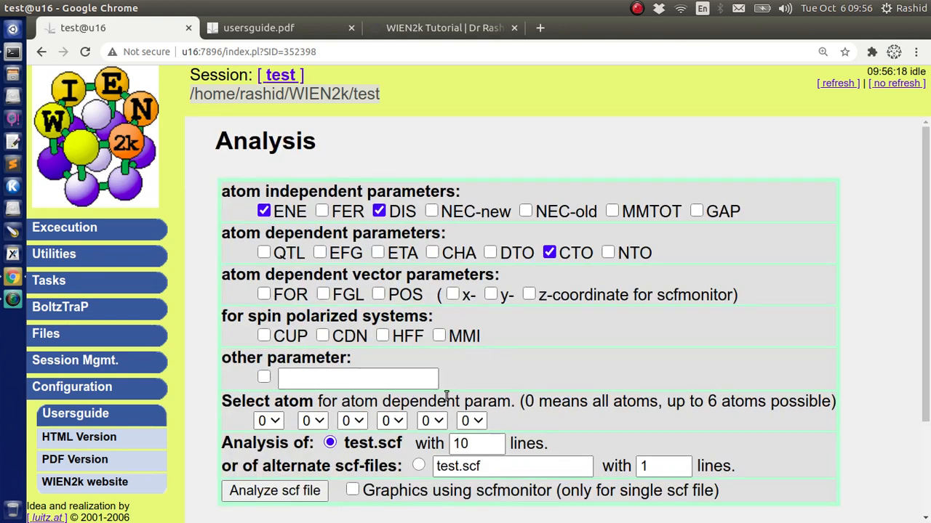
pyautogui.scroll(-3)
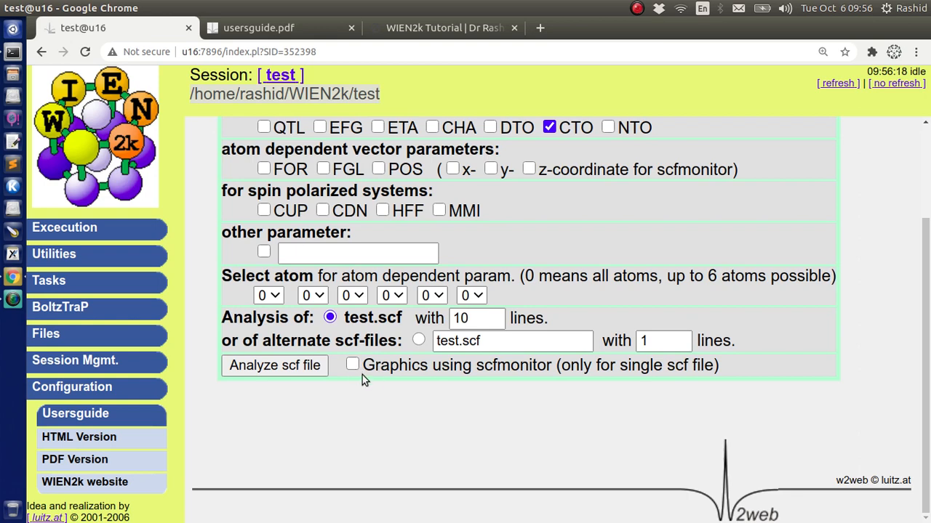
# Step: Analyse test.scf with 'Graphics using scfmonitor' ticked and scroll through the ENE, DIS, CTO plots
pyautogui.click(352, 363)
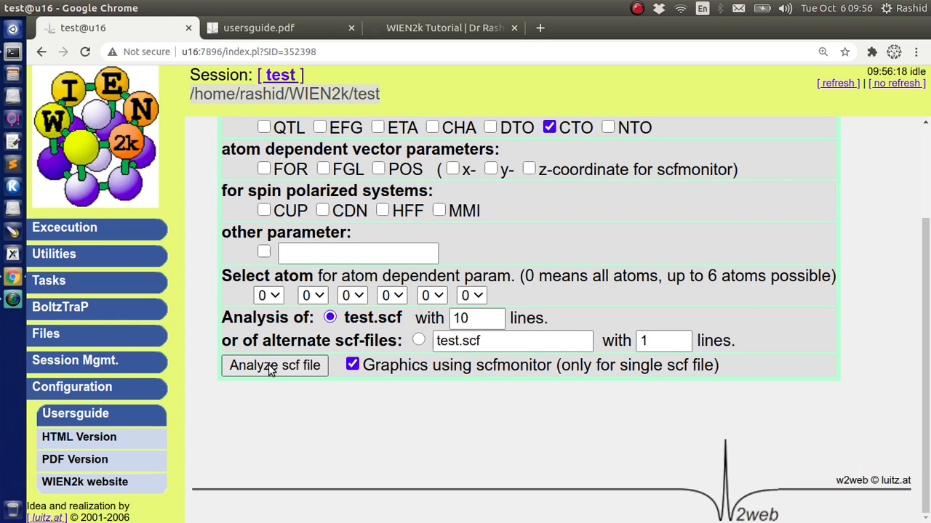
pyautogui.click(273, 365)
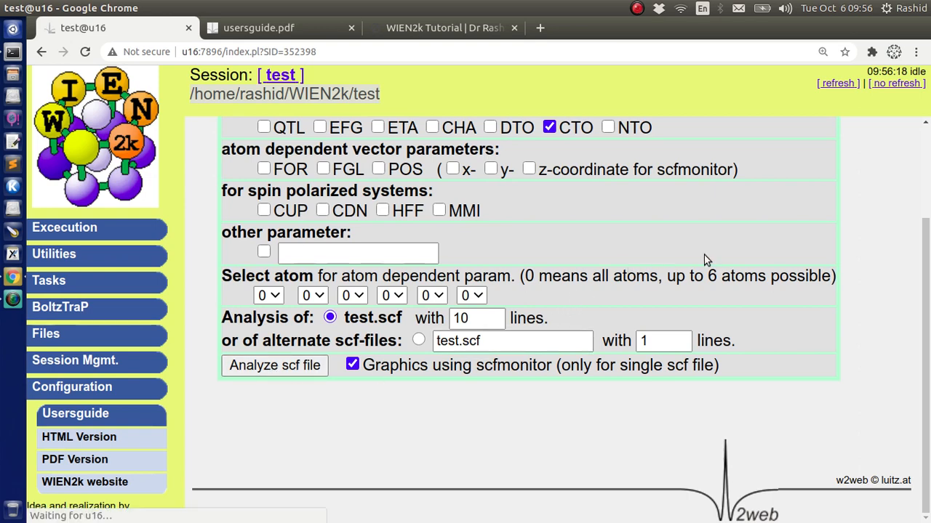
pyautogui.click(273, 365)
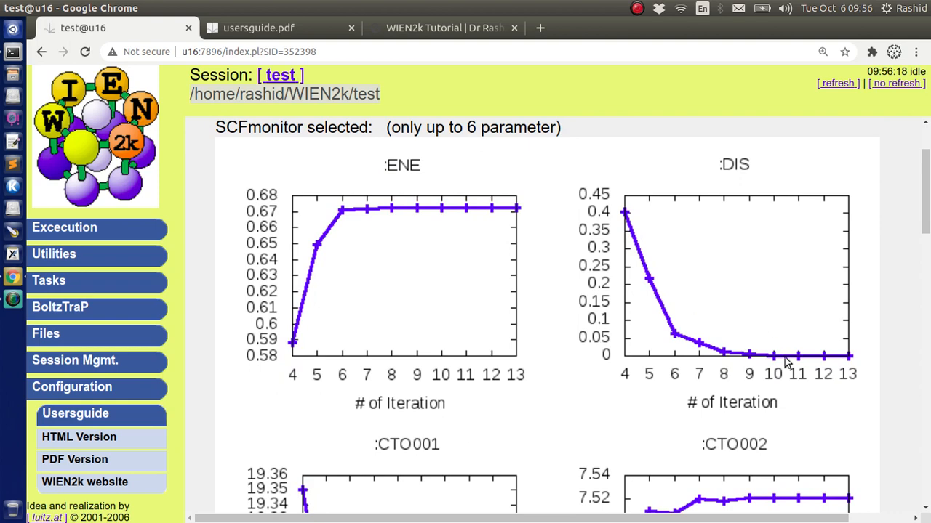
pyautogui.scroll(-3)
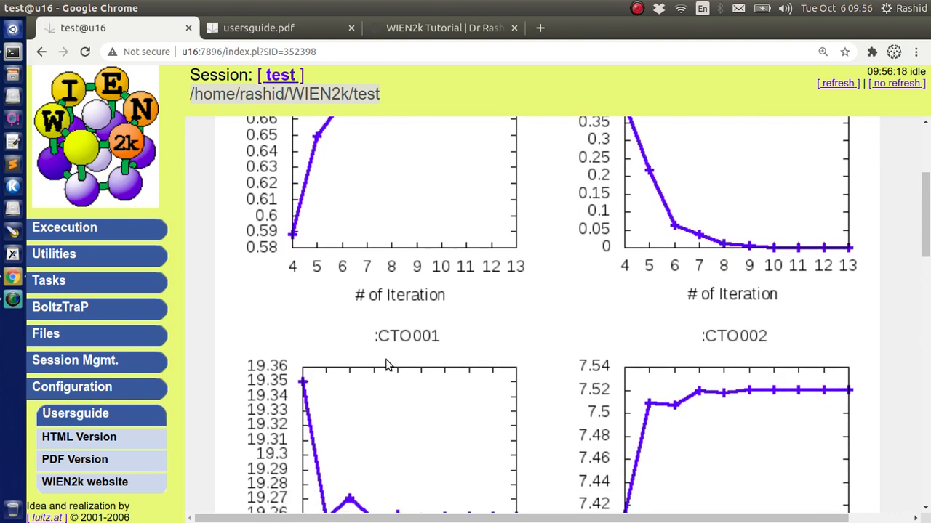
pyautogui.scroll(-3)
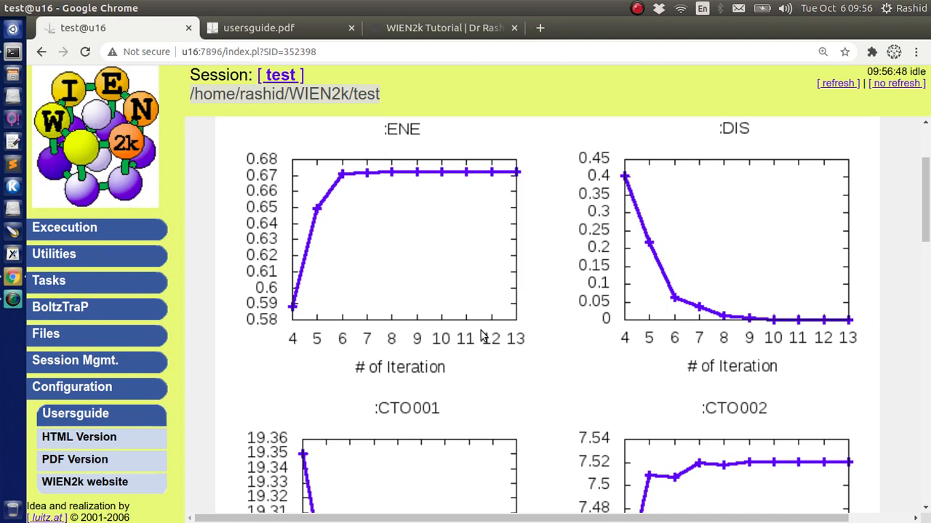
pyautogui.moveTo(521, 343)
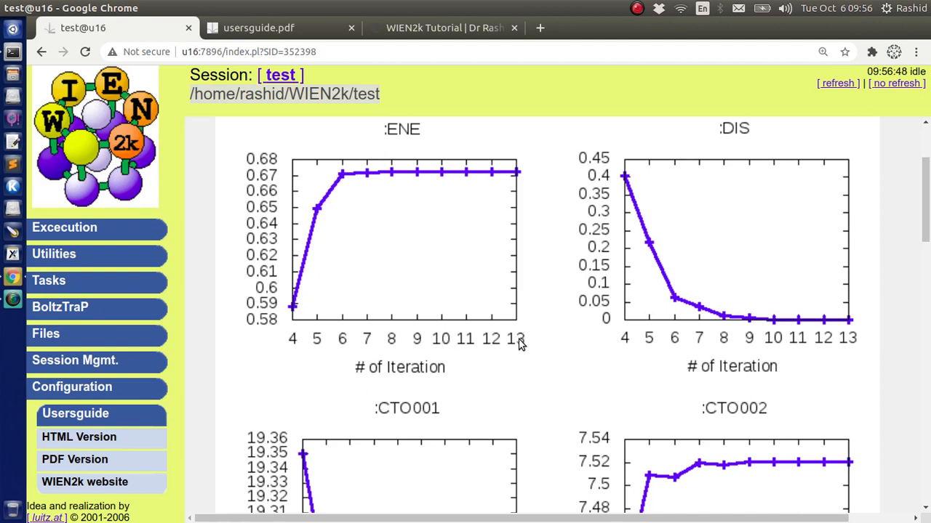
pyautogui.moveTo(516, 325)
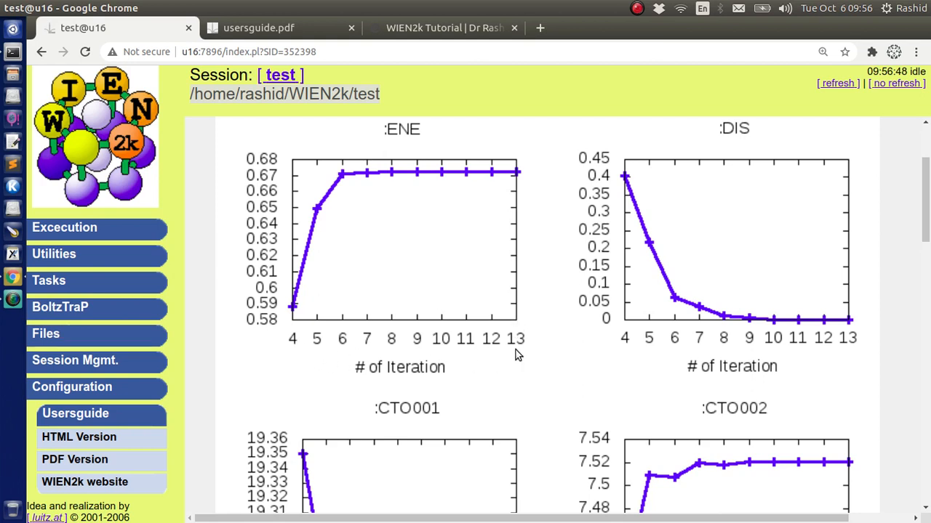
pyautogui.moveTo(78, 289)
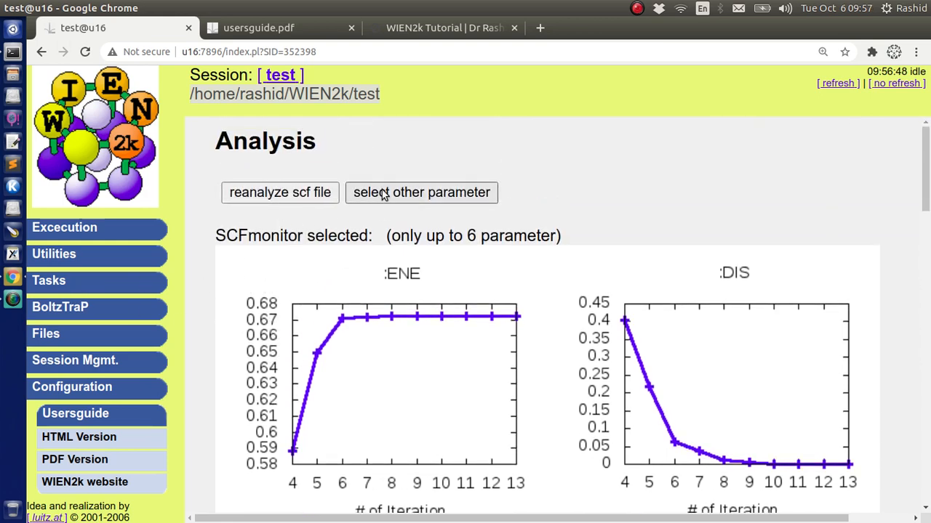
pyautogui.click(421, 192)
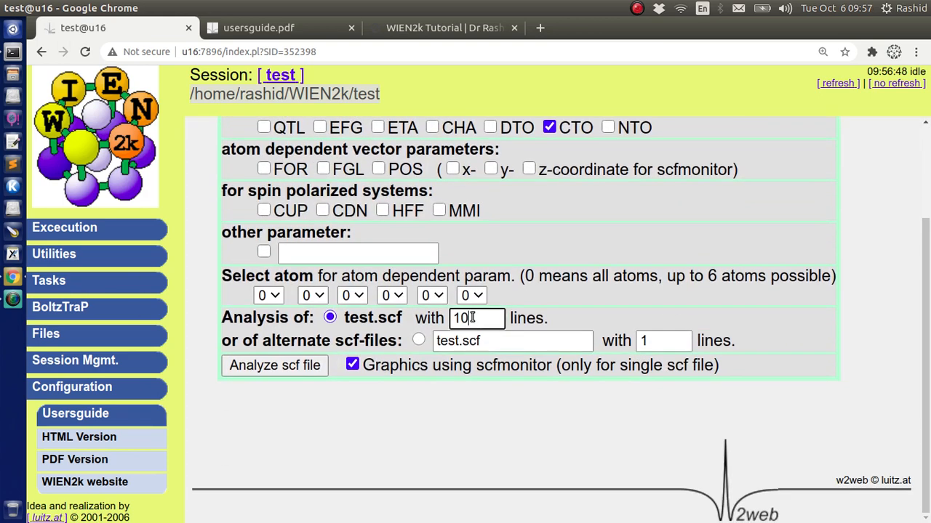
pyautogui.write('50')
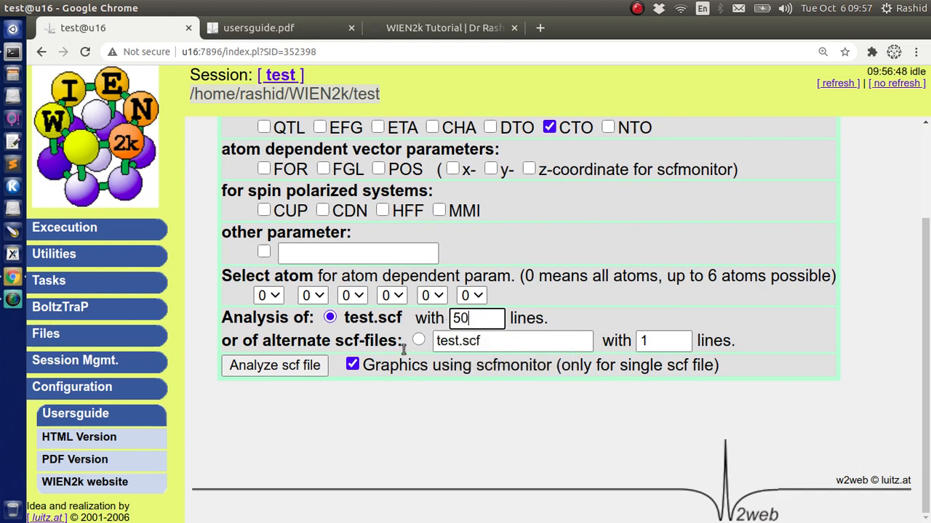
pyautogui.click(273, 365)
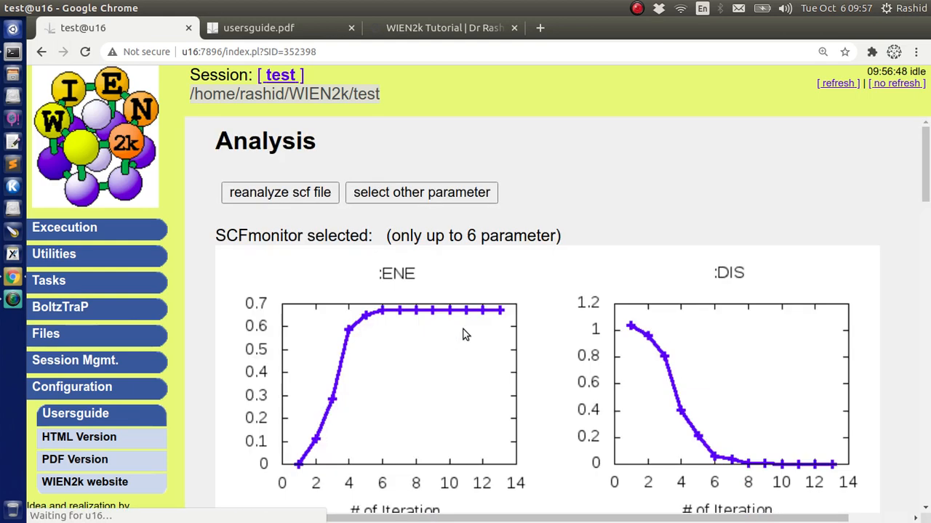
pyautogui.scroll(-3)
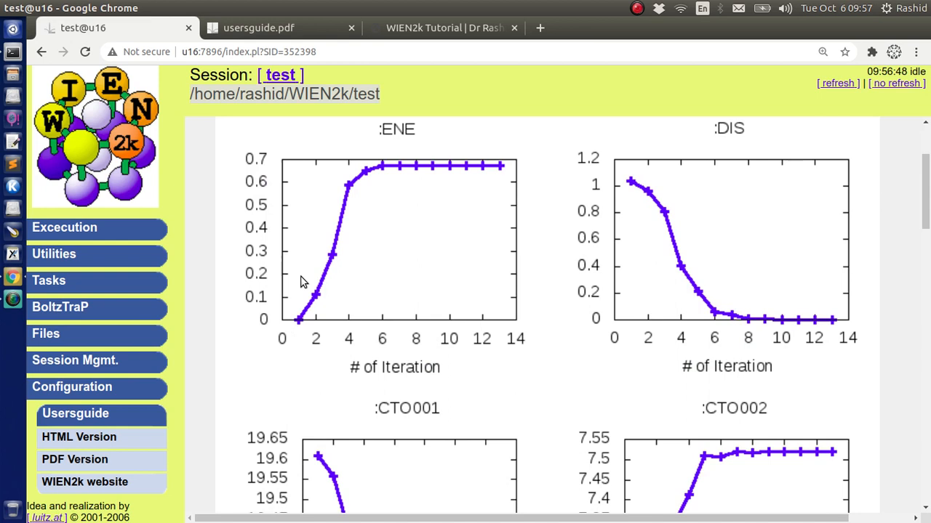
pyautogui.moveTo(514, 305)
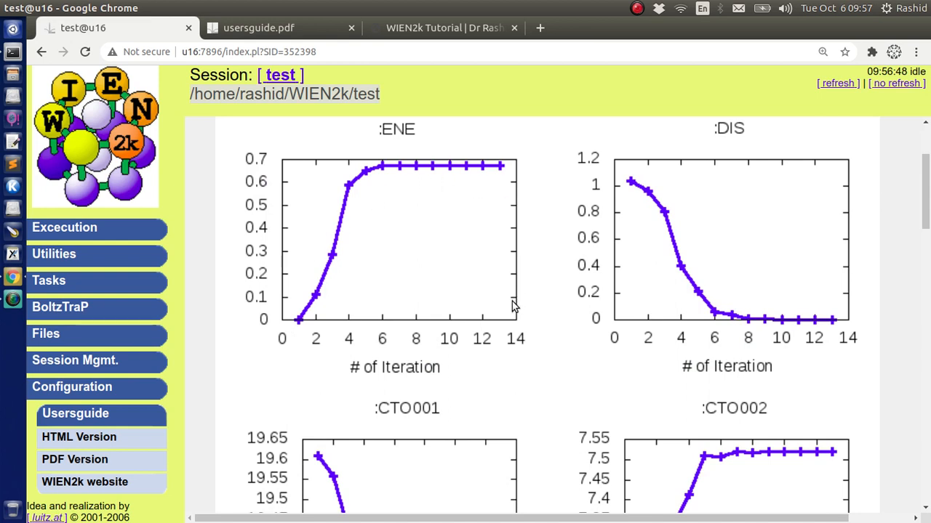
pyautogui.moveTo(247, 230)
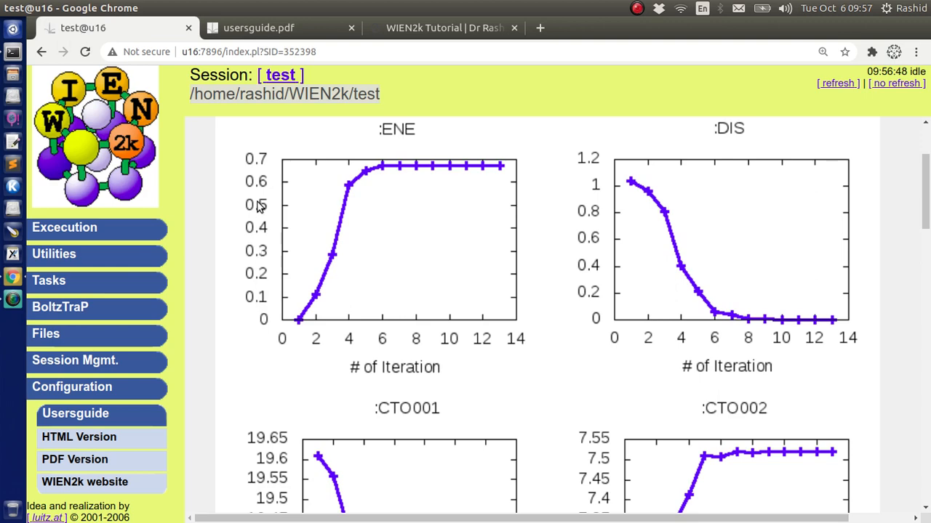
pyautogui.scroll(-3)
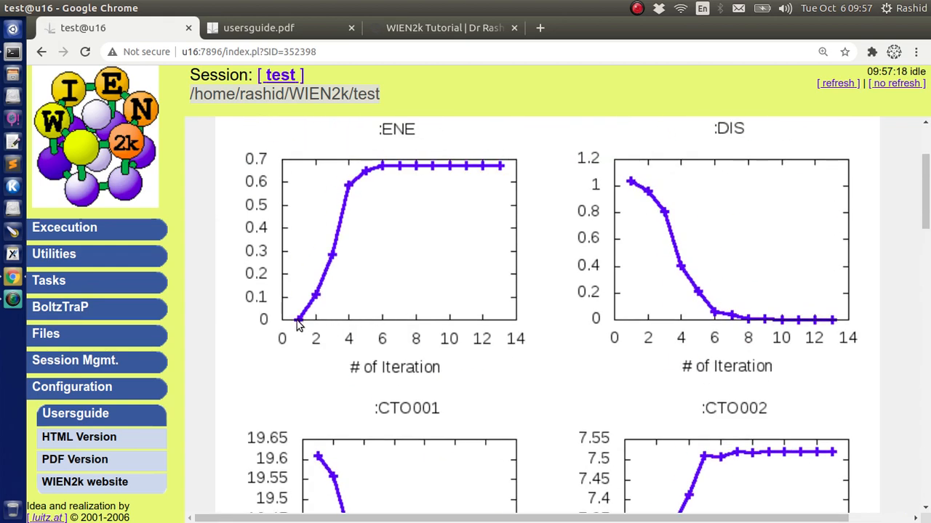
pyautogui.moveTo(338, 215)
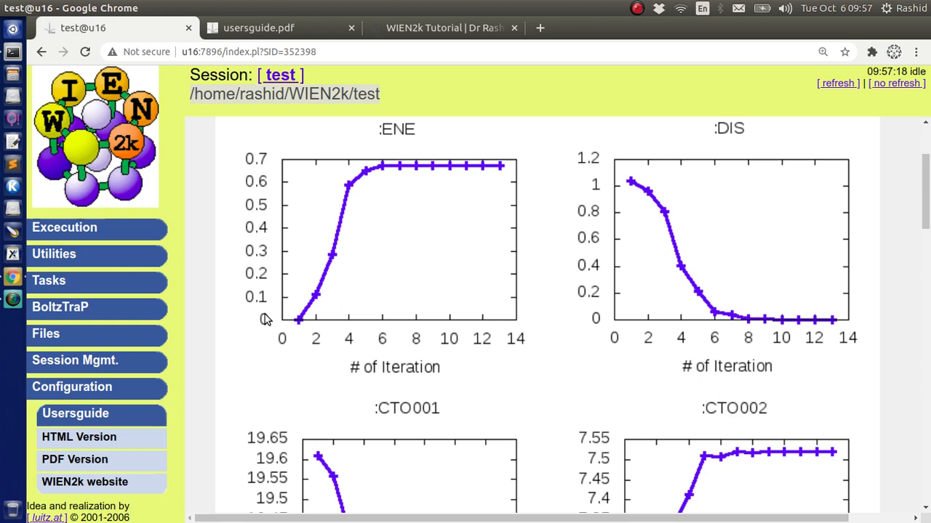
pyautogui.moveTo(240, 180)
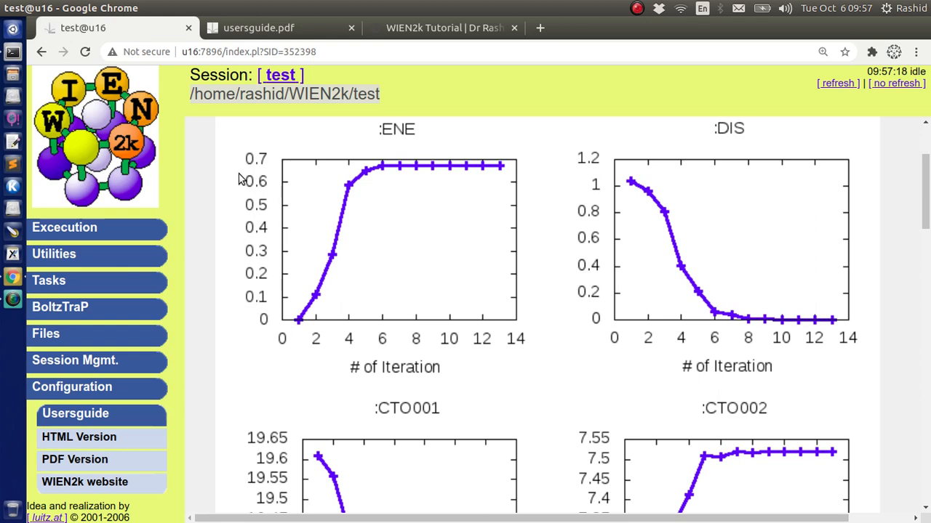
pyautogui.scroll(-3)
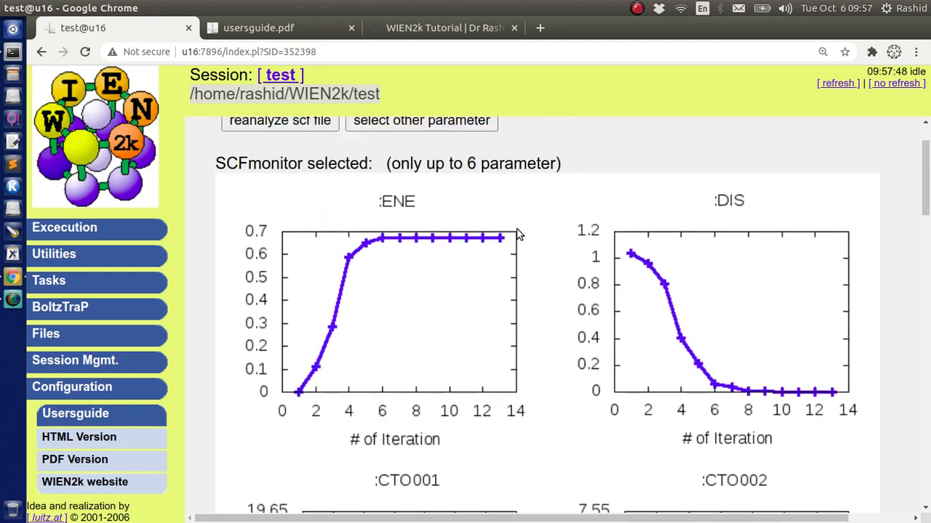
pyautogui.moveTo(379, 353)
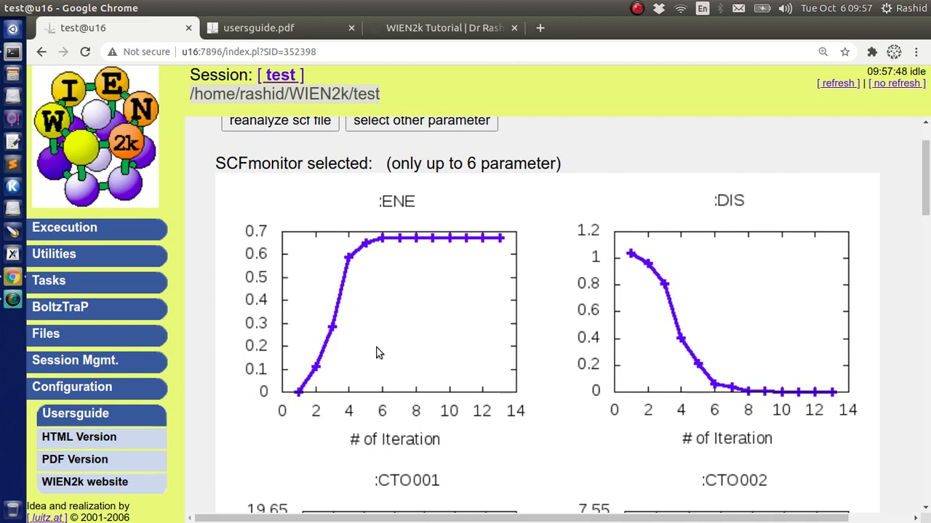
pyautogui.moveTo(313, 433)
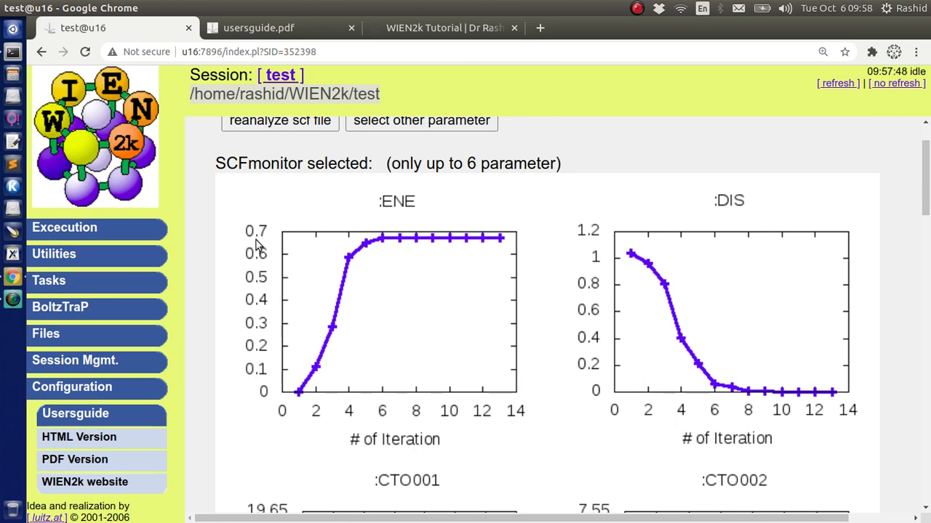
pyautogui.scroll(-3)
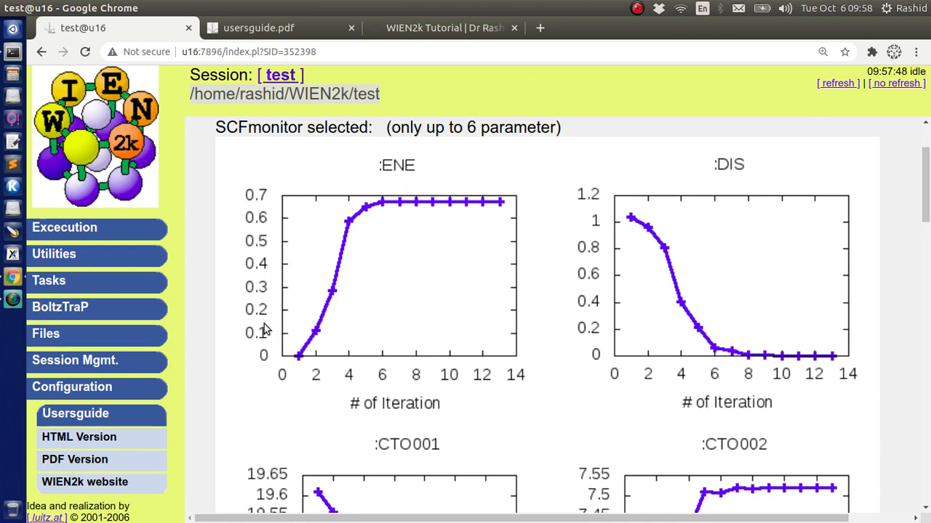
pyautogui.moveTo(247, 331)
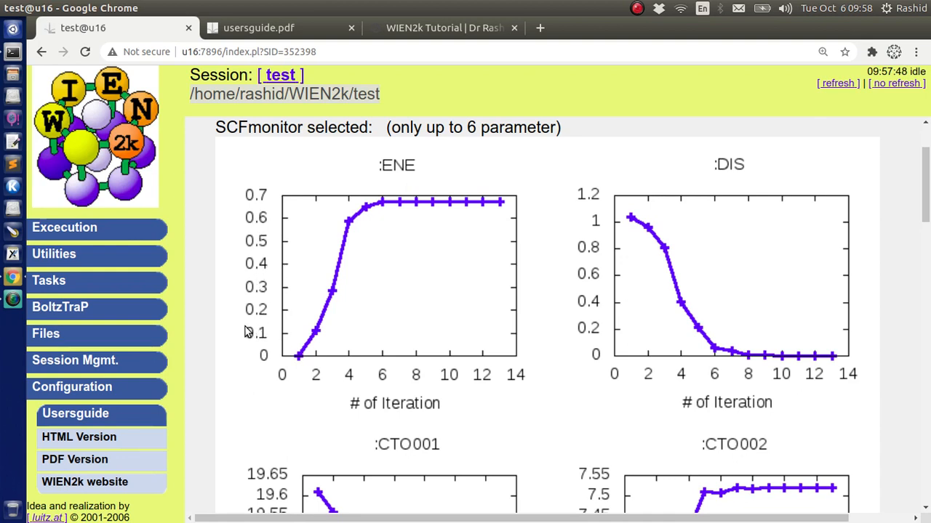
pyautogui.moveTo(254, 251)
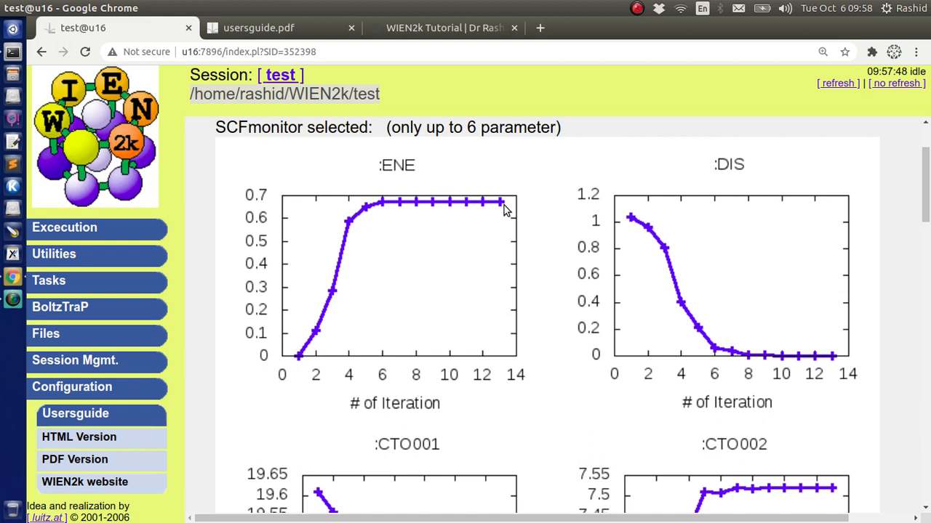
pyautogui.moveTo(356, 390)
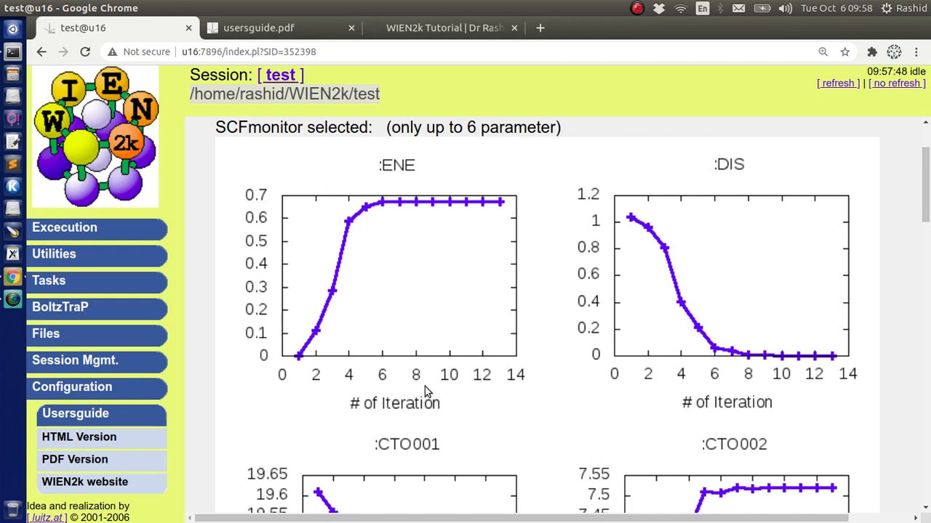
pyautogui.moveTo(241, 362)
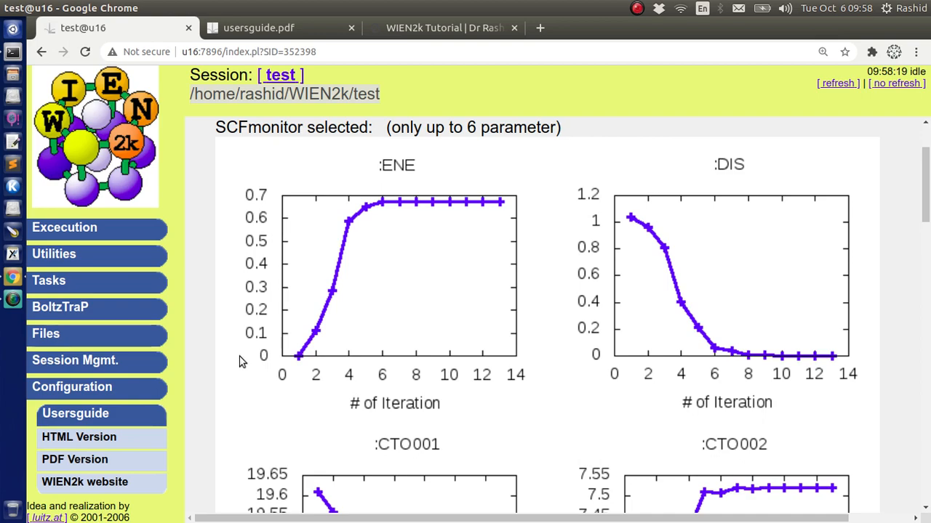
pyautogui.moveTo(418, 47)
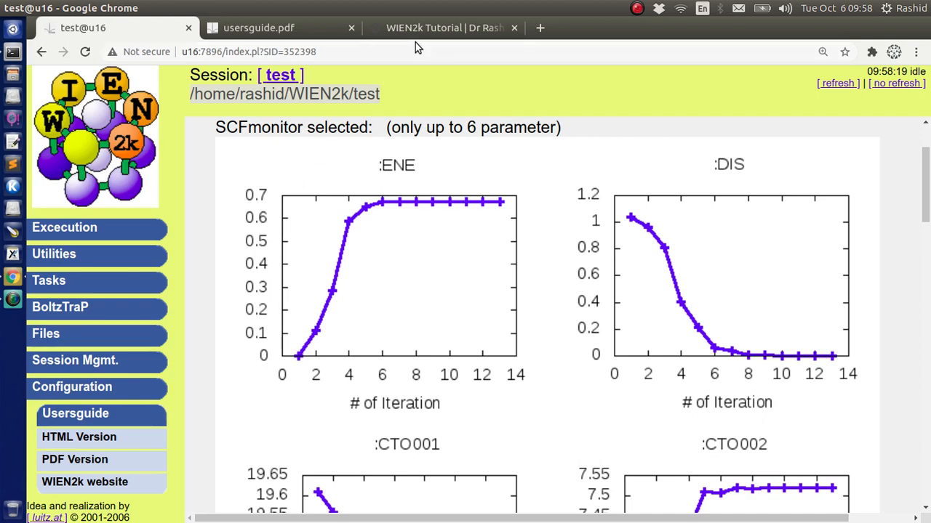
# Step: Save the WS07 ene_con.sh script link from the tutorial site into the WIEN2k folder
pyautogui.click(443, 28)
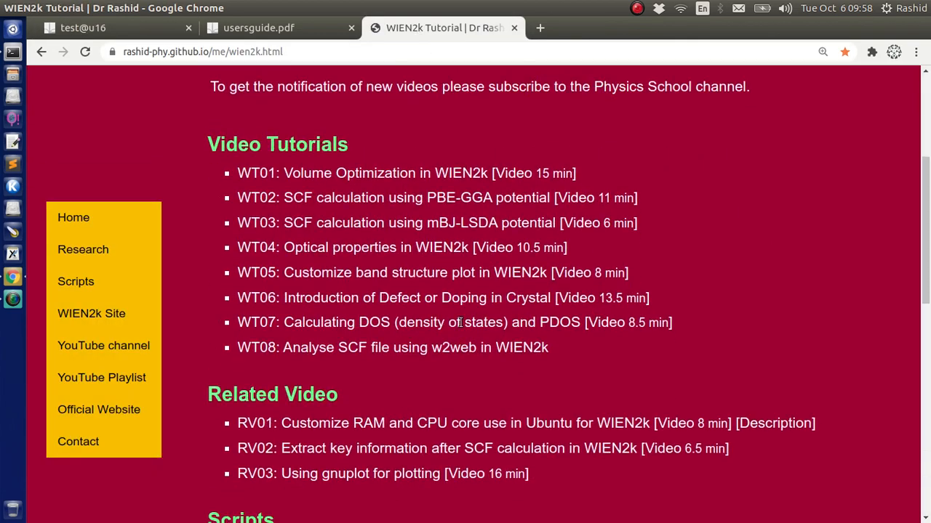
pyautogui.moveTo(221, 246)
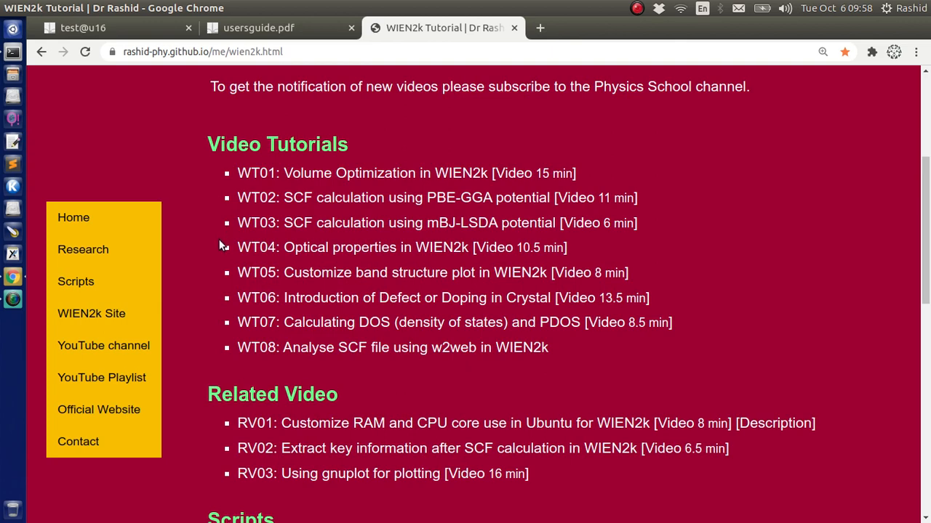
pyautogui.scroll(-3)
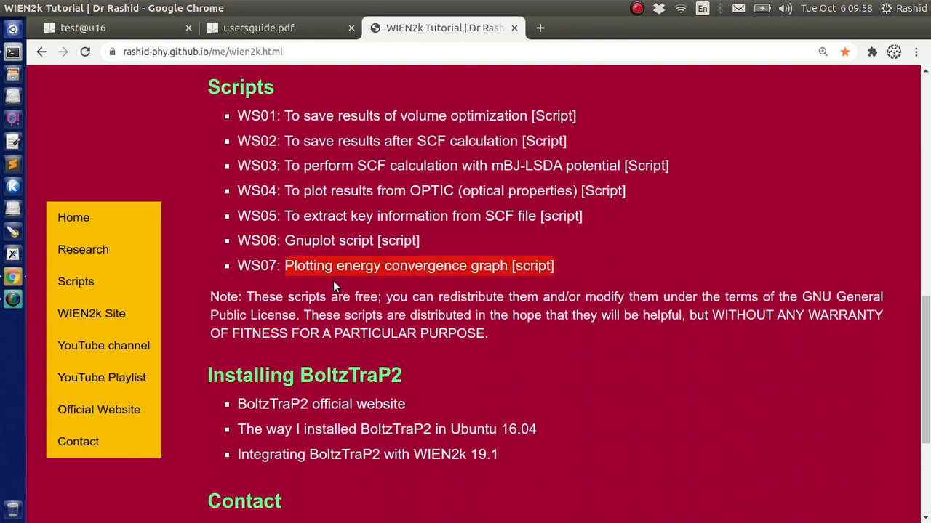
pyautogui.moveTo(533, 264)
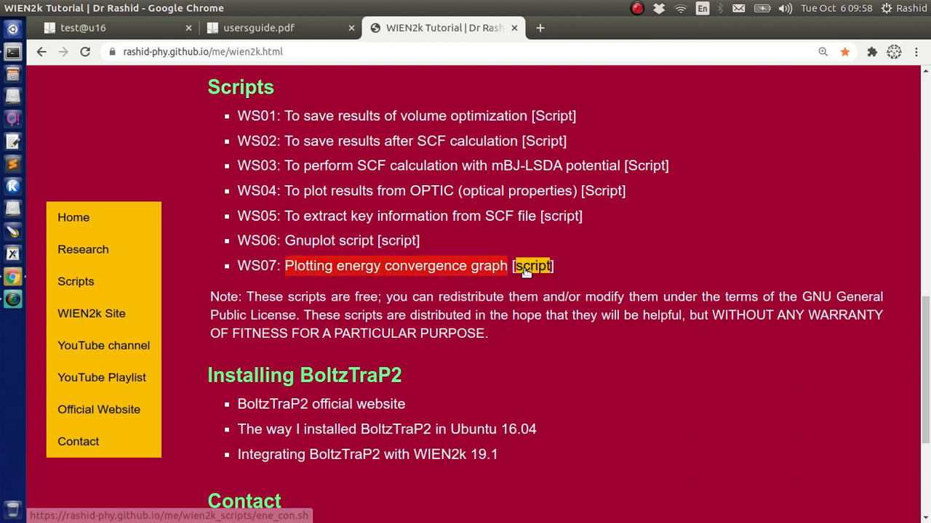
pyautogui.rightClick(533, 264)
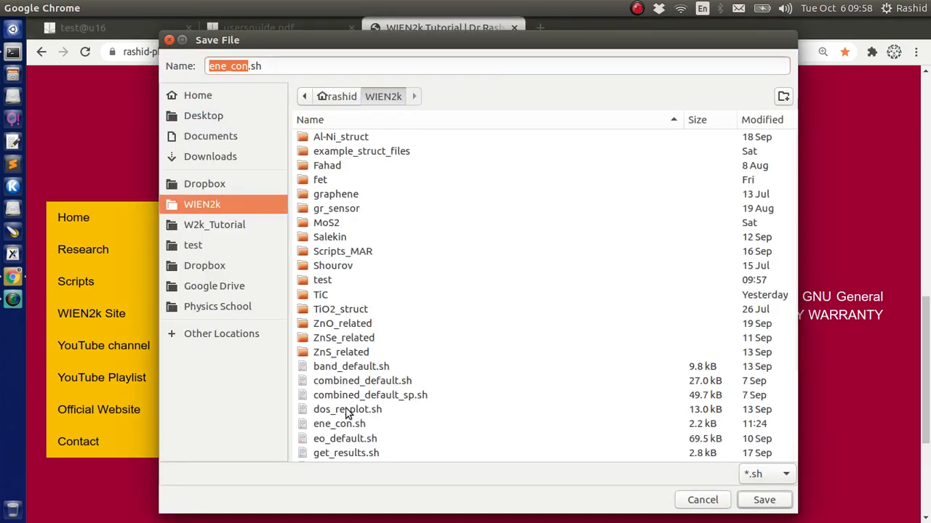
pyautogui.click(339, 425)
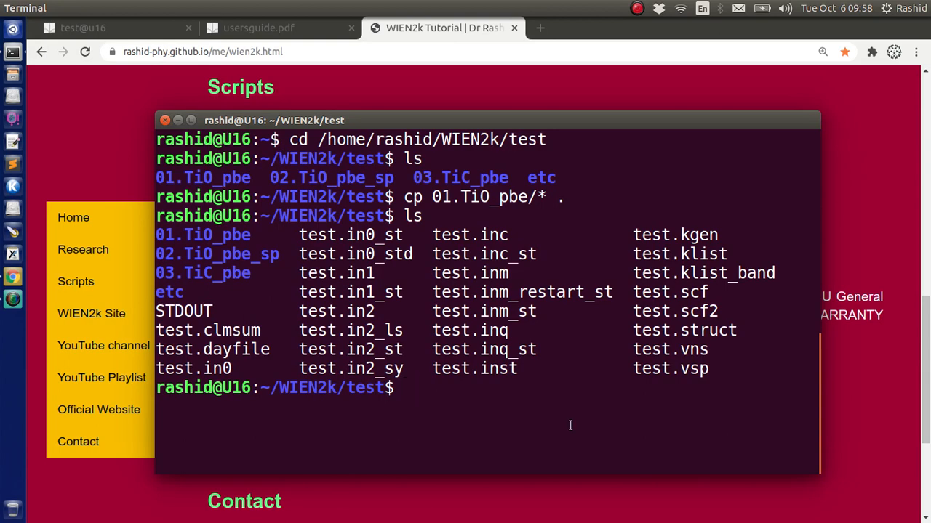
# Step: Make ene_con.sh executable with chmod +x, run it, and close the test_E_con.png graph
pyautogui.write('chm')
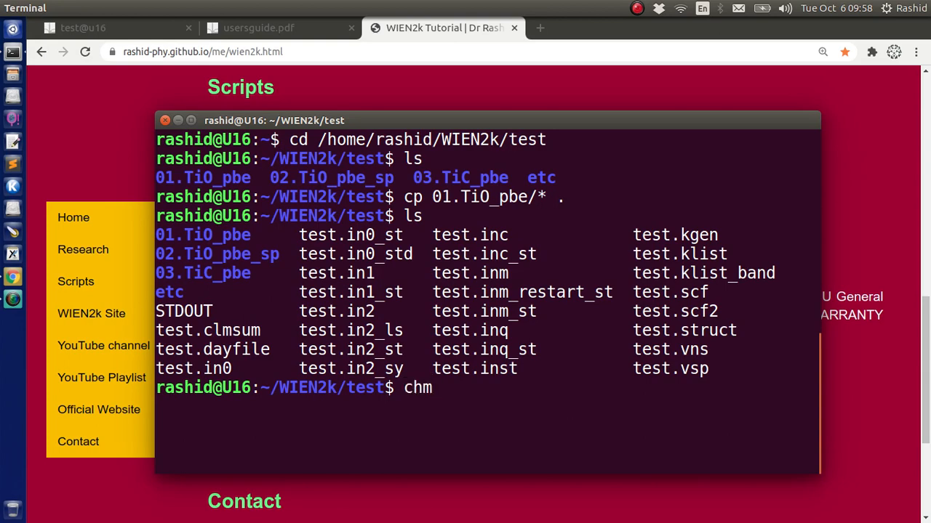
pyautogui.write('od')
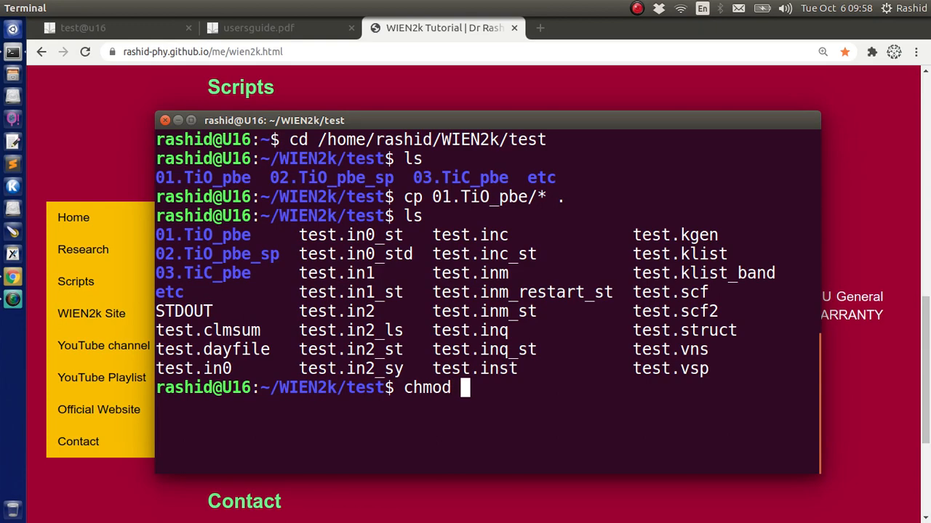
pyautogui.write('+x .')
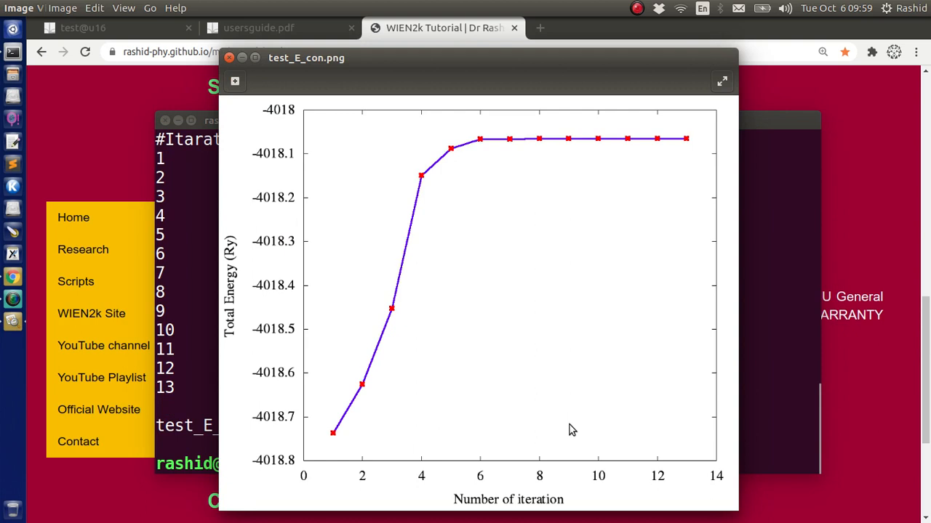
pyautogui.moveTo(262, 413)
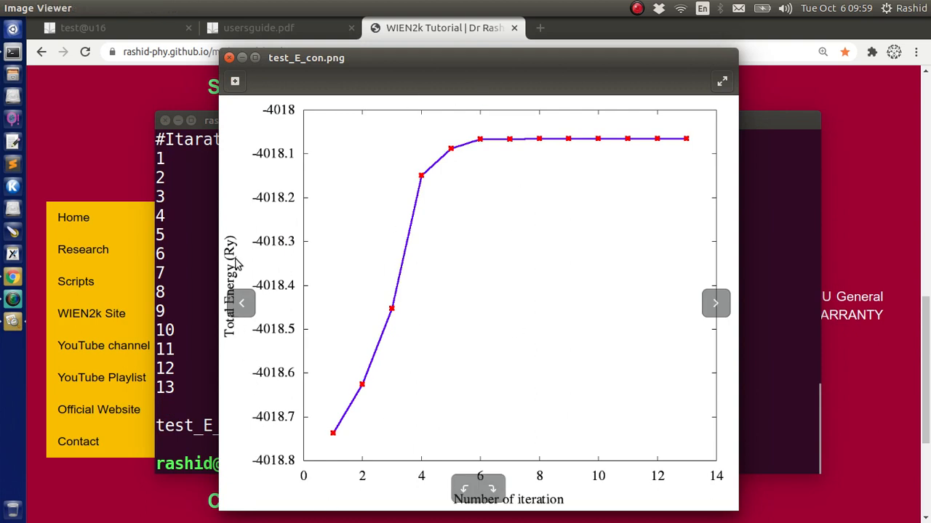
pyautogui.moveTo(282, 191)
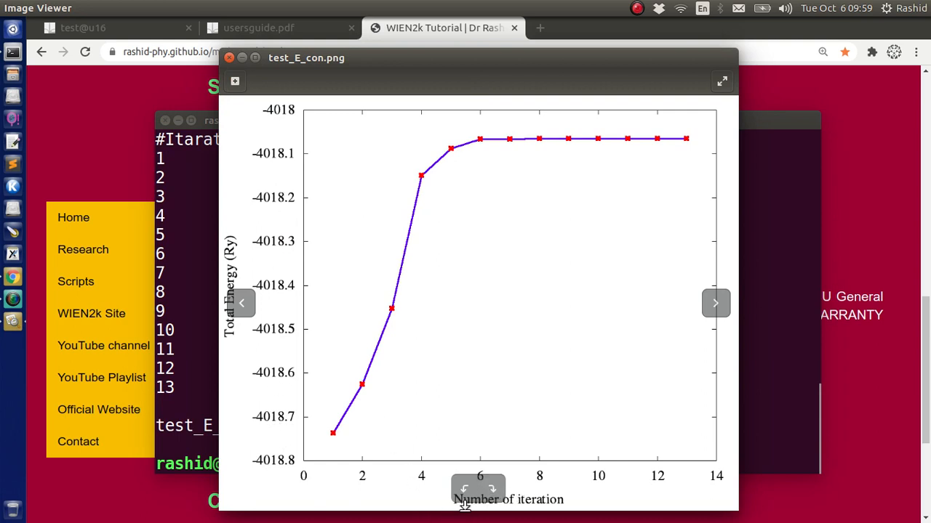
pyautogui.moveTo(509, 333)
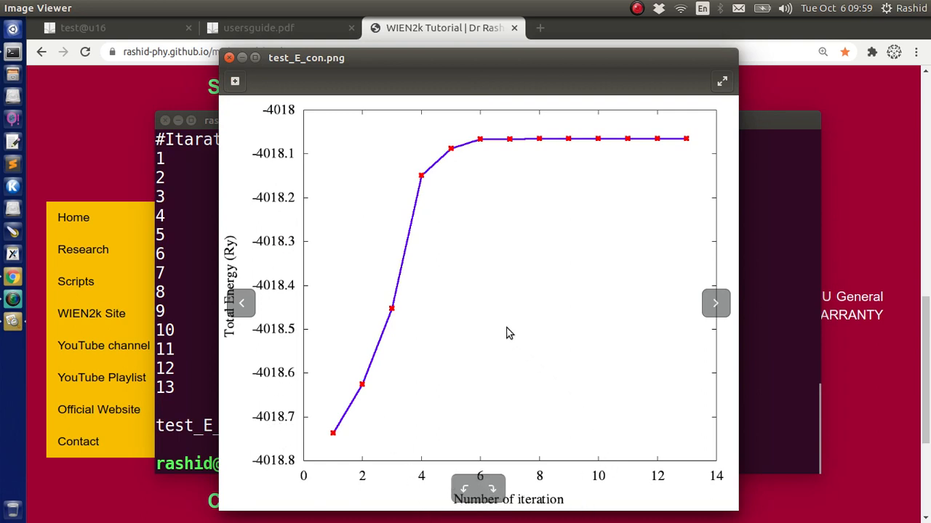
pyautogui.click(228, 58)
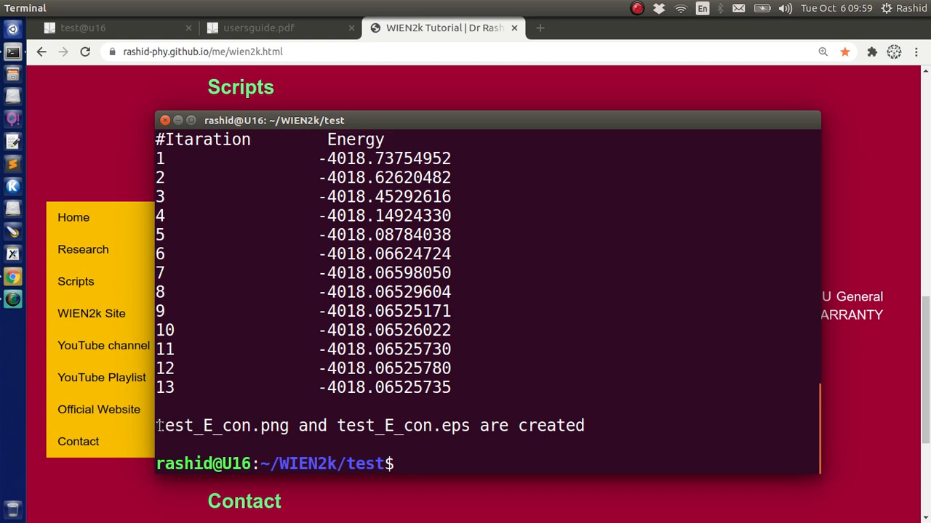
# Step: Point out test_E_con.eps, rerun ../ene_con.sh and list the test folder files
pyautogui.doubleClick(221, 425)
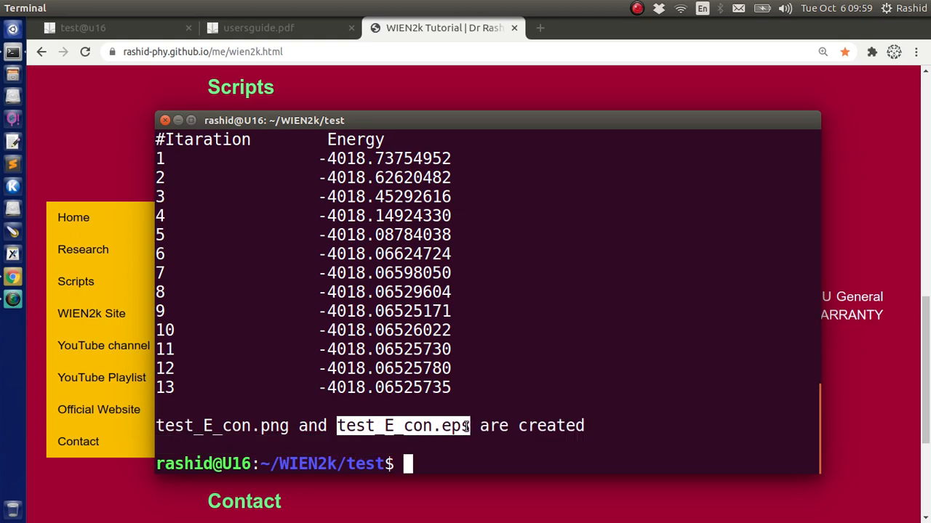
pyautogui.write('ls')
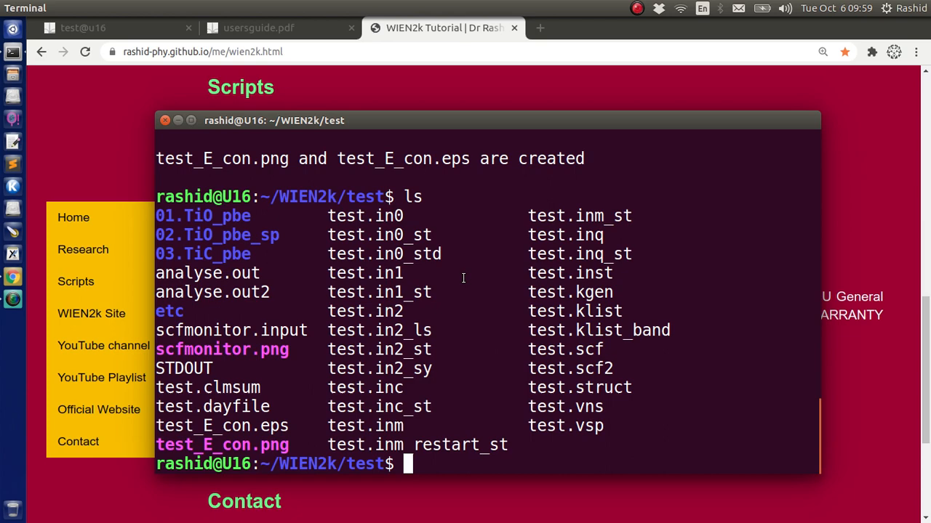
pyautogui.write('../ene_con.sh')
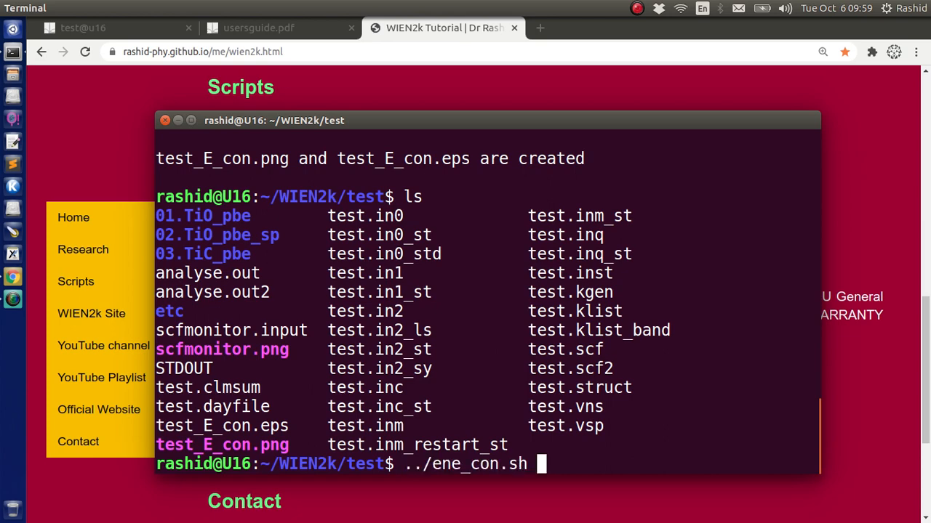
pyautogui.write('s')
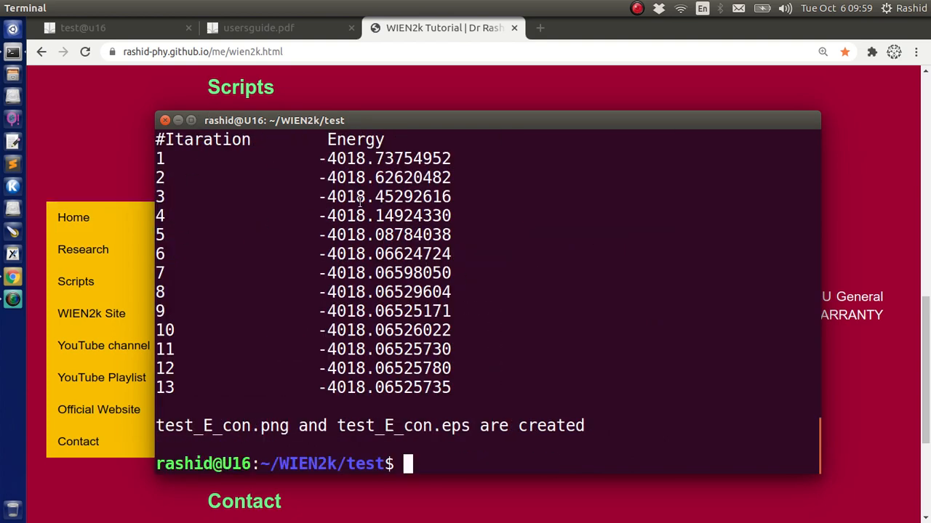
pyautogui.moveTo(500, 384)
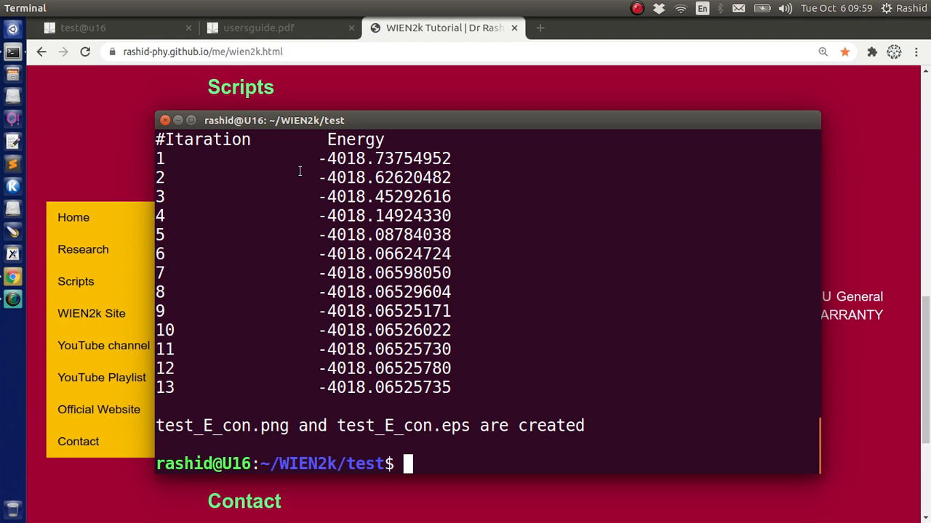
pyautogui.write('ls')
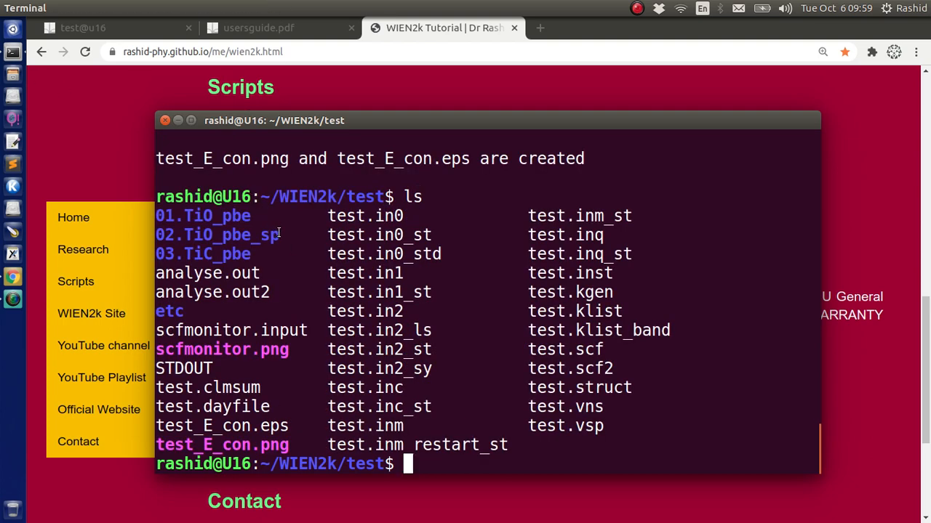
pyautogui.doubleClick(204, 235)
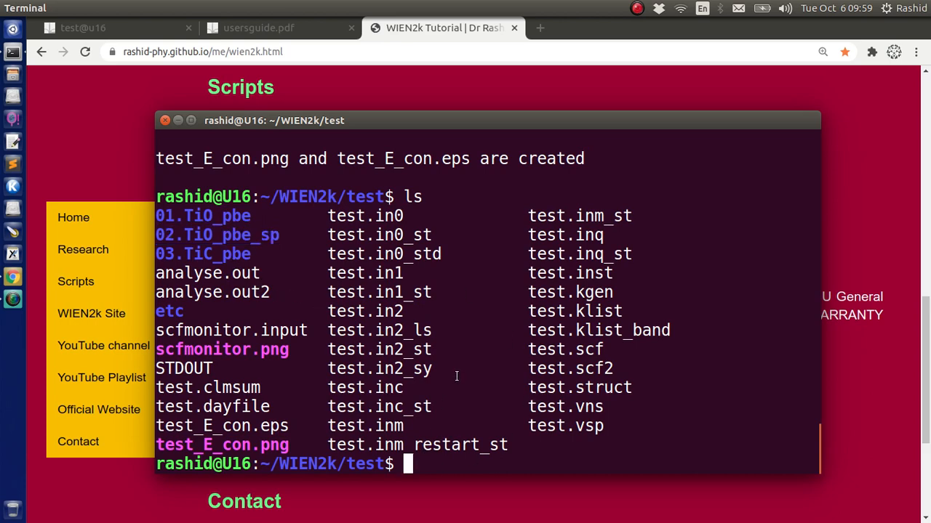
# Step: Remove the loose files with rm * and copy in 02.TiO_pbe_sp/*, then return to w2web
pyautogui.write('rm')
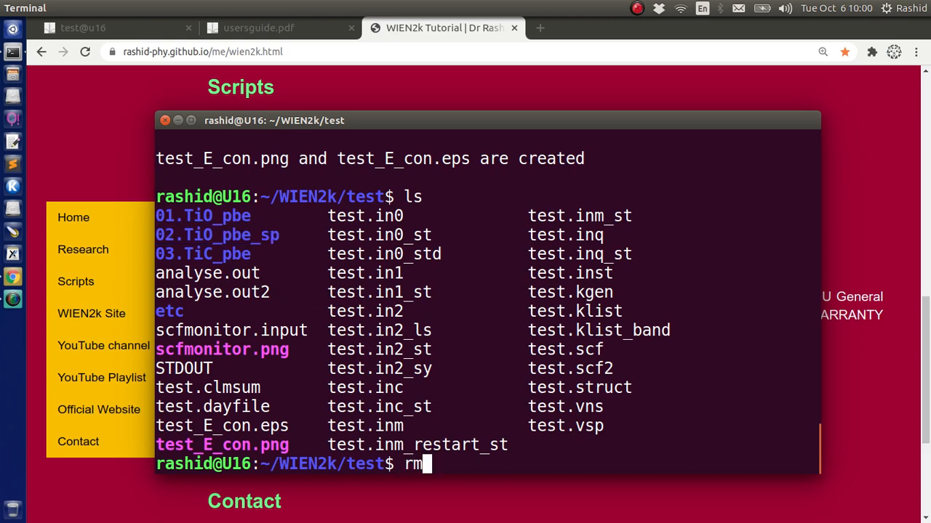
pyautogui.write('*')
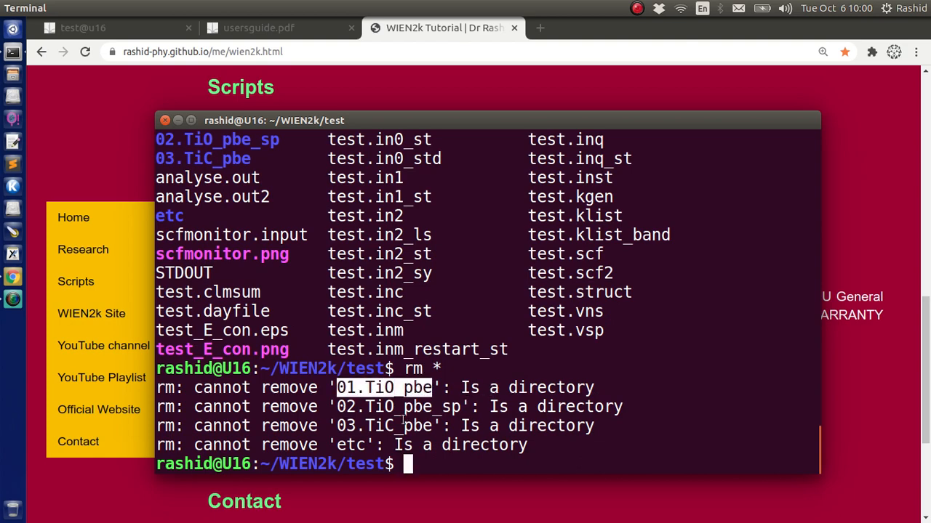
pyautogui.write('ls')
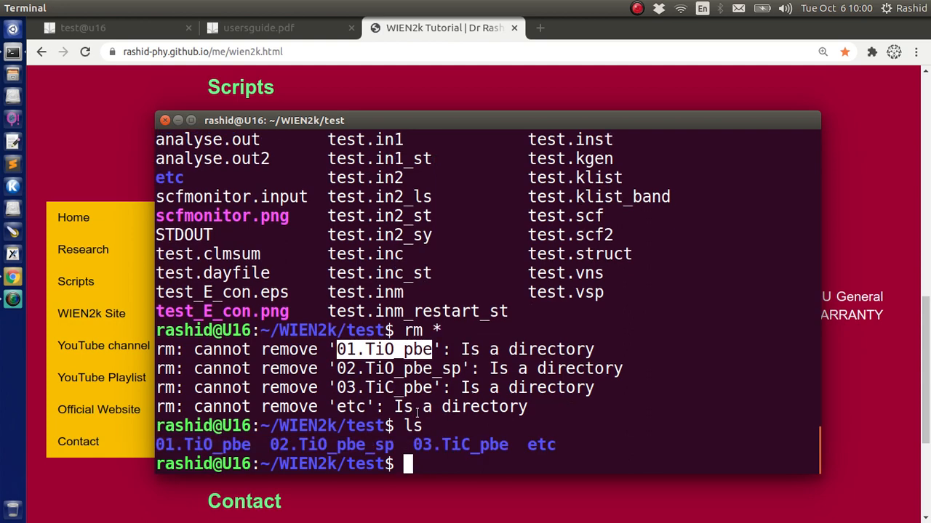
pyautogui.write('cp')
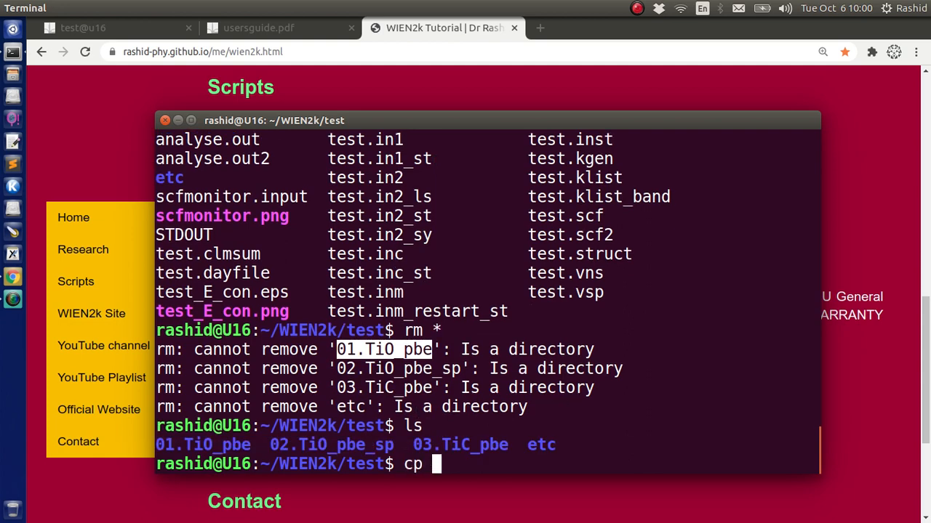
pyautogui.write('02.TiO_pbe_sp/* .')
pyautogui.write('ls')
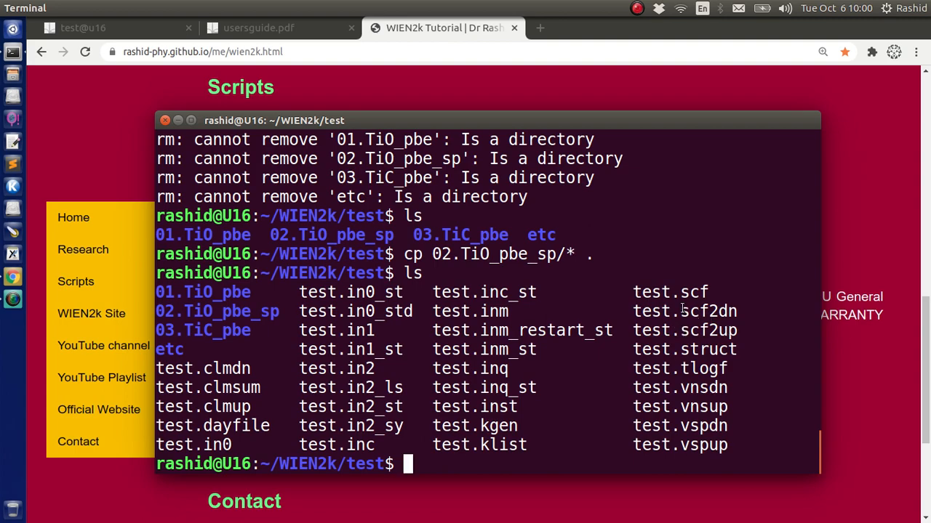
pyautogui.click(81, 27)
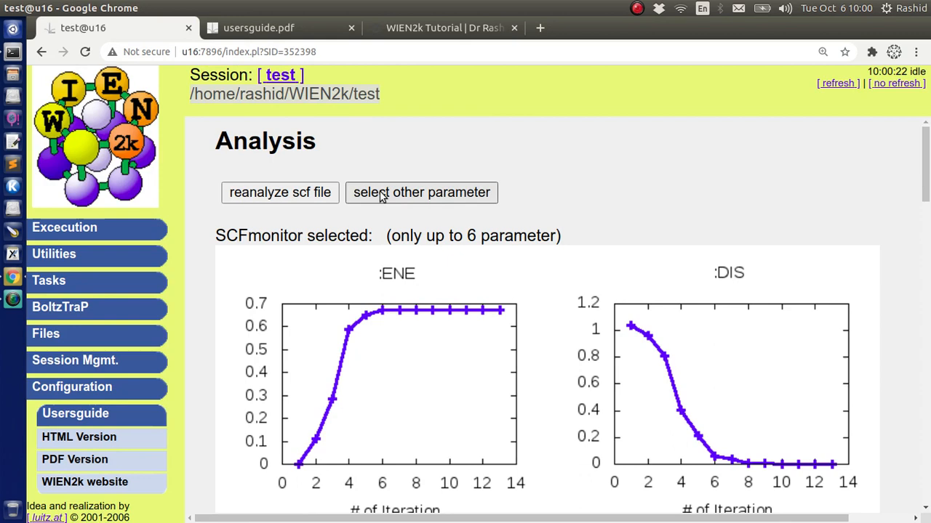
# Step: Reanalyse test.scf with ENE, DIS and CTO kept, then scroll through the 16-iteration graphs
pyautogui.click(422, 192)
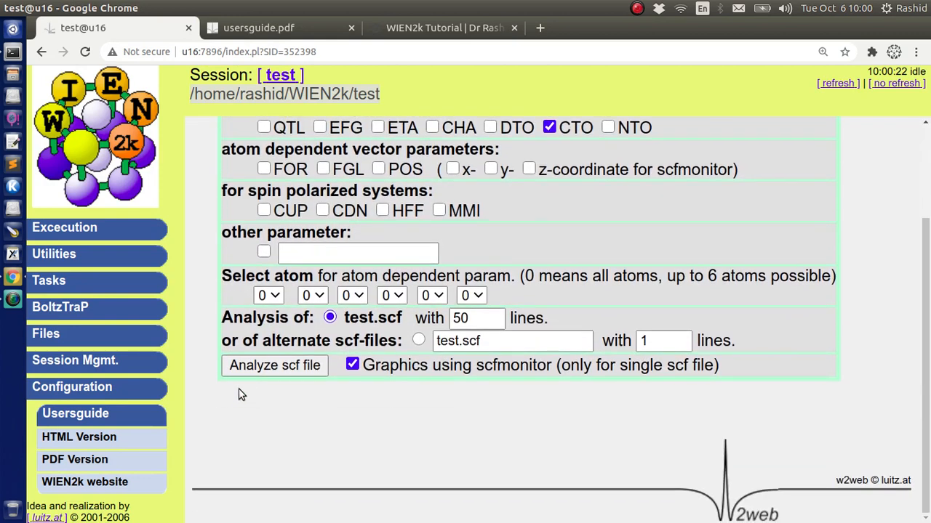
pyautogui.click(273, 365)
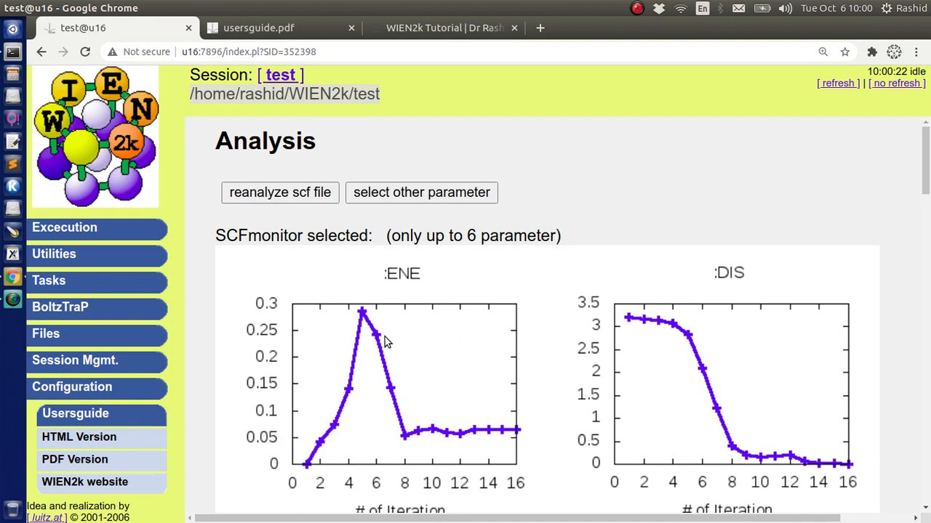
pyautogui.moveTo(488, 421)
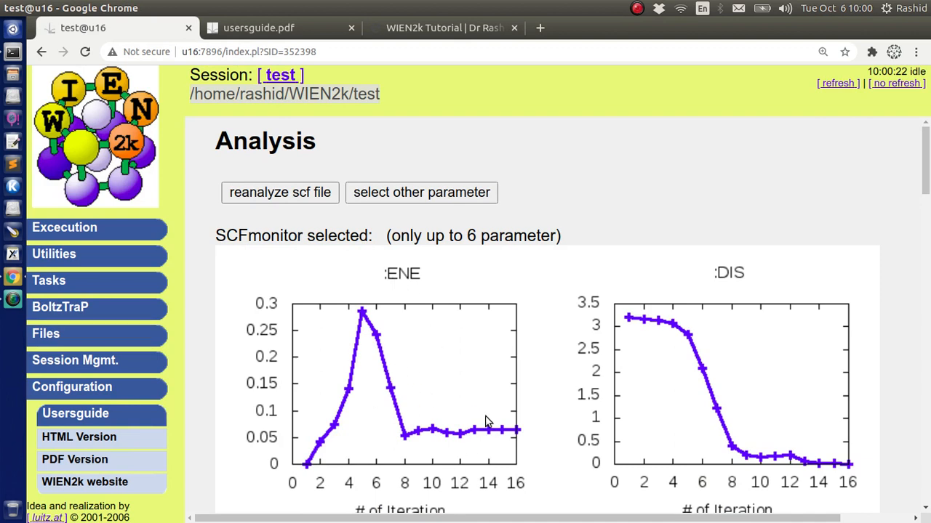
pyautogui.scroll(-3)
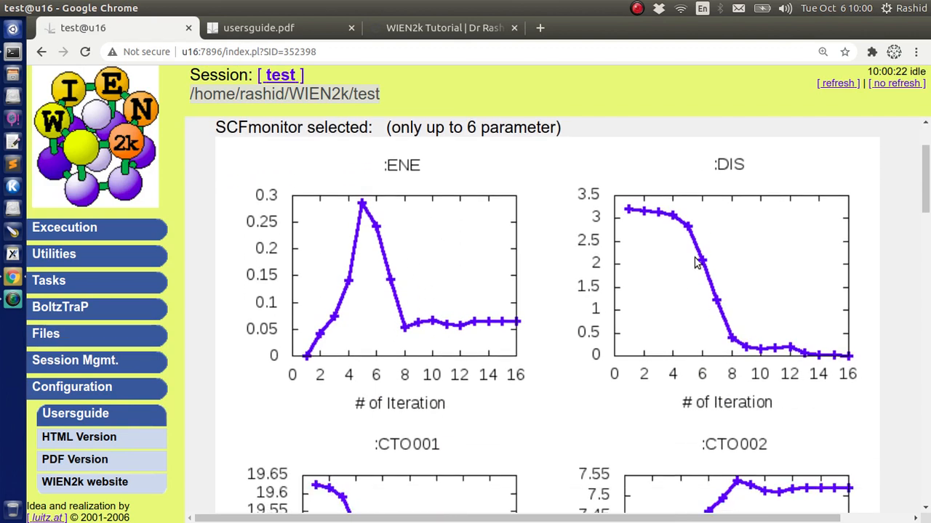
pyautogui.scroll(-3)
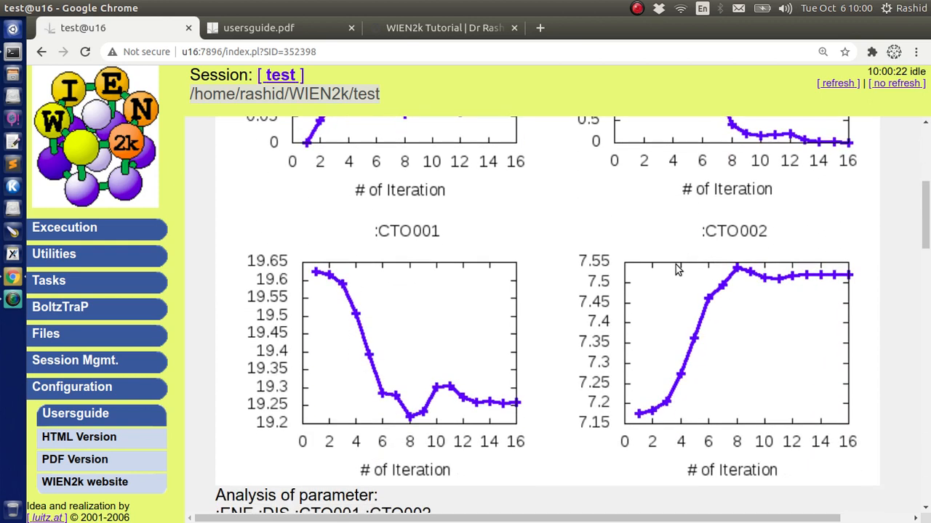
pyautogui.scroll(-3)
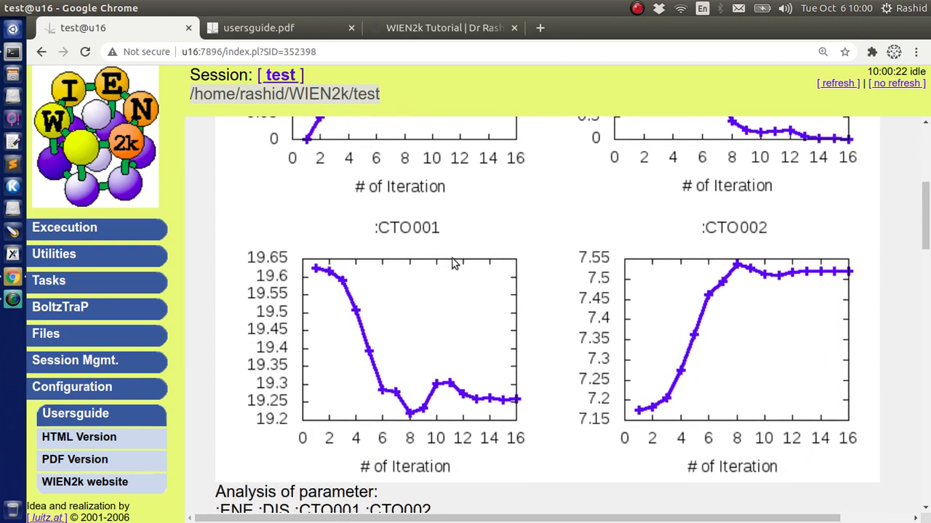
pyautogui.moveTo(305, 296)
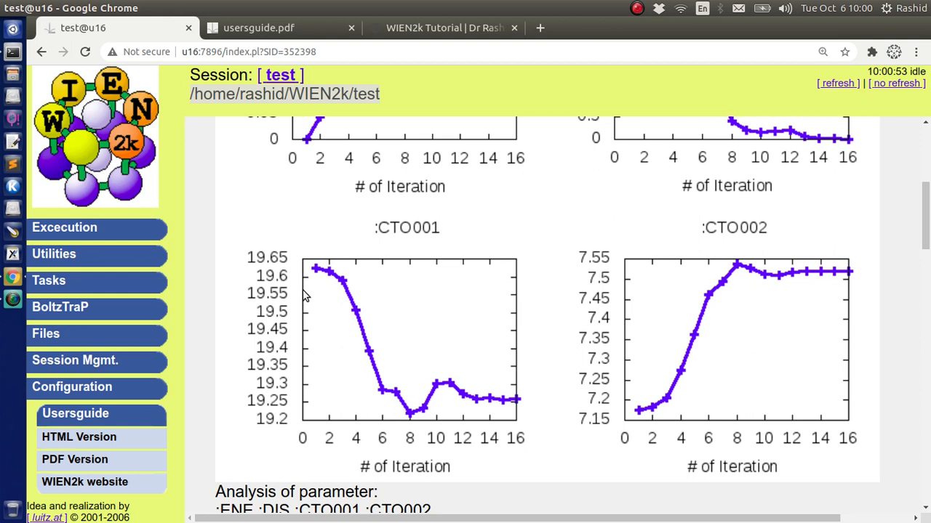
pyautogui.moveTo(337, 291)
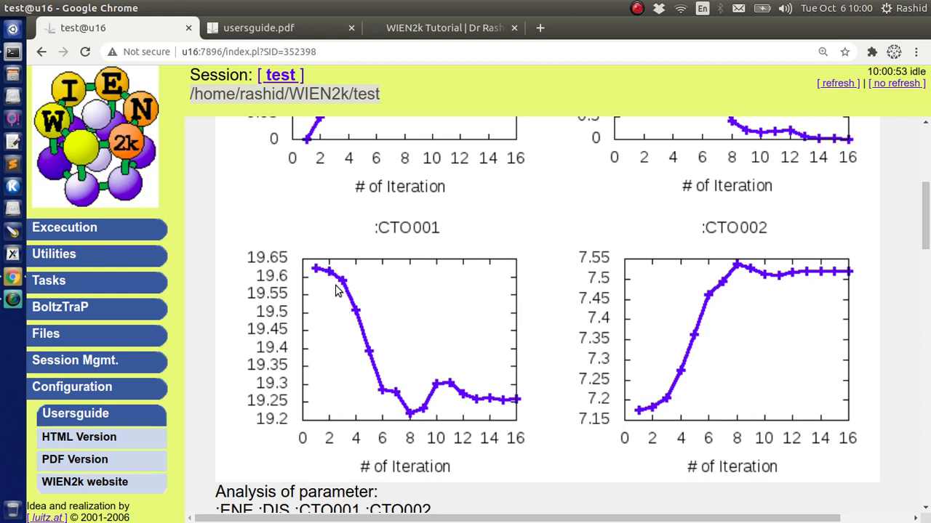
pyautogui.moveTo(773, 377)
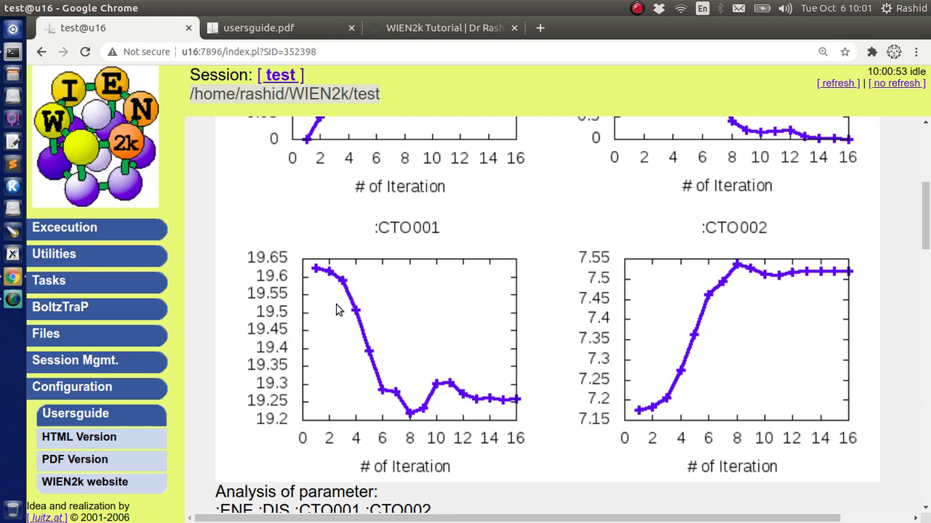
pyautogui.moveTo(430, 242)
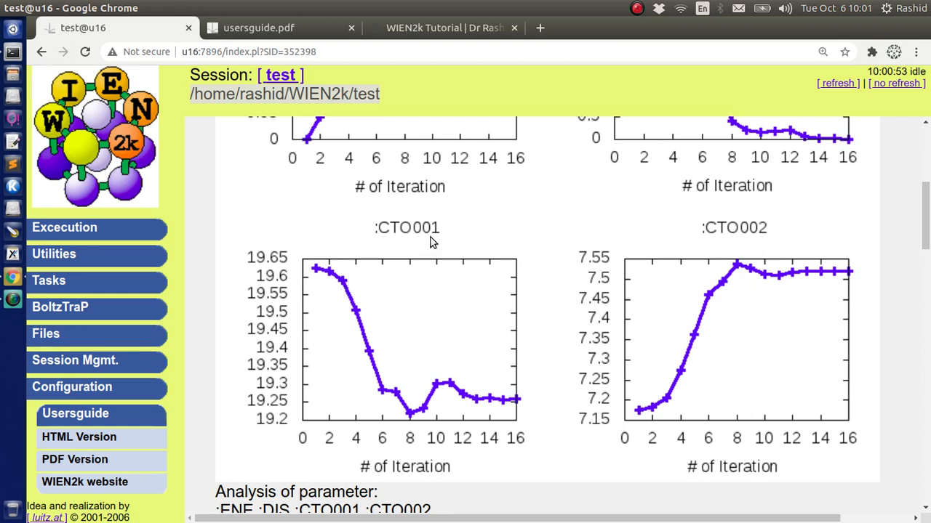
pyautogui.moveTo(763, 248)
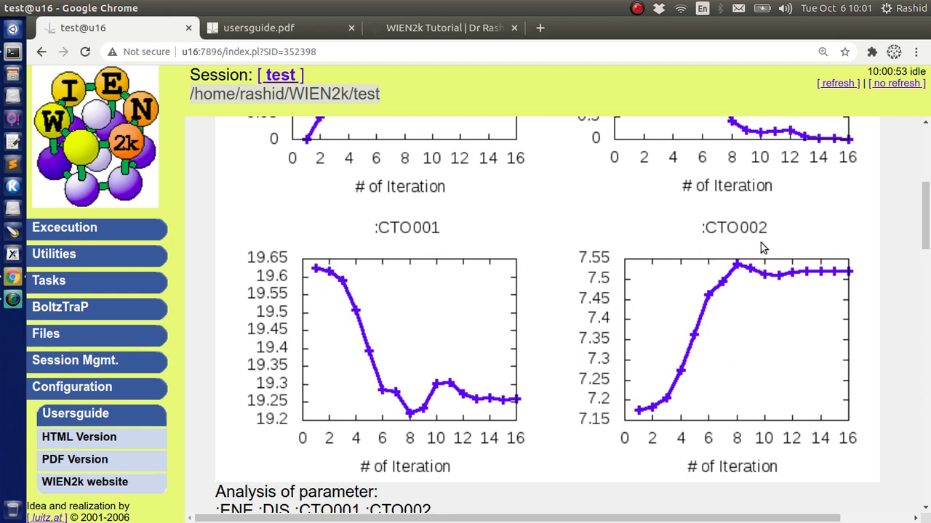
pyautogui.moveTo(282, 427)
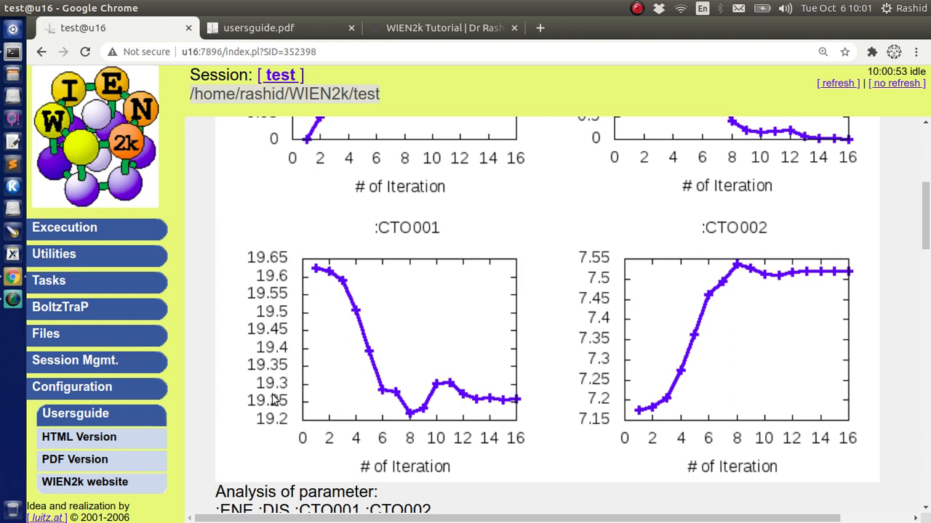
pyautogui.moveTo(270, 308)
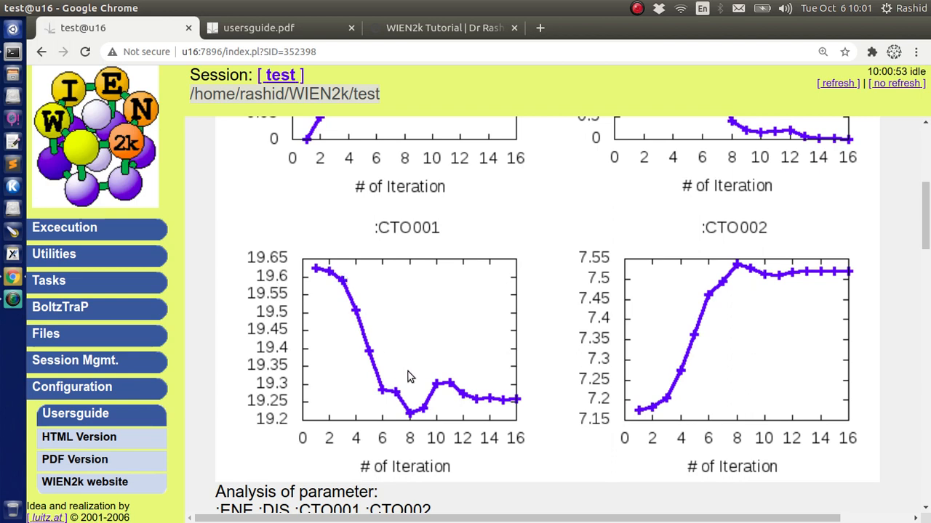
pyautogui.moveTo(364, 346)
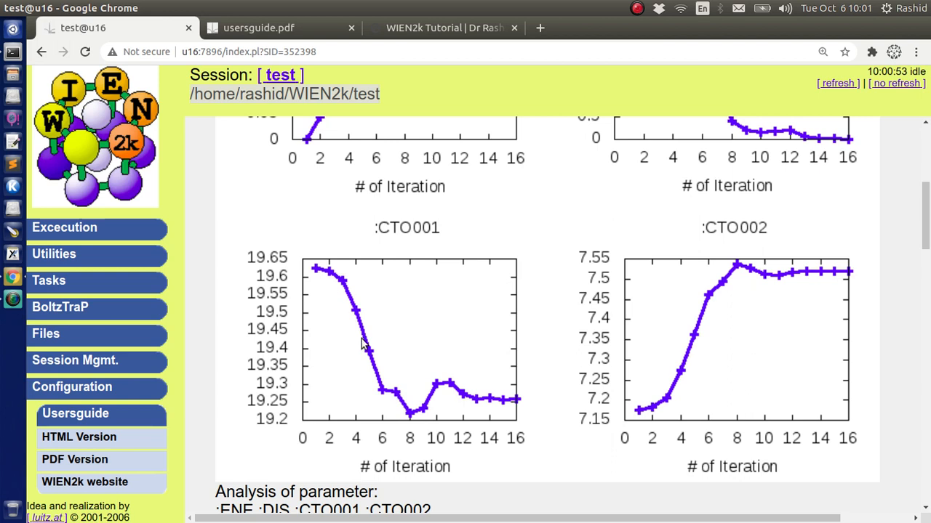
pyautogui.moveTo(764, 305)
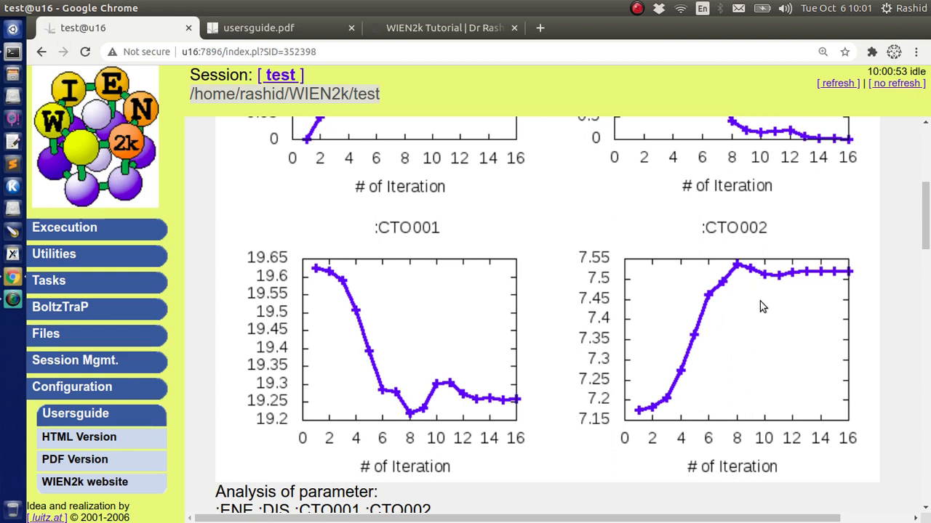
pyautogui.moveTo(320, 275)
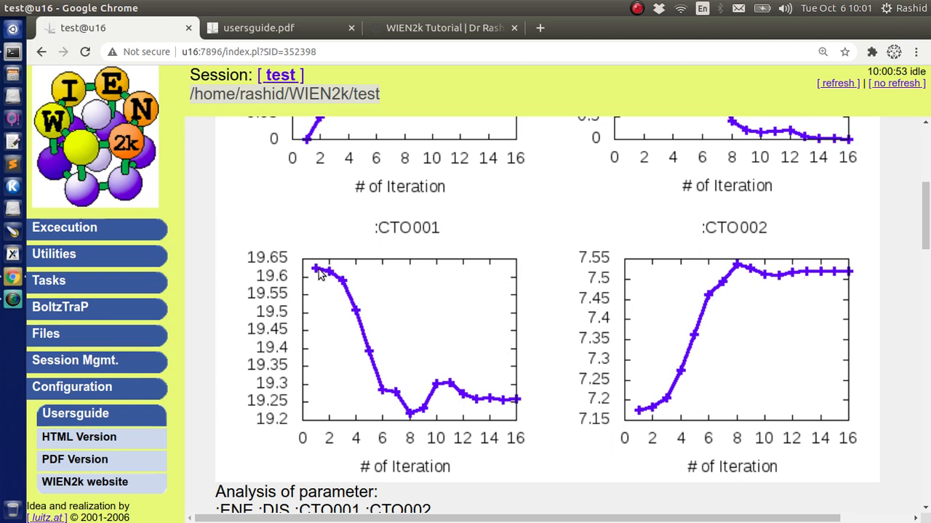
pyautogui.moveTo(453, 393)
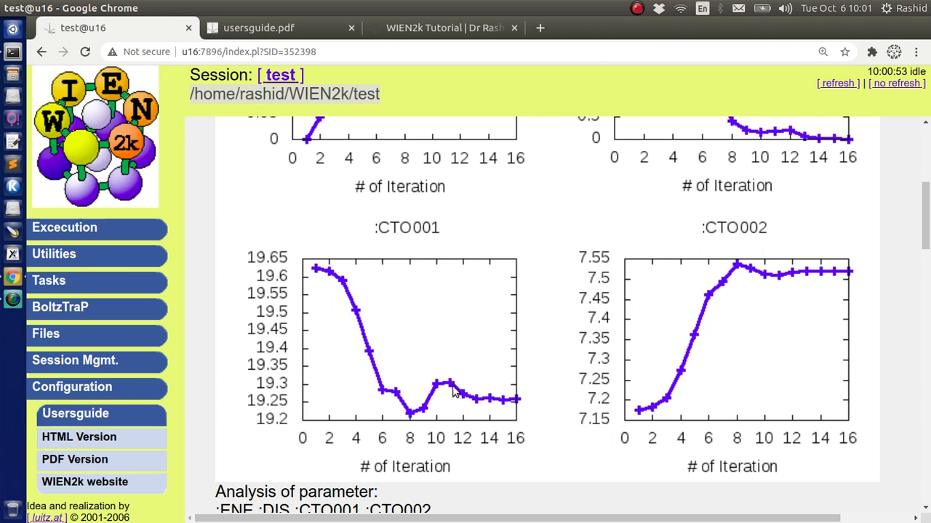
pyautogui.moveTo(779, 265)
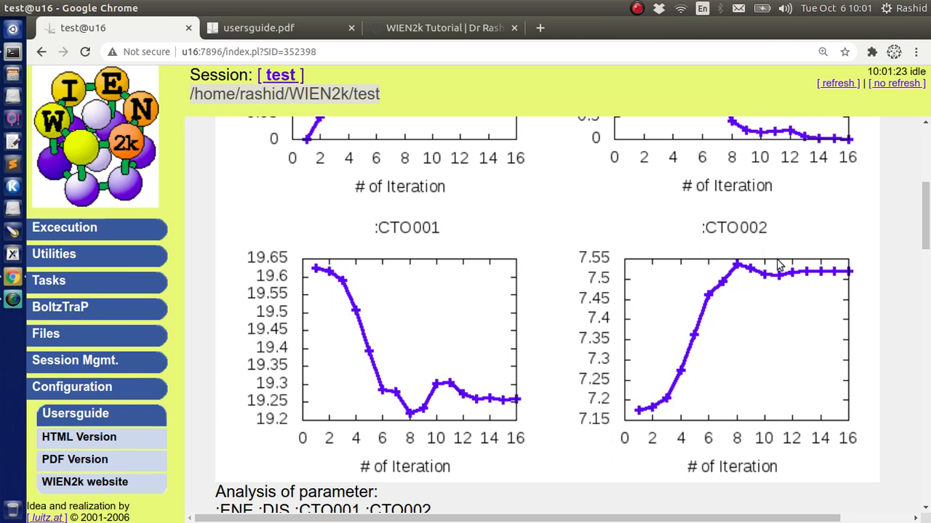
pyautogui.moveTo(629, 346)
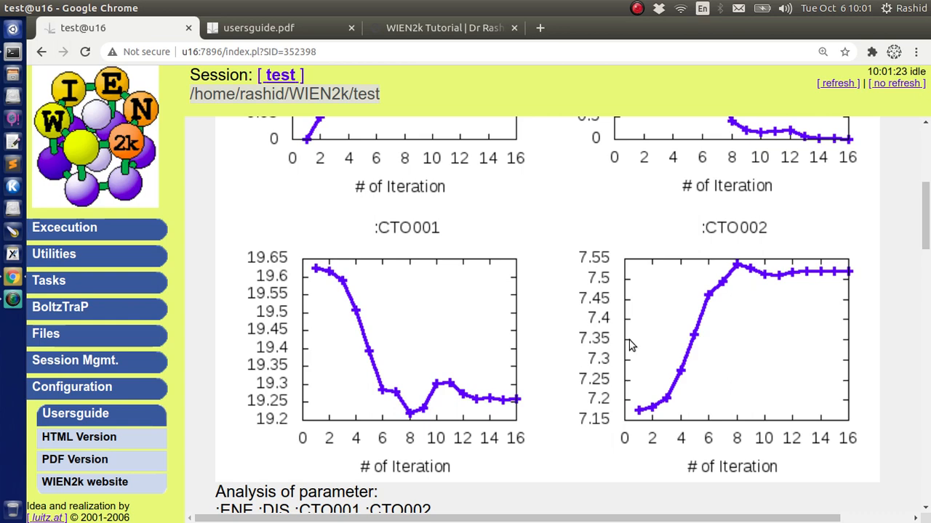
pyautogui.moveTo(533, 332)
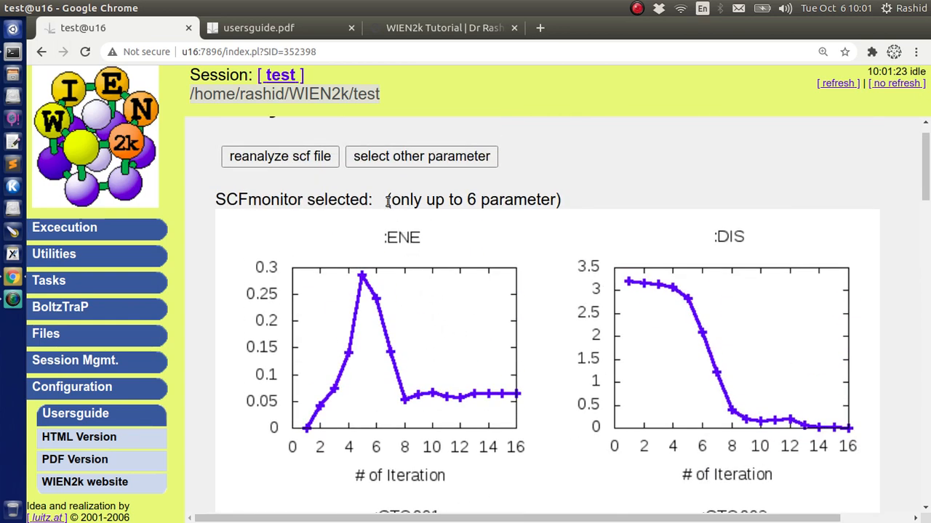
pyautogui.click(421, 157)
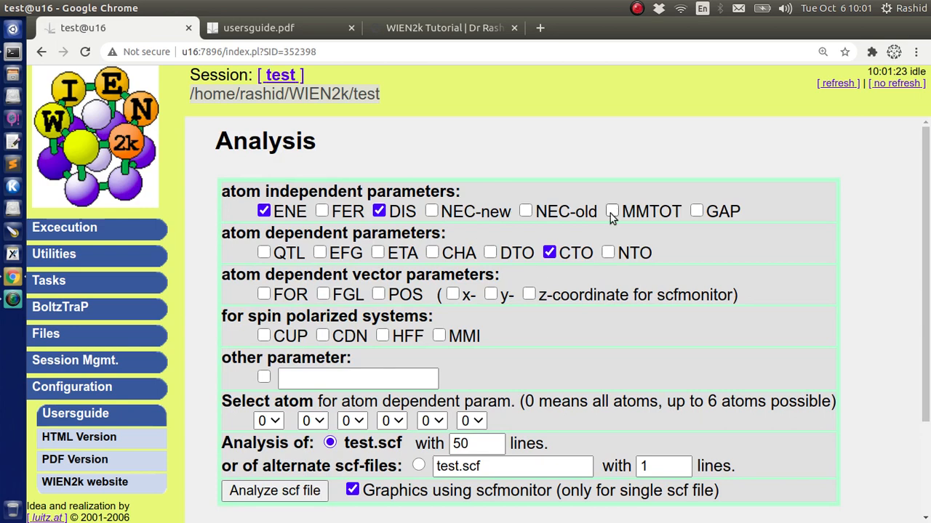
pyautogui.click(610, 210)
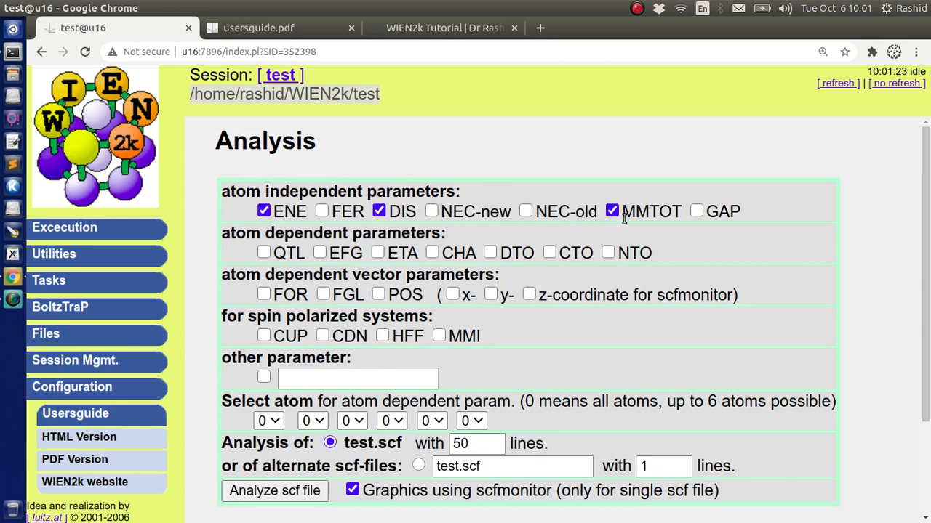
pyautogui.doubleClick(652, 213)
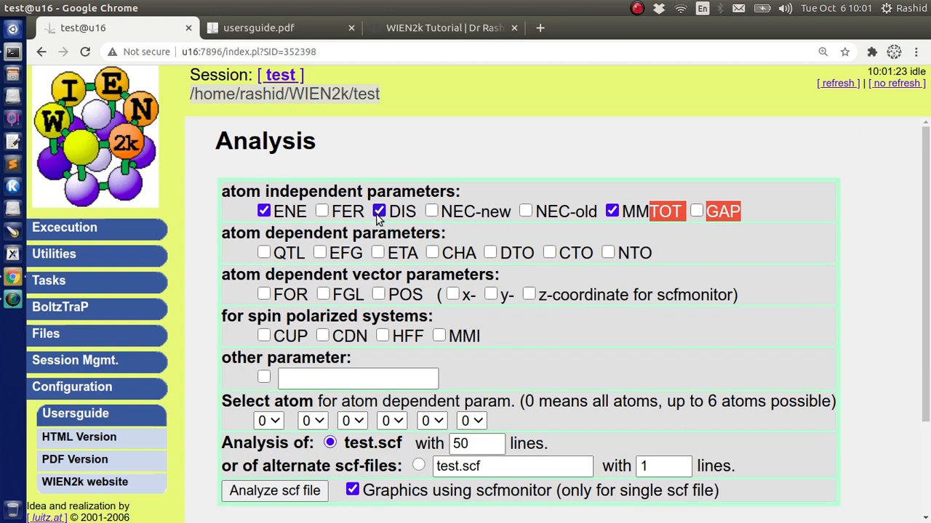
pyautogui.click(378, 211)
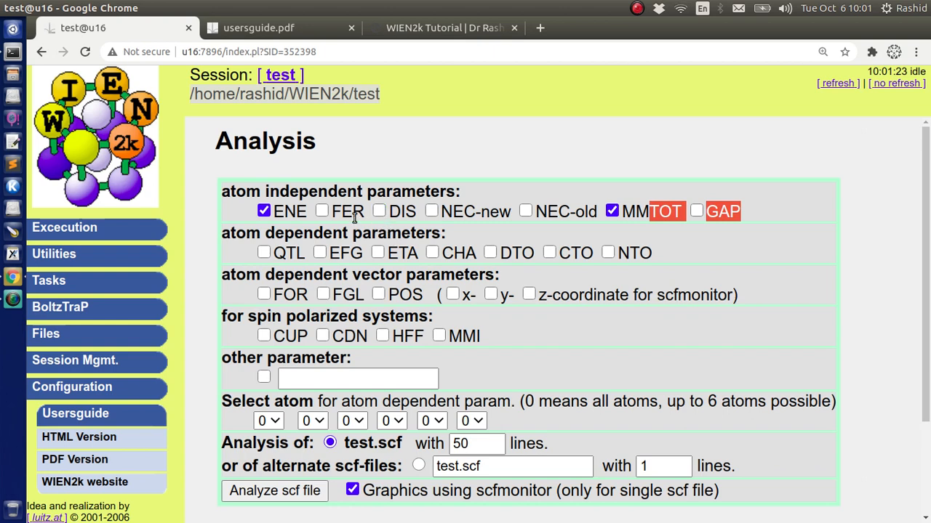
pyautogui.click(323, 211)
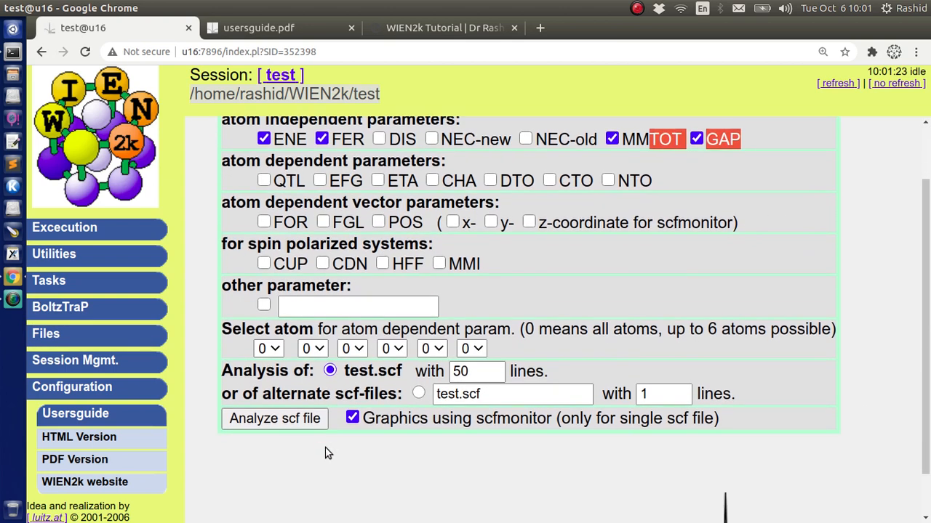
pyautogui.click(273, 419)
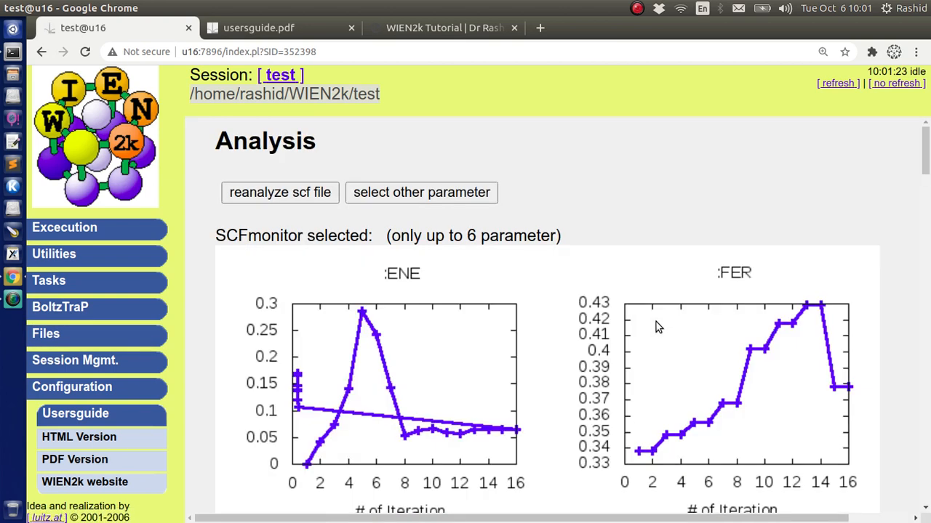
pyautogui.scroll(-3)
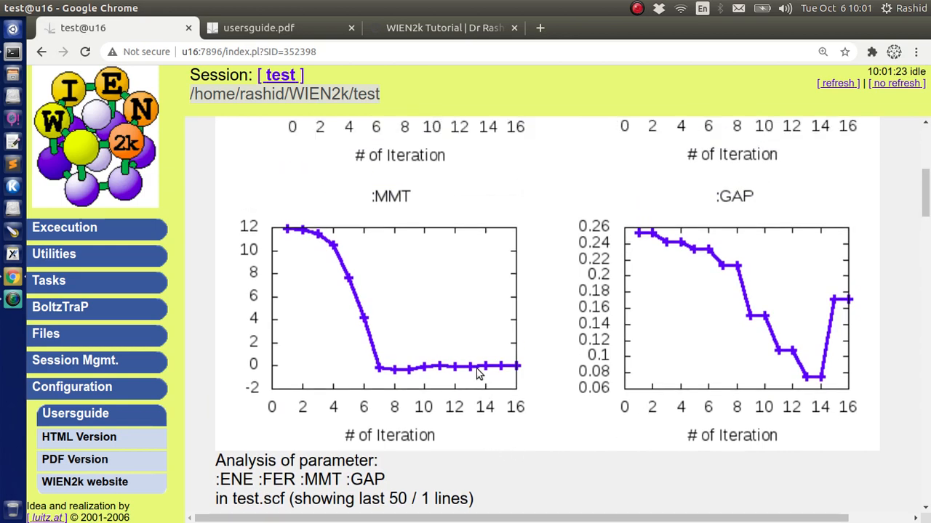
pyautogui.scroll(-3)
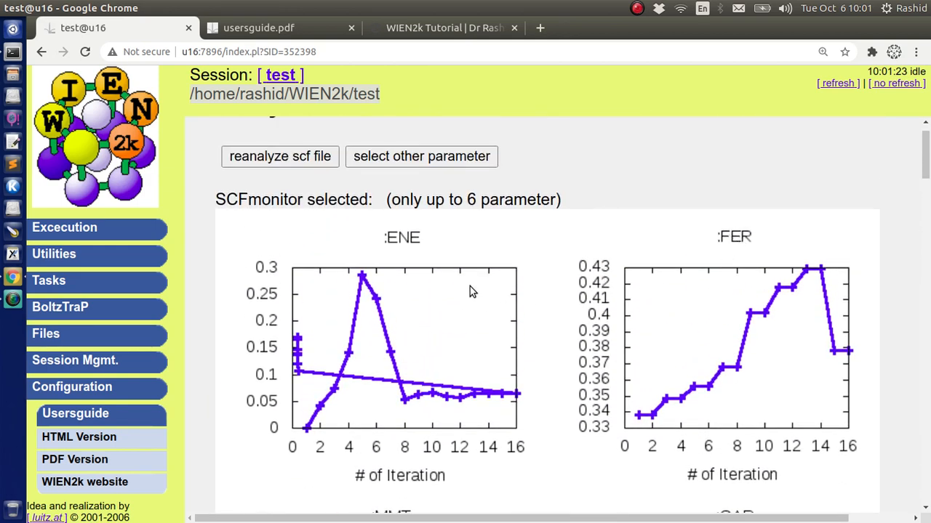
pyautogui.scroll(-3)
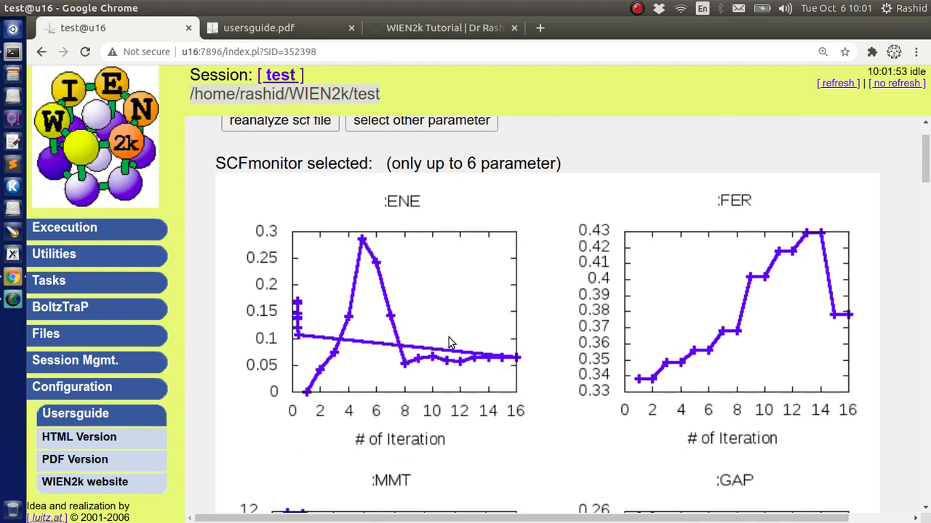
pyautogui.moveTo(313, 320)
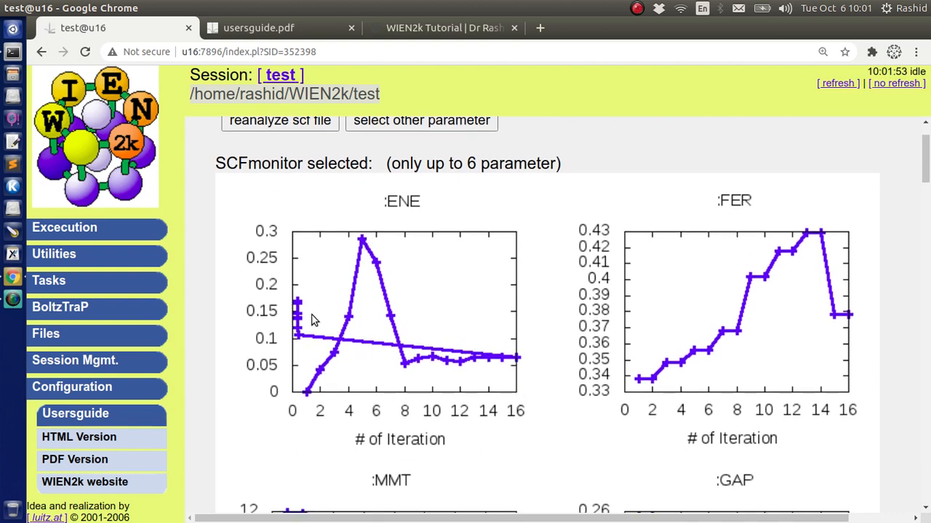
pyautogui.moveTo(268, 302)
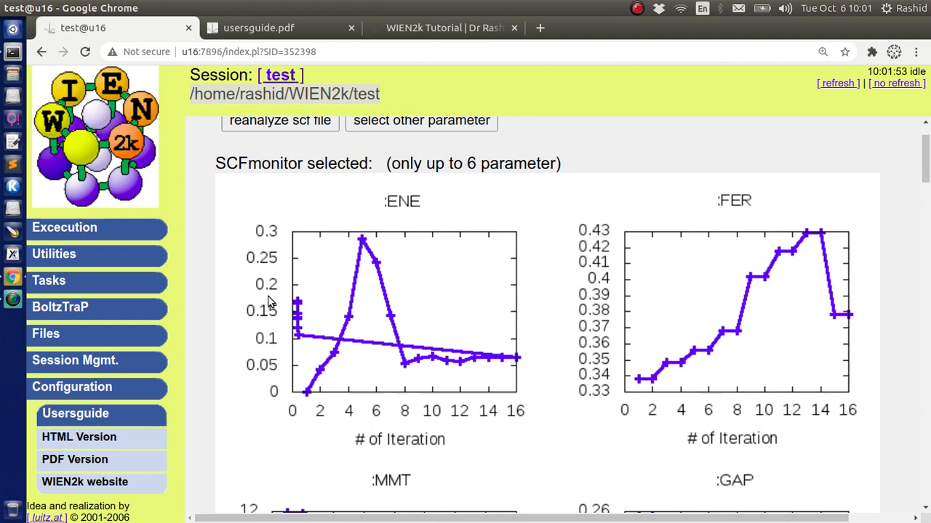
pyautogui.moveTo(201, 215)
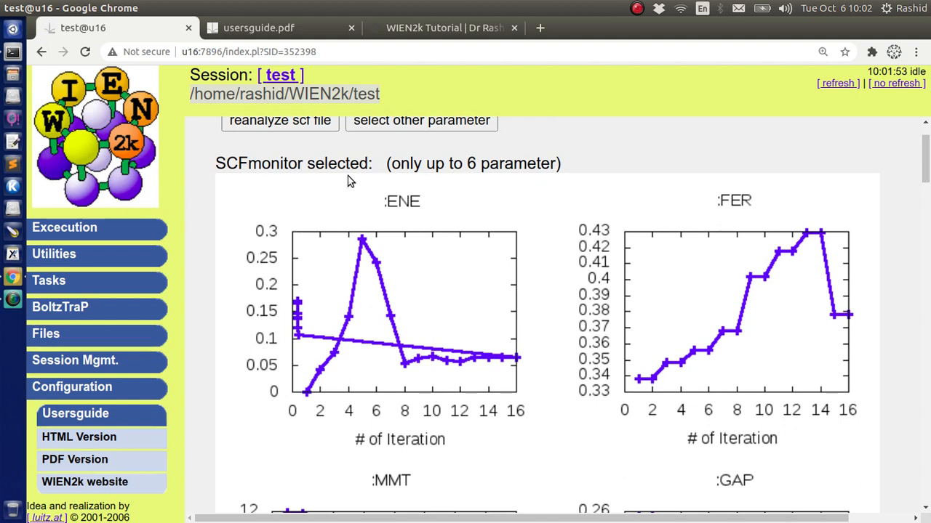
pyautogui.moveTo(356, 151)
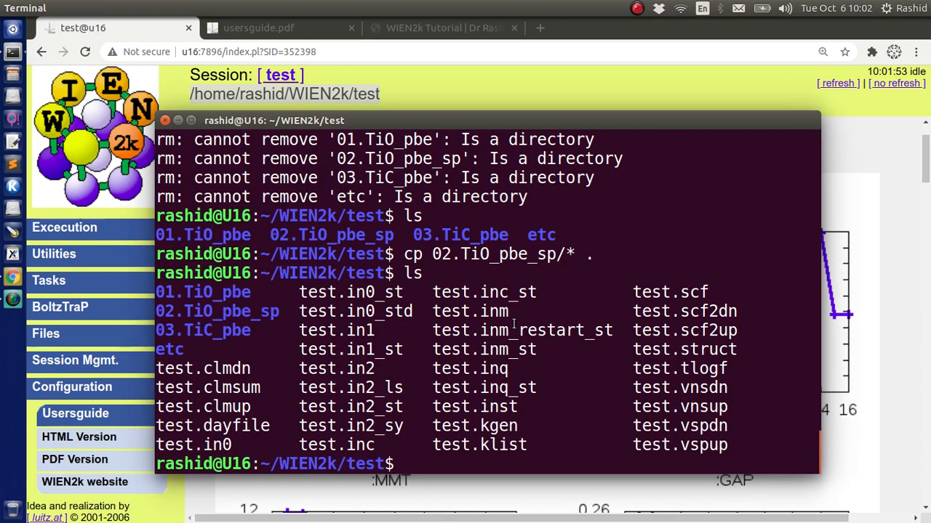
# Step: Run 'gedit analyse.out &' to view the per-iteration ENE, FER, MMT and GAP values
pyautogui.write('gedit')
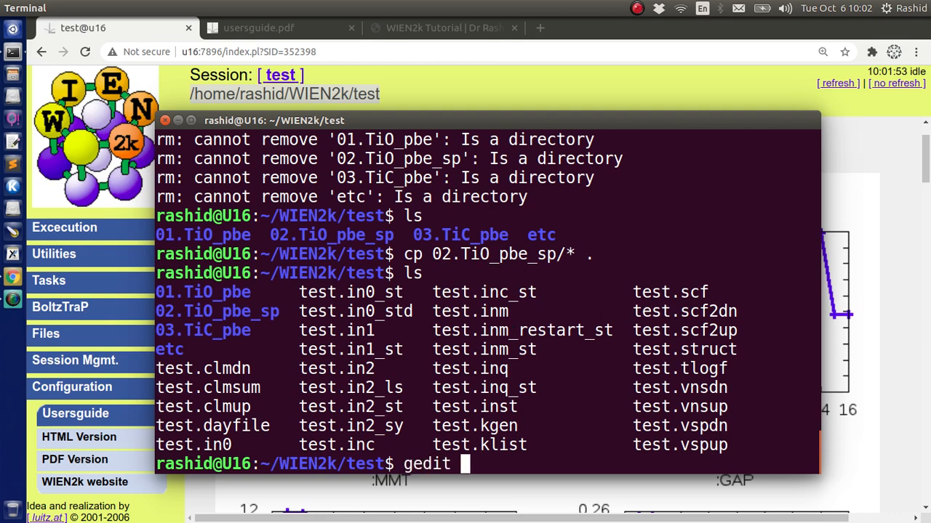
pyautogui.write('analyse.out')
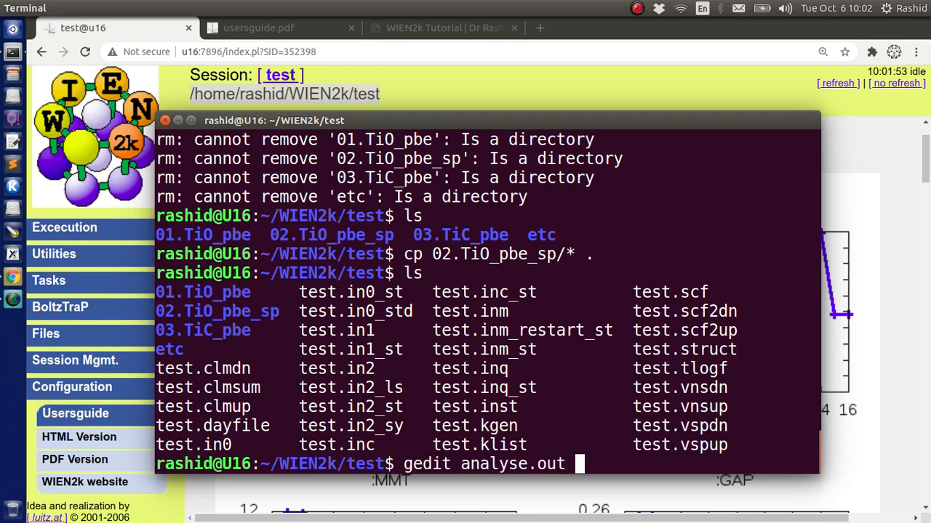
pyautogui.write('&')
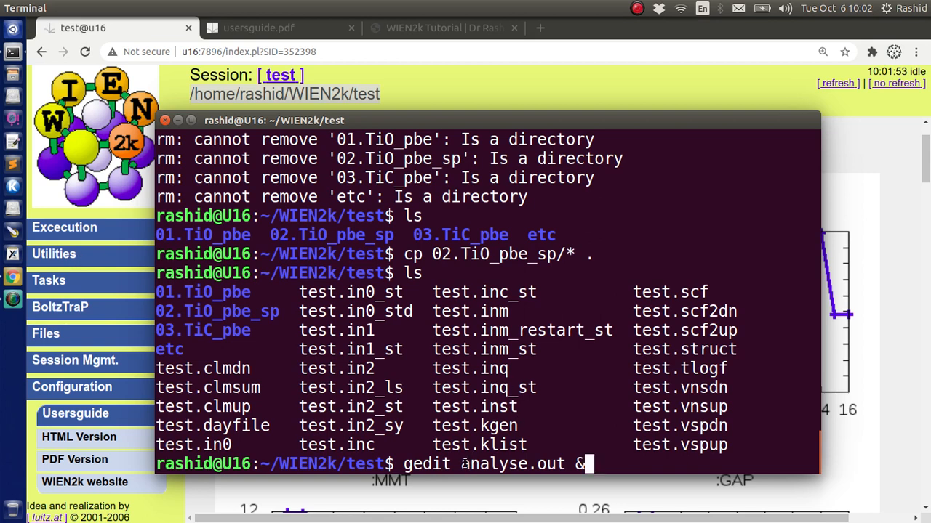
pyautogui.doubleClick(512, 464)
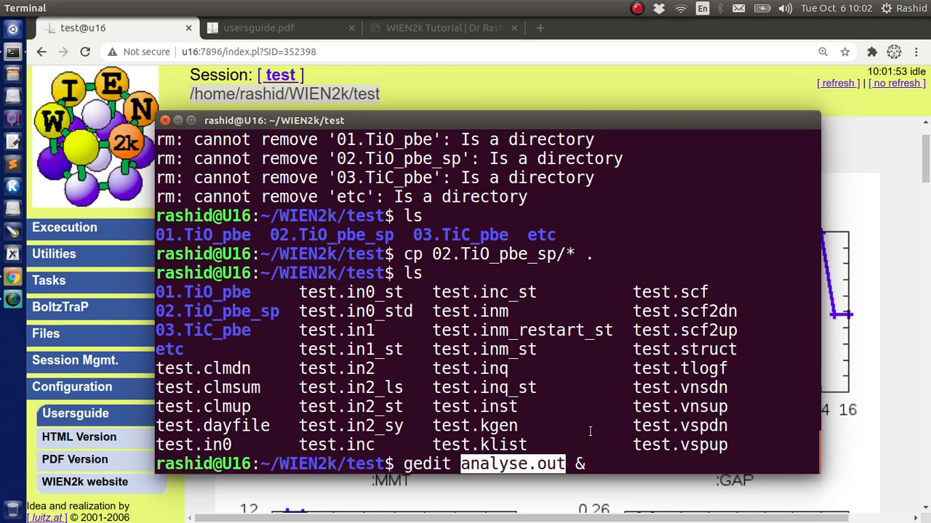
pyautogui.press('Return')
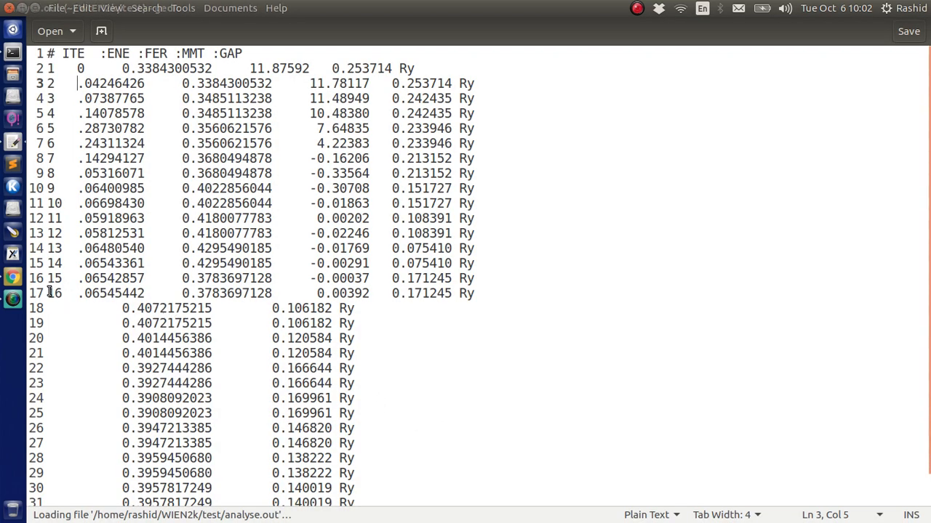
pyautogui.moveTo(46, 293); pyautogui.dragTo(247, 294)
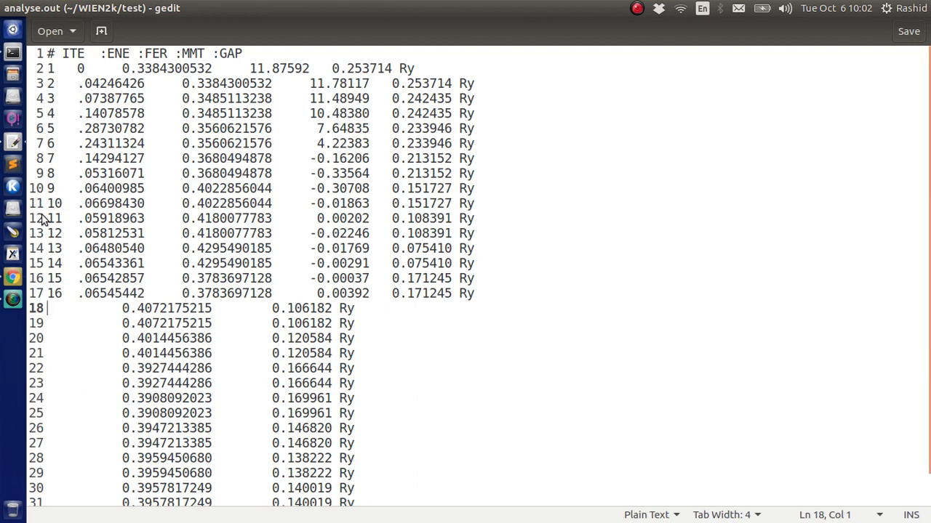
pyautogui.moveTo(13, 143)
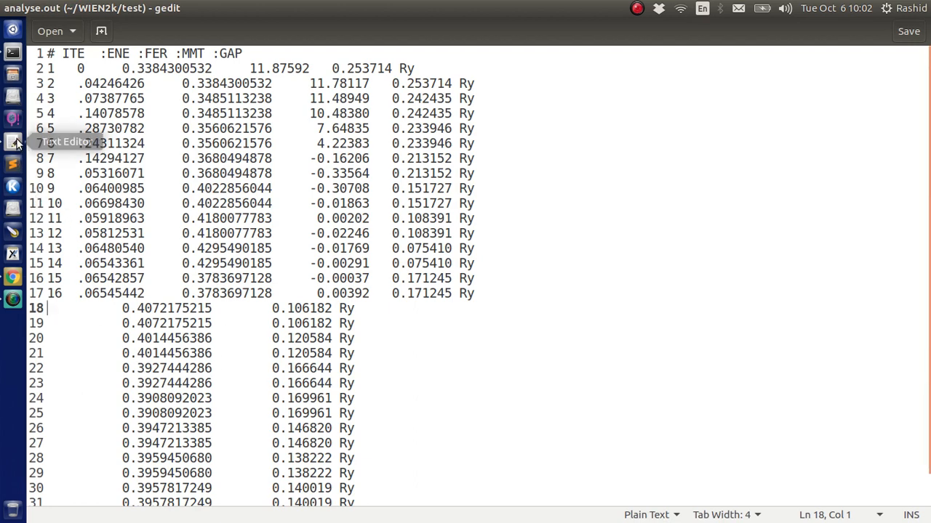
pyautogui.moveTo(11, 280)
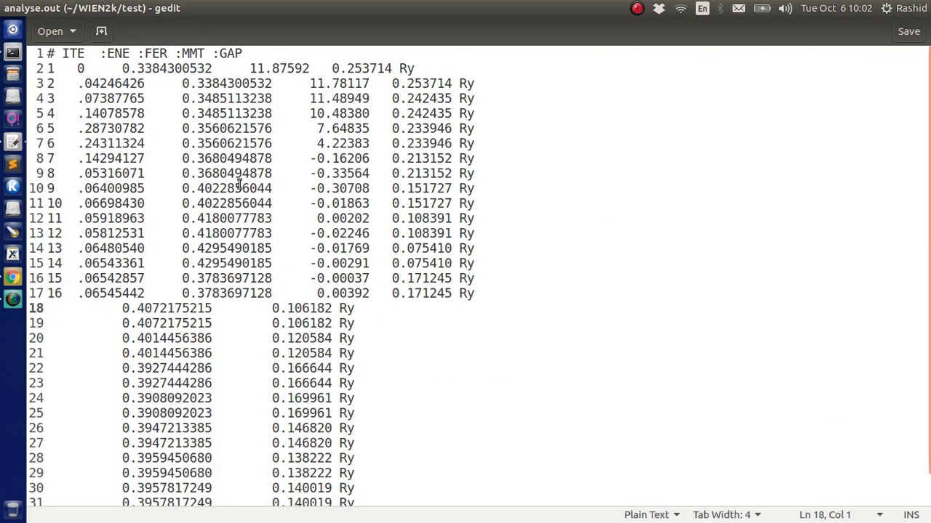
pyautogui.moveTo(61, 189); pyautogui.dragTo(145, 294)
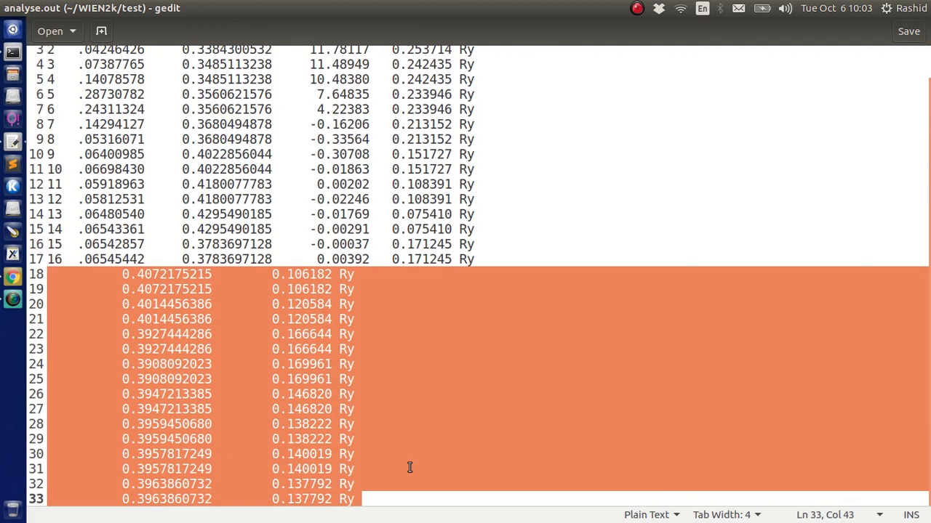
pyautogui.moveTo(5, 290)
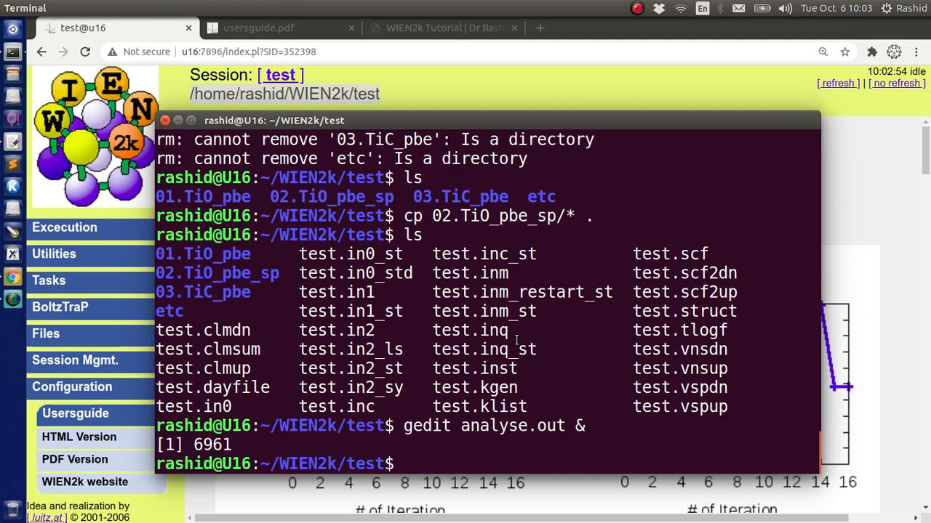
# Step: Copy 01.TiO_pbe/test.scf into the working directory as test2.scf and list the *.scf files
pyautogui.write('cp')
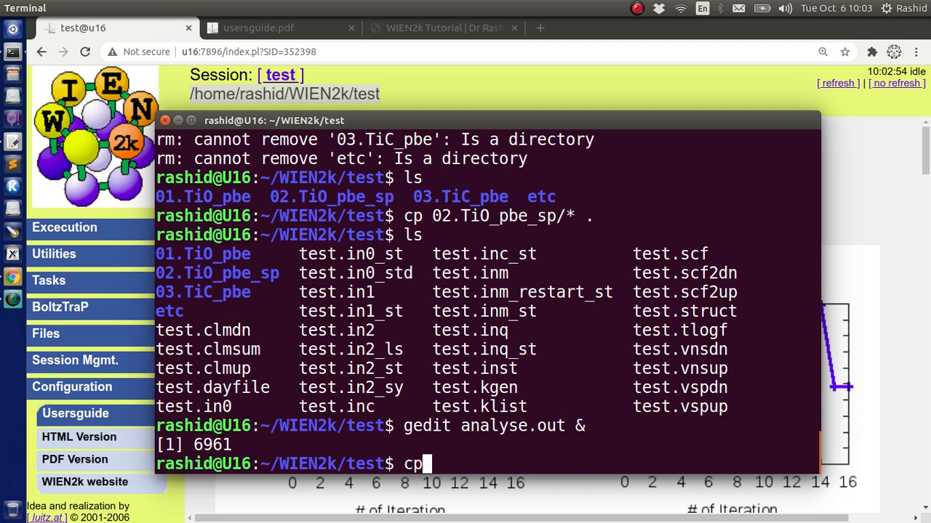
pyautogui.write('01.TiO_pbe/')
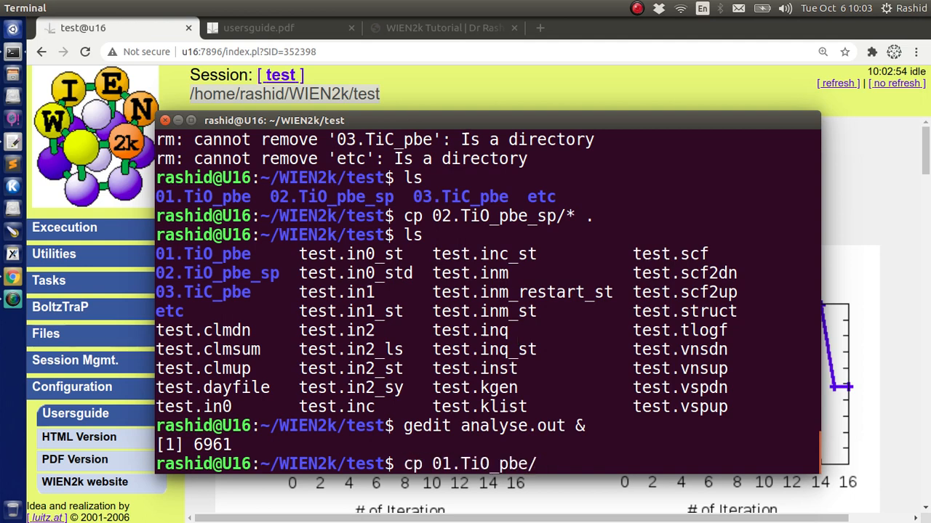
pyautogui.write('test.scf te')
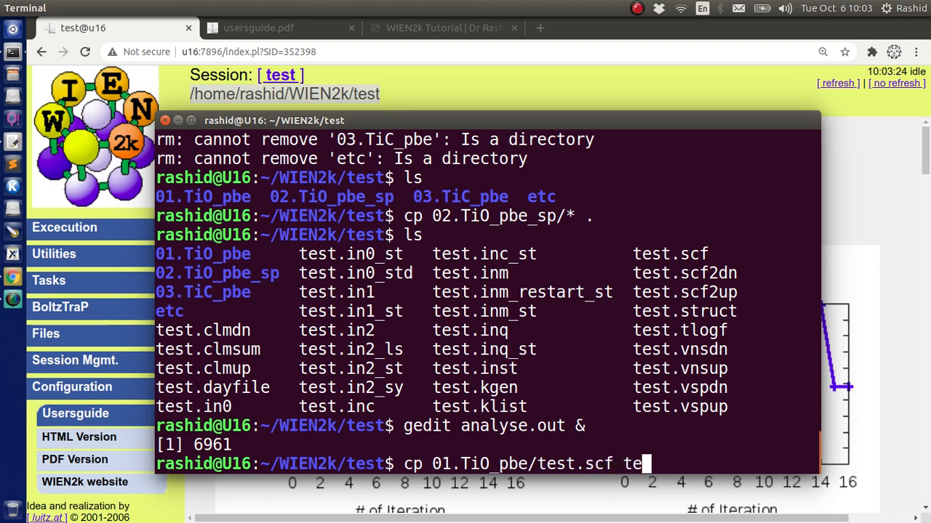
pyautogui.write('st2')
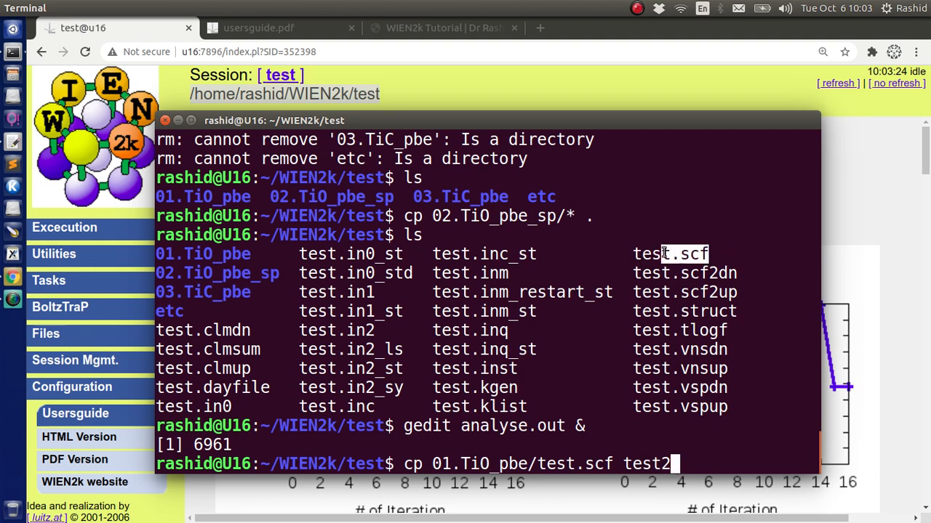
pyautogui.write('.scf')
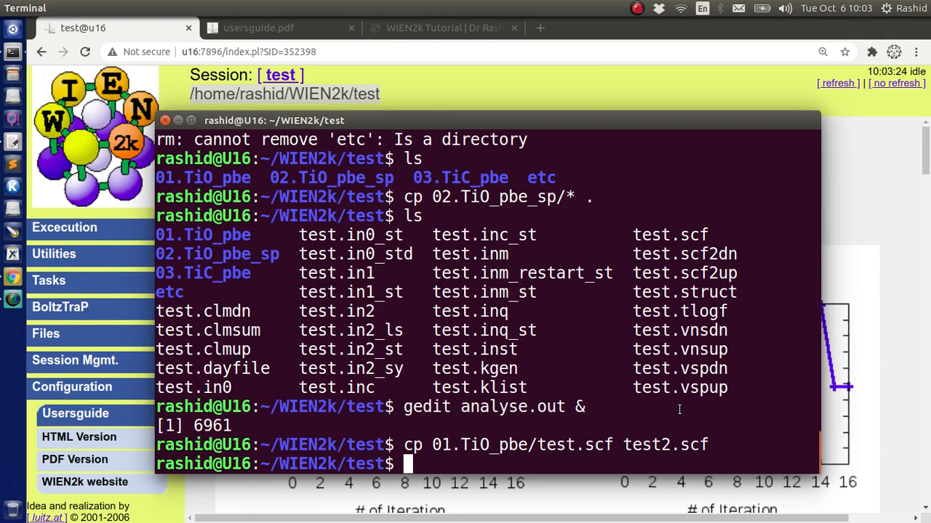
pyautogui.write('ls *.')
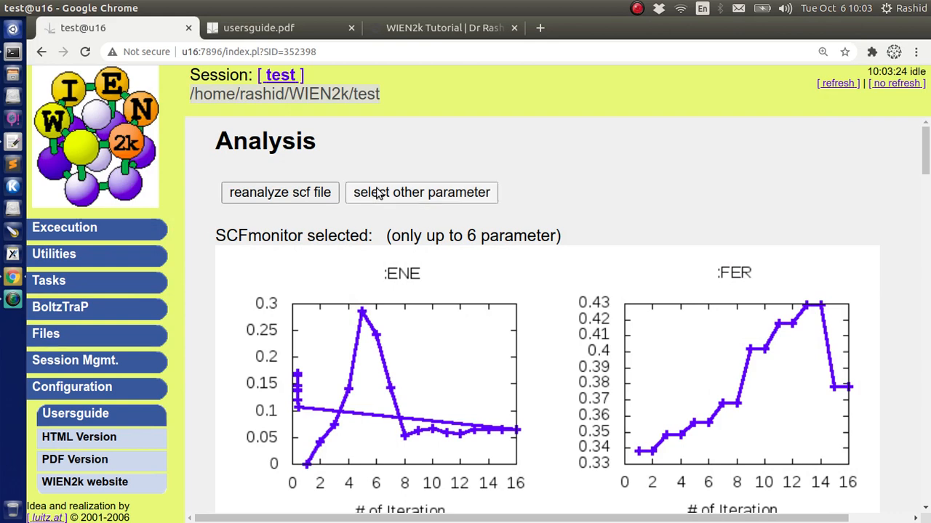
# Step: Restrict the analysis to ENE and MMTOT over alternate *.scf files with scfmonitor graphics off
pyautogui.click(420, 192)
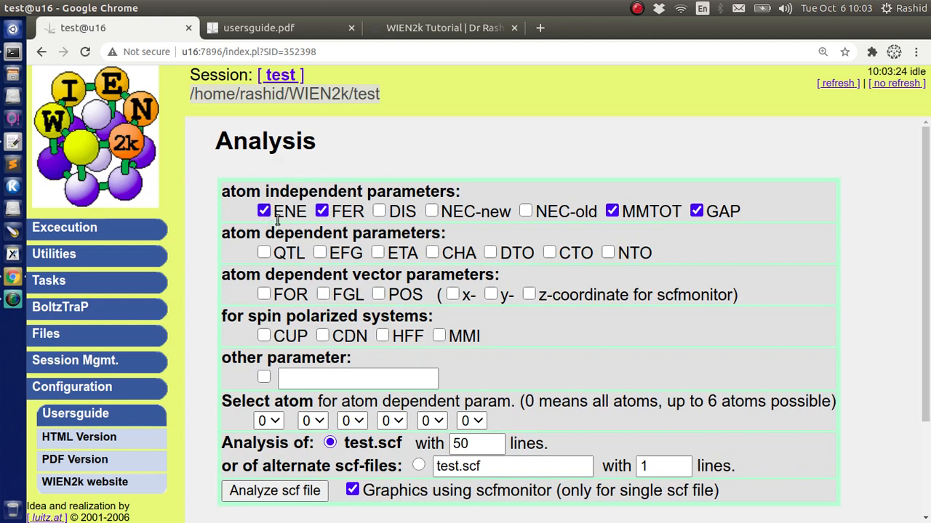
pyautogui.click(322, 211)
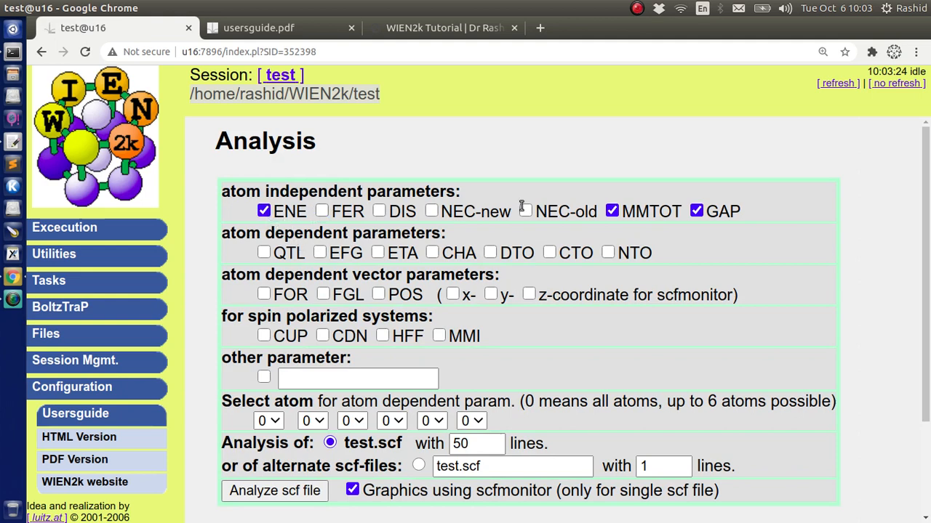
pyautogui.click(695, 211)
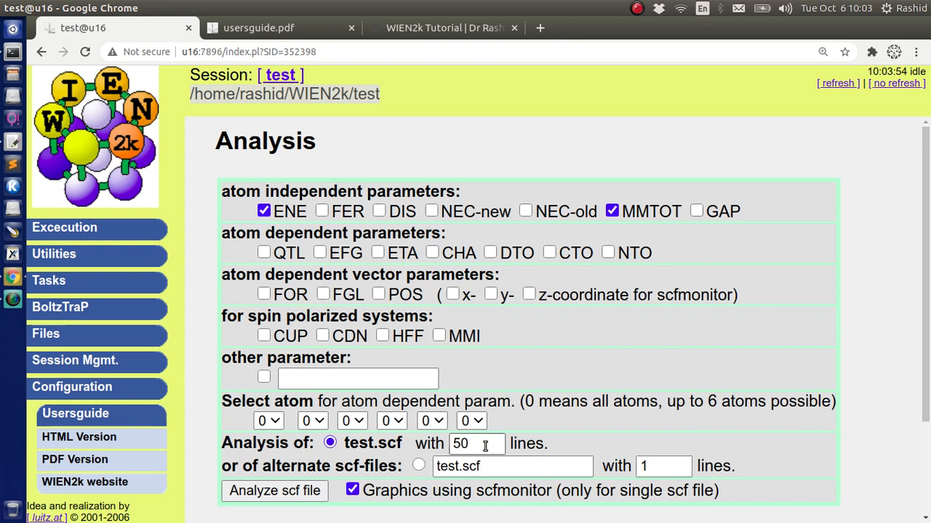
pyautogui.moveTo(285, 183)
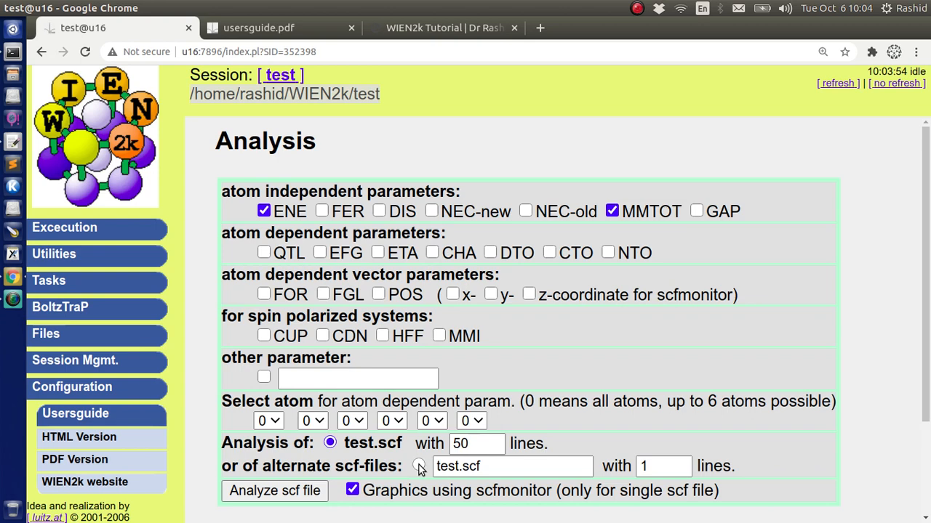
pyautogui.click(419, 466)
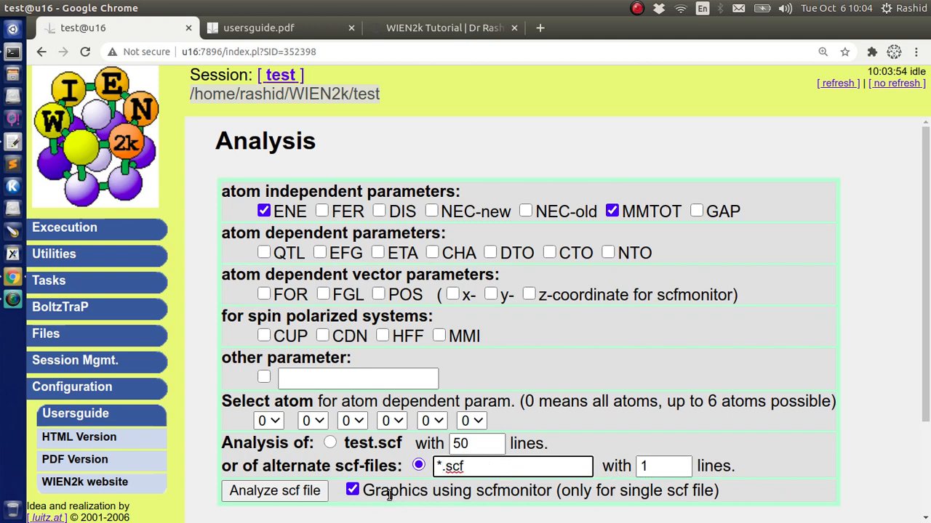
pyautogui.click(352, 489)
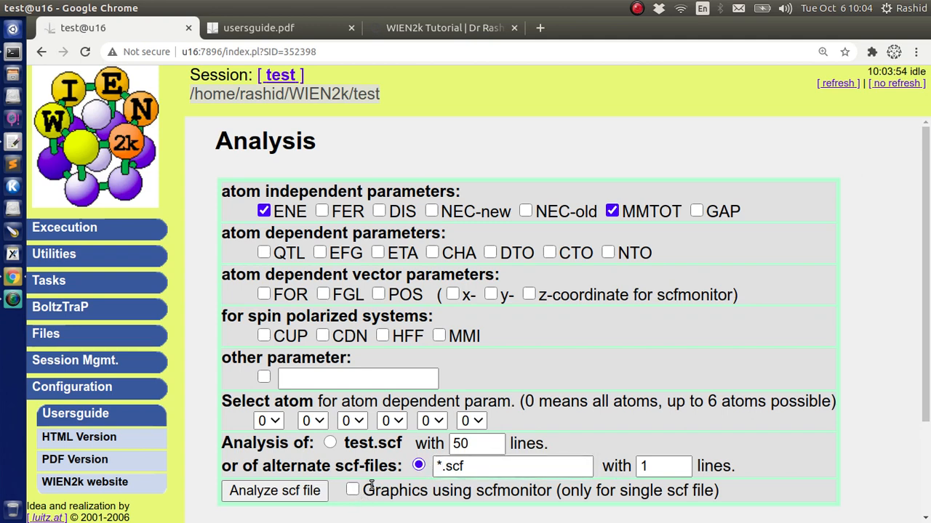
# Step: Analyse both scf files, inspect the ENE and MMTOT 0.00392 output, and return to the parameter form
pyautogui.click(273, 488)
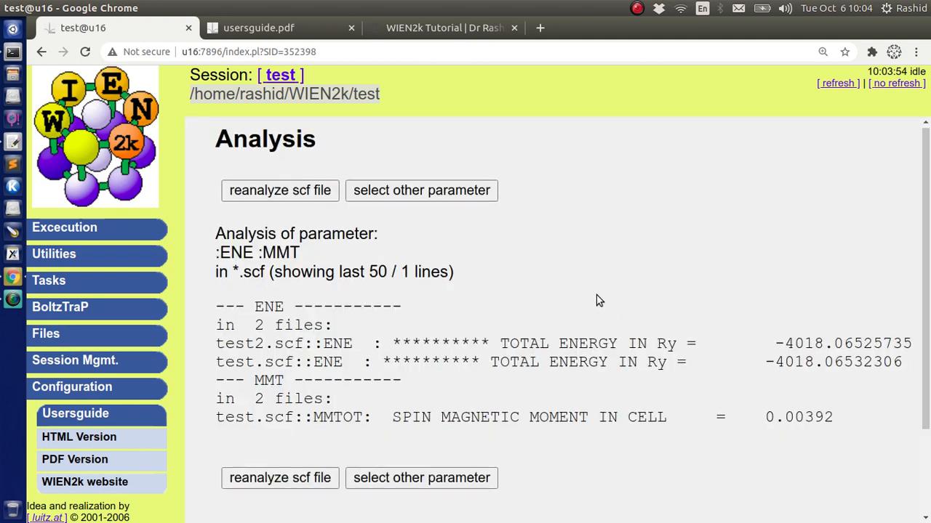
pyautogui.scroll(-3)
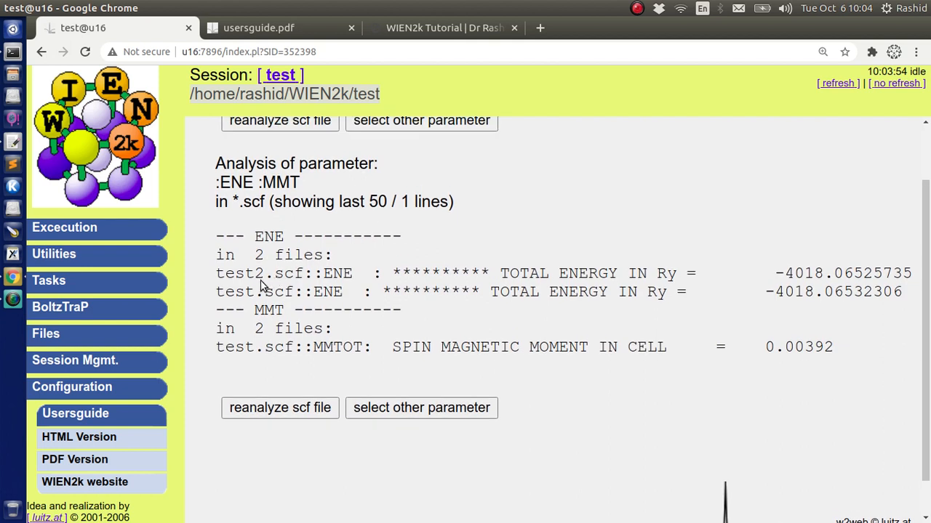
pyautogui.moveTo(779, 276)
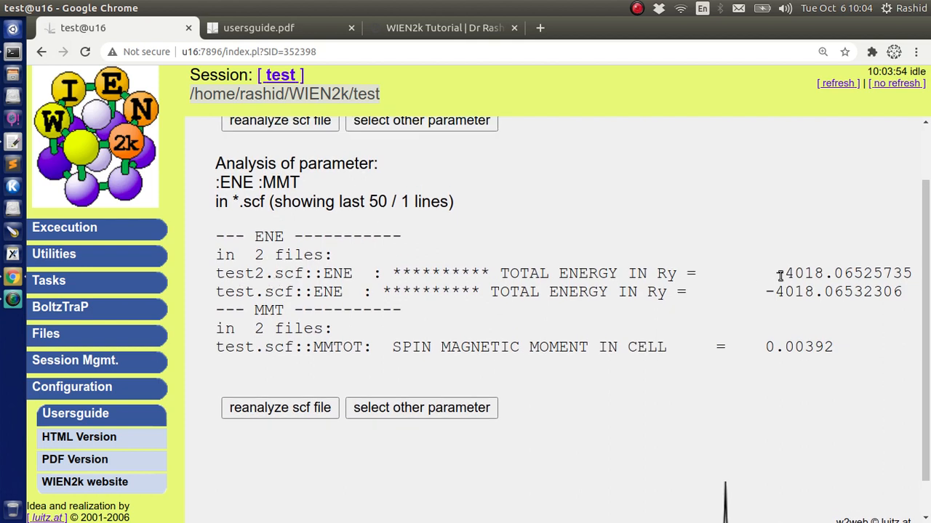
pyautogui.doubleClick(858, 273)
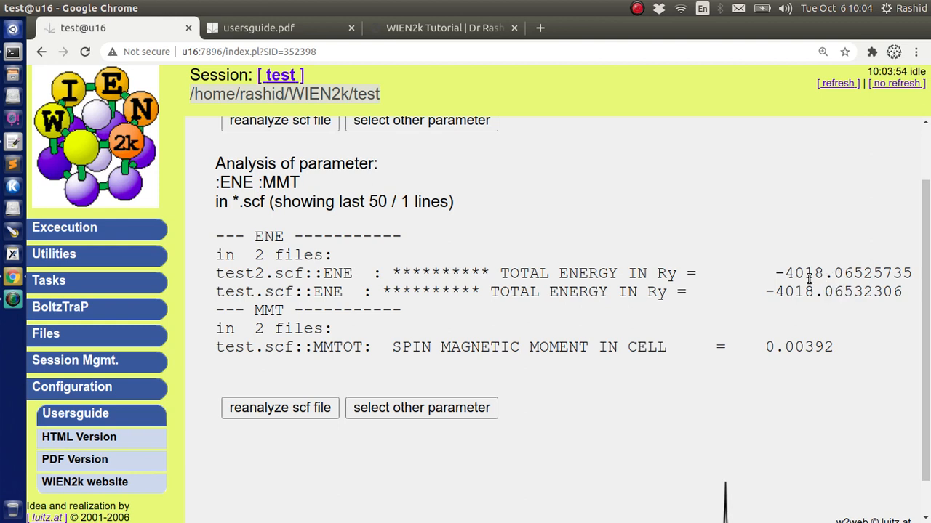
pyautogui.moveTo(760, 310)
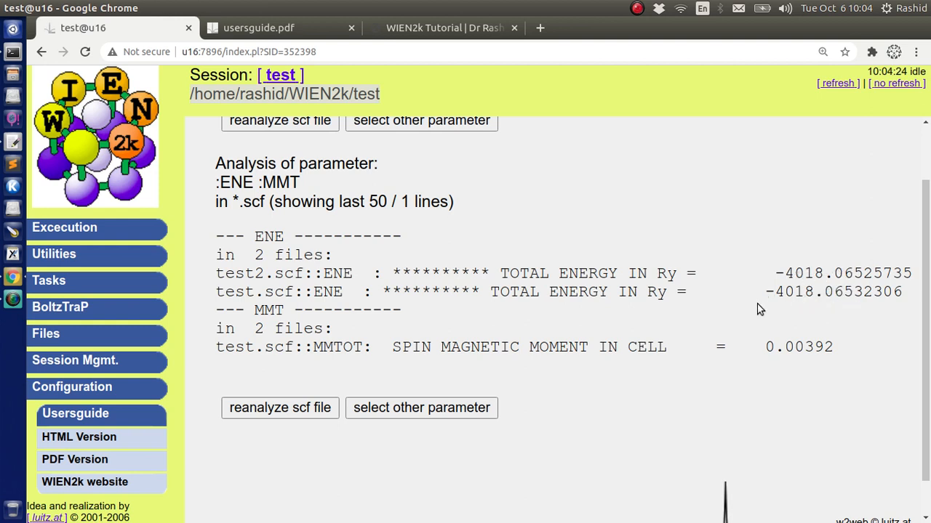
pyautogui.moveTo(321, 305)
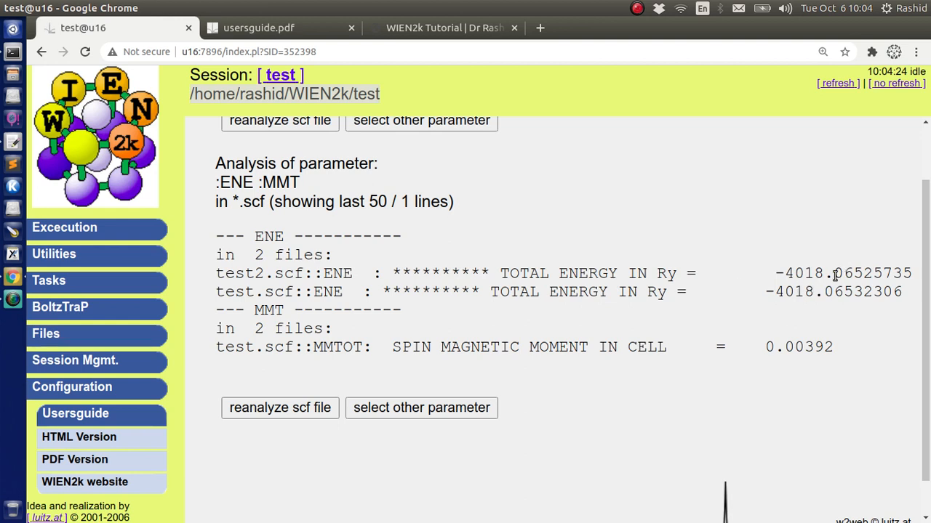
pyautogui.moveTo(472, 349)
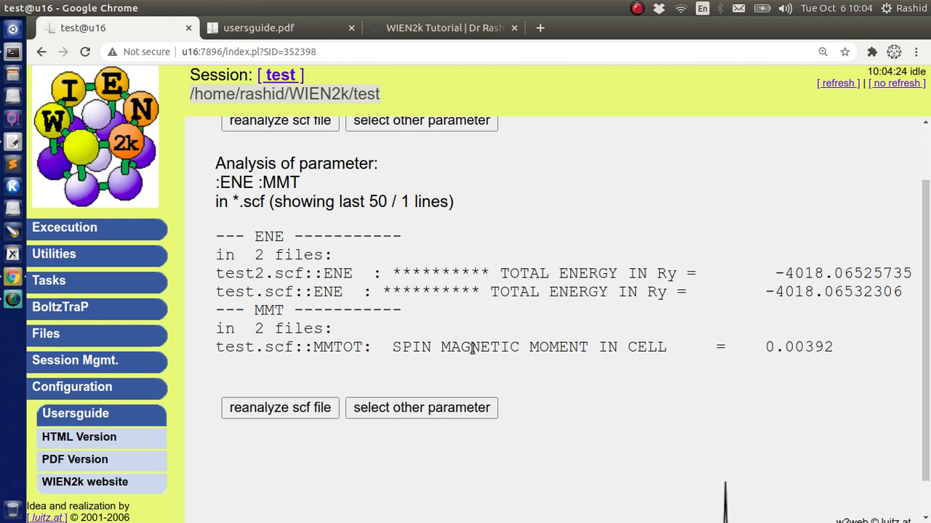
pyautogui.doubleClick(338, 346)
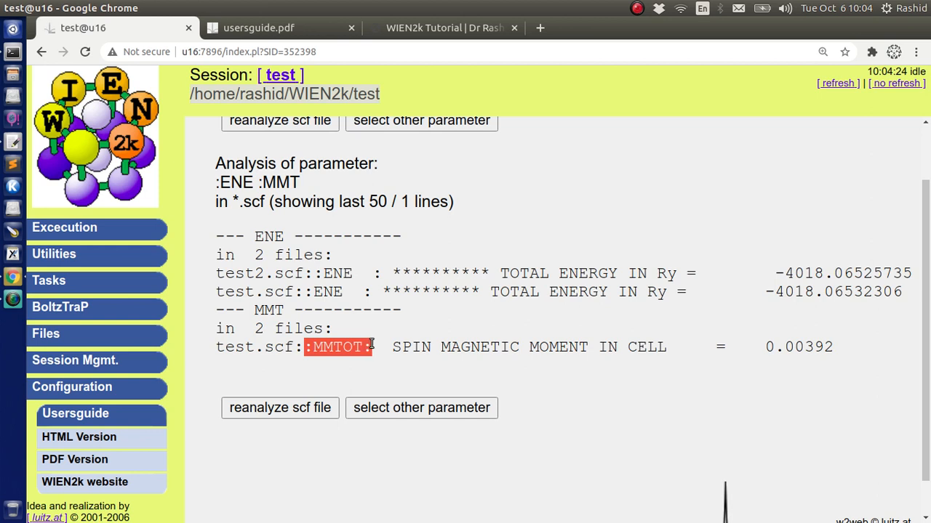
pyautogui.moveTo(325, 347)
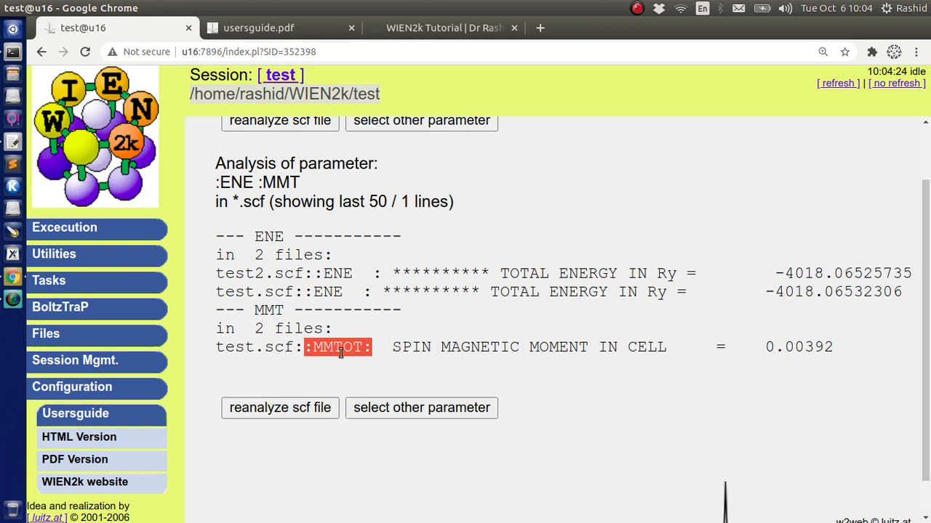
pyautogui.moveTo(451, 433)
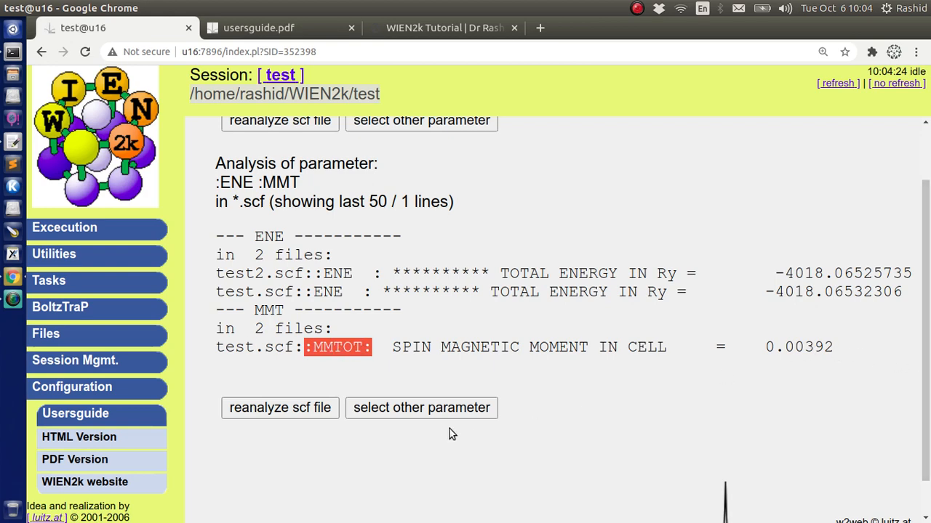
pyautogui.click(422, 407)
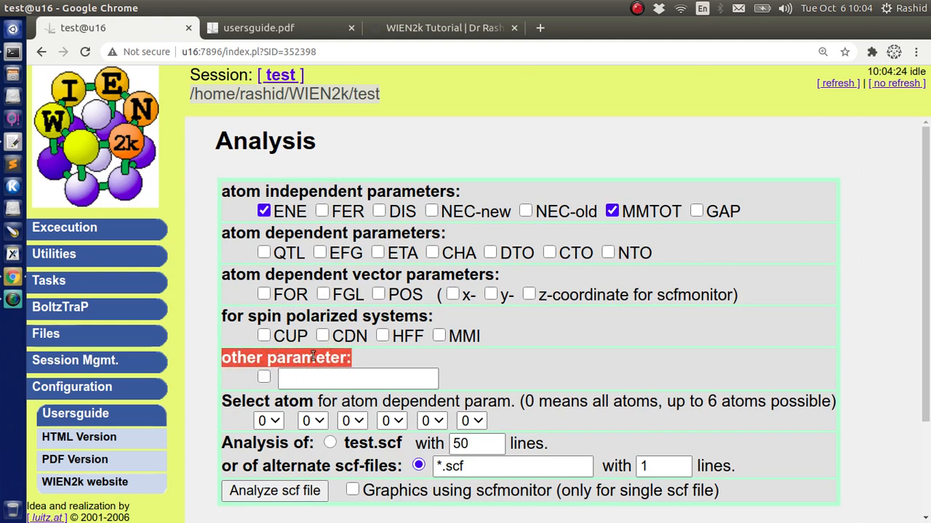
# Step: Glance at the user guide page on :DIS, :FER and :GAP labels, then return to the Terminal
pyautogui.click(259, 27)
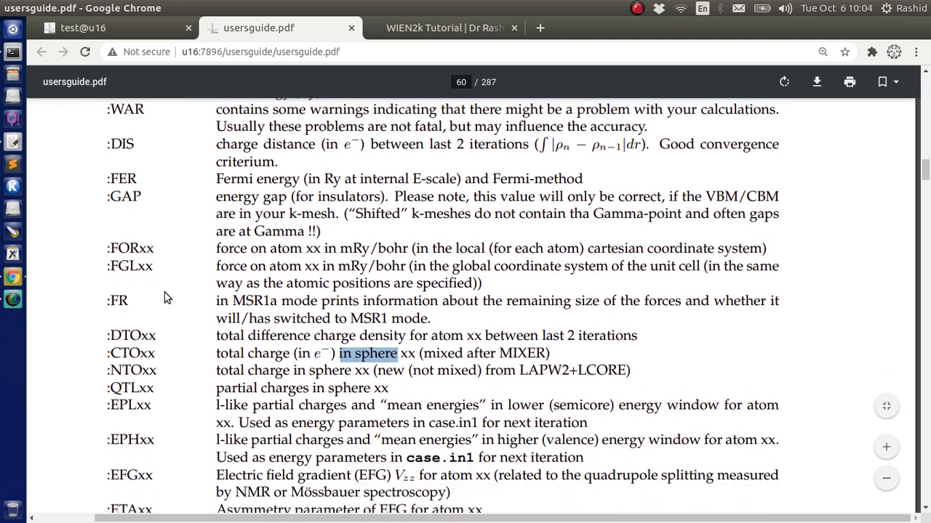
pyautogui.click(109, 28)
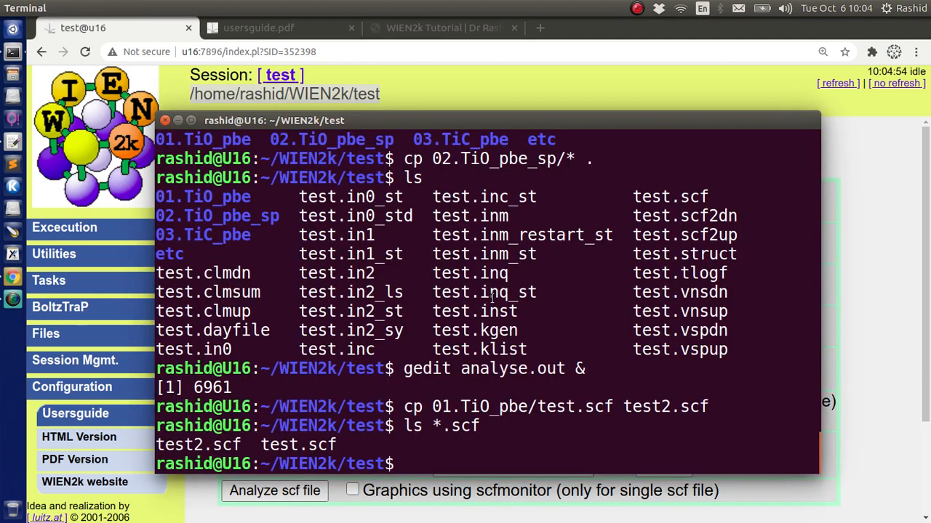
# Step: Run ../ene_con.sh on test.scf to create test_E_con.png and .eps, then list the subfolders with ls -d */
pyautogui.write('../sc')
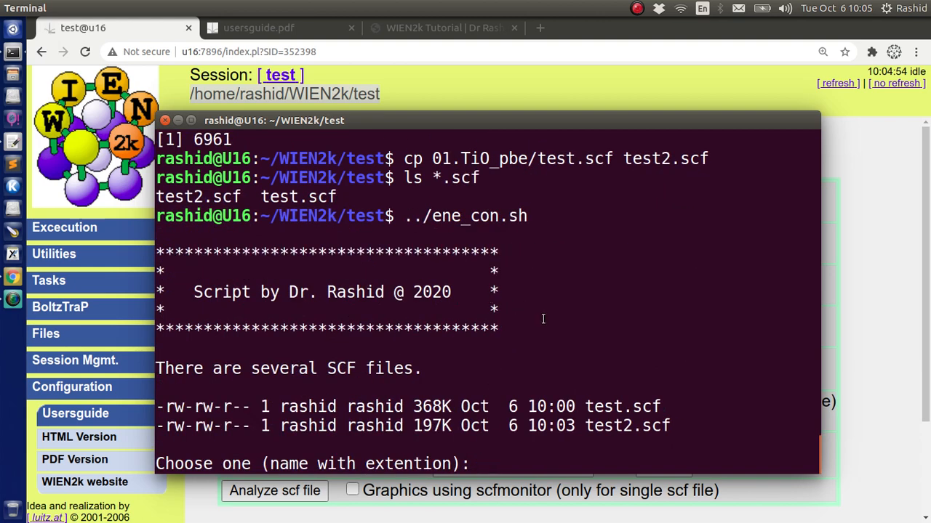
pyautogui.doubleClick(618, 407)
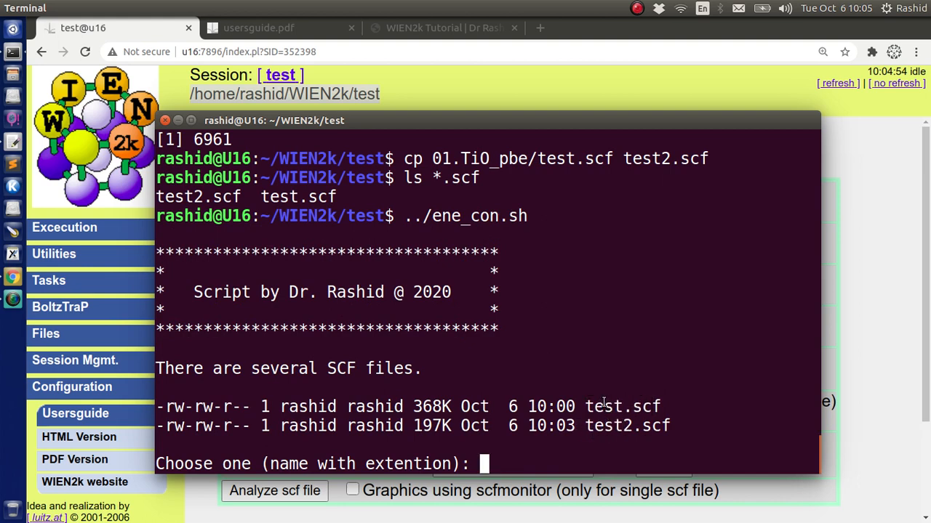
pyautogui.doubleClick(622, 407)
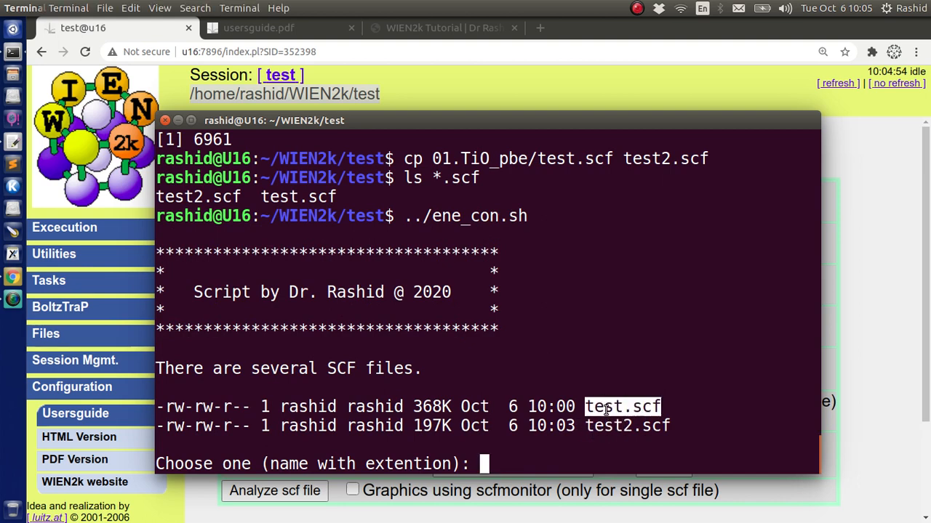
pyautogui.write('test.scf')
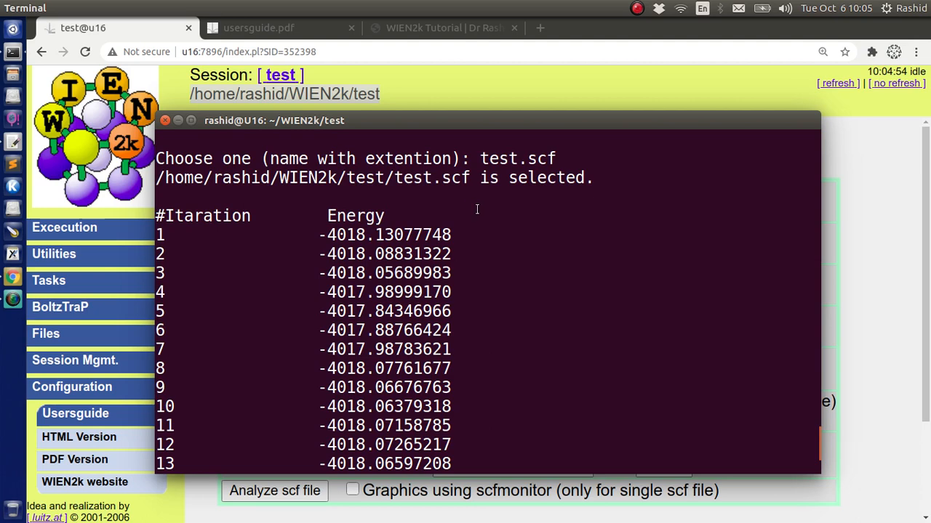
pyautogui.write('l')
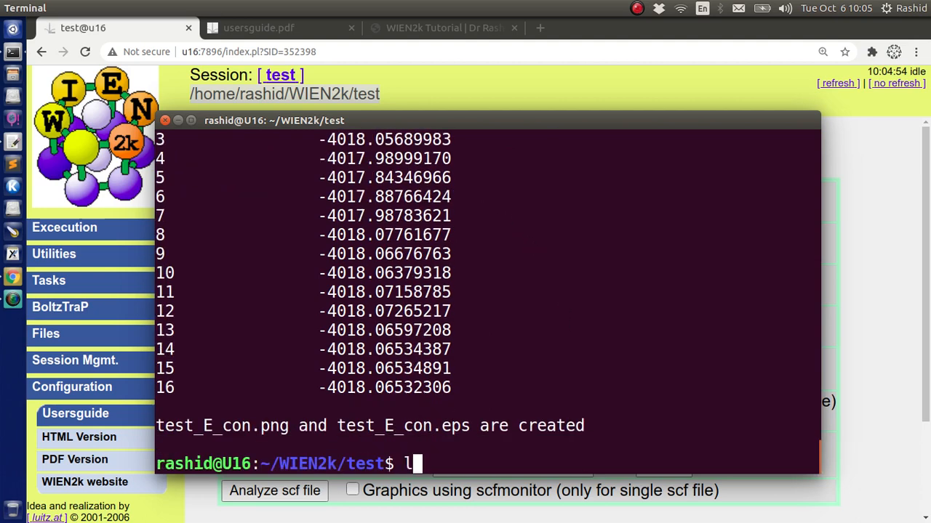
pyautogui.write('s -d */')
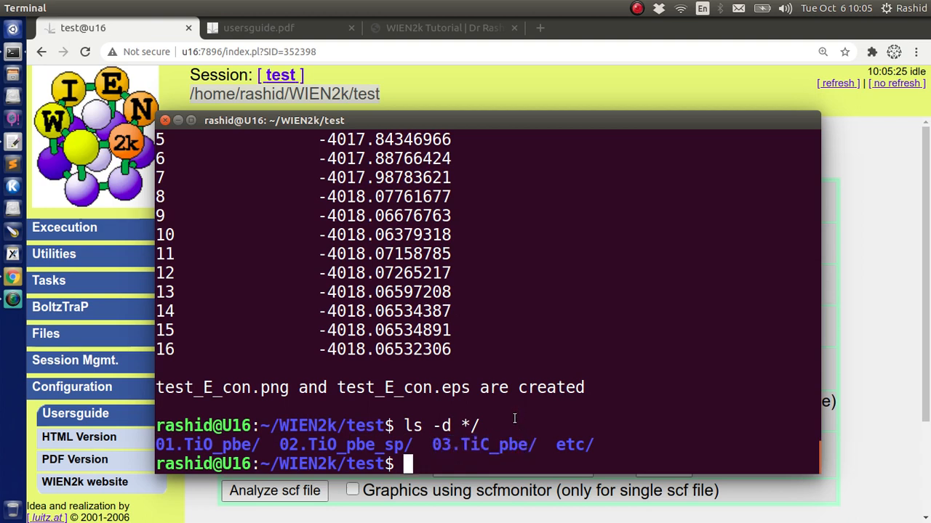
# Step: Run ../ene_con.sh on 03.TiC_pbe/ to create TiC_E_con.png and .eps, highlighting the output name
pyautogui.write('../e')
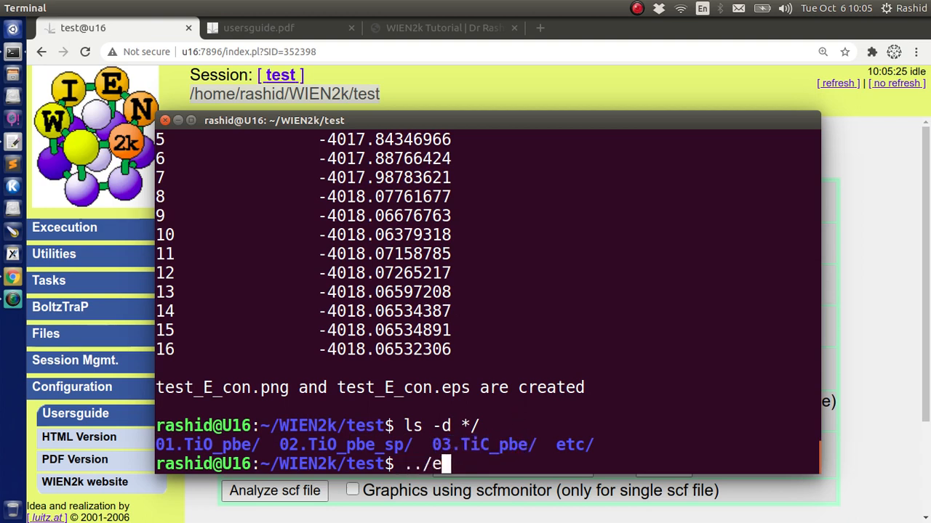
pyautogui.write('ne_con.sh 0')
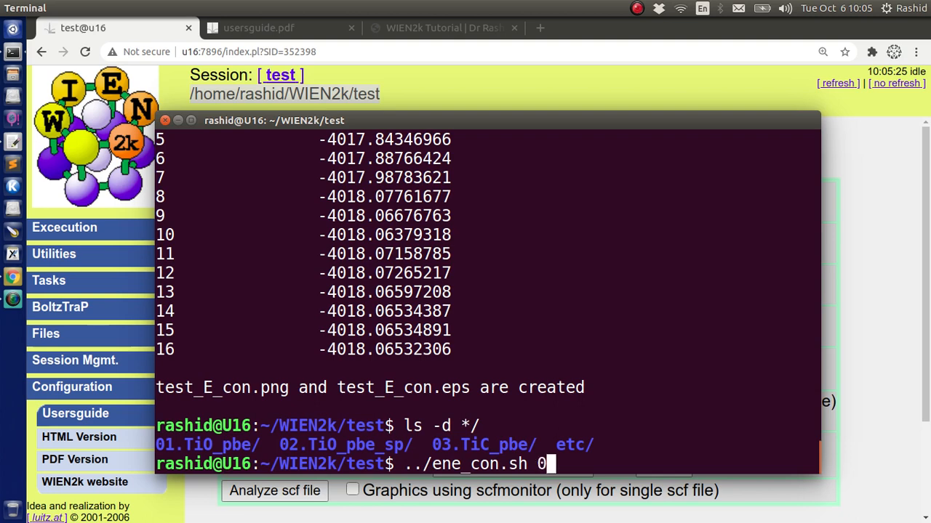
pyautogui.write('3.TiC_pbe/')
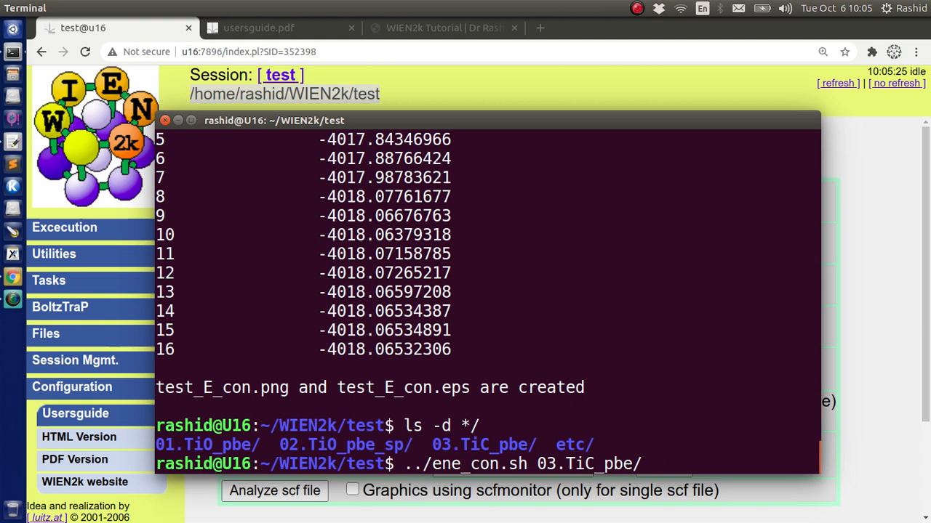
pyautogui.write('s')
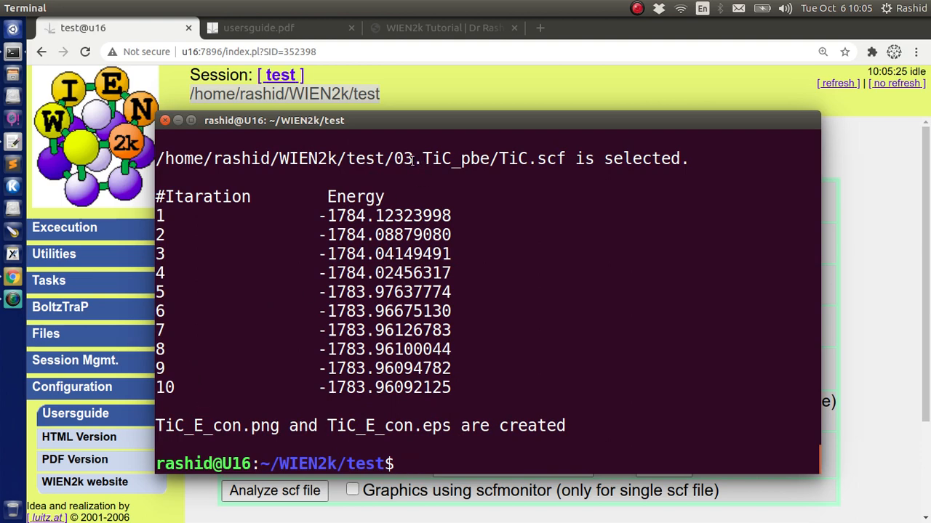
pyautogui.doubleClick(535, 159)
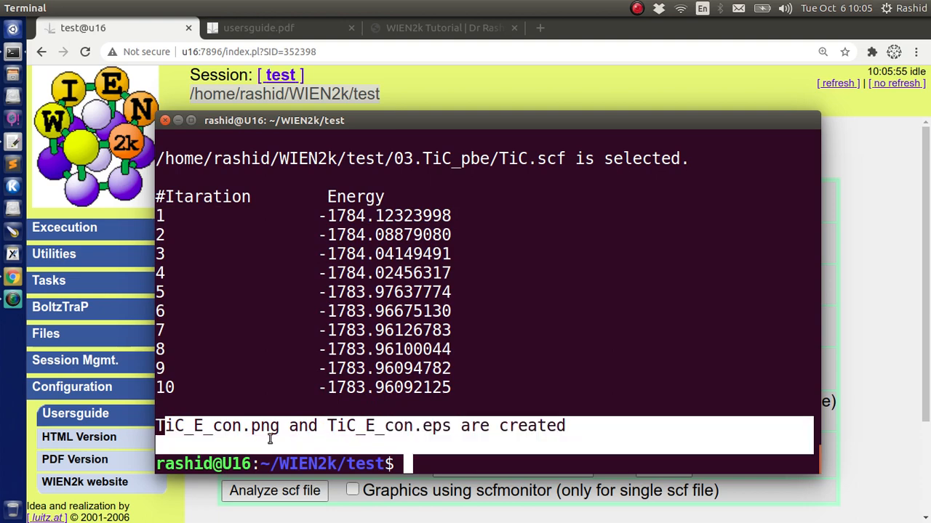
pyautogui.doubleClick(372, 425)
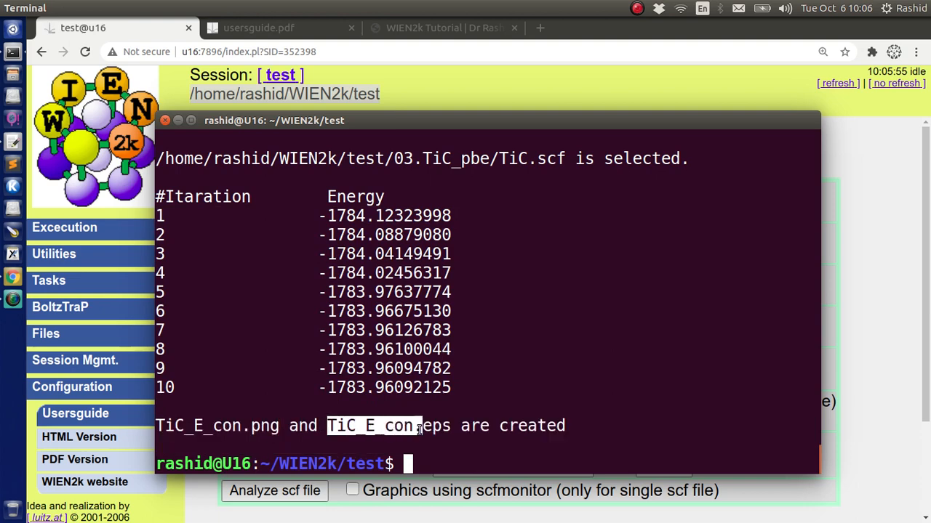
pyautogui.write('cd 03.TiC_pbe/')
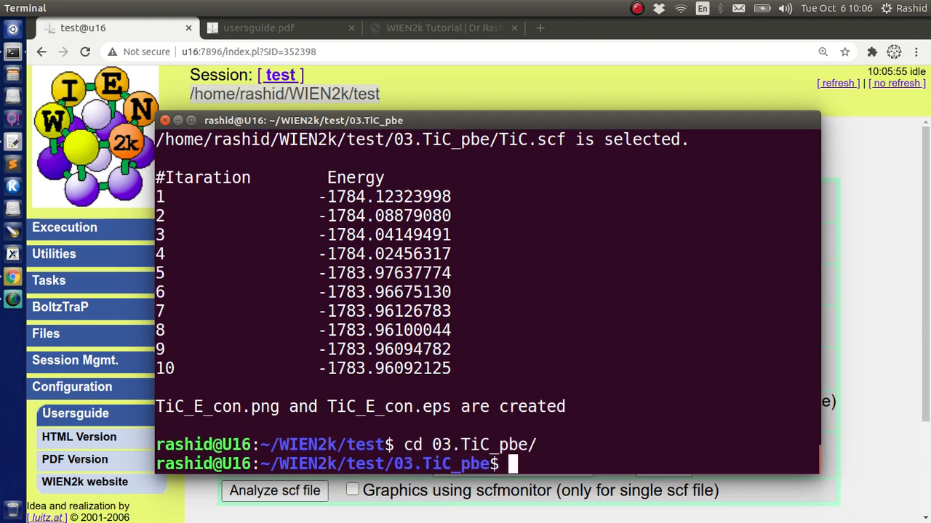
# Step: List the 03.TiC_pbe files and prepare the eog TiC_E_con.png command
pyautogui.write('ls')
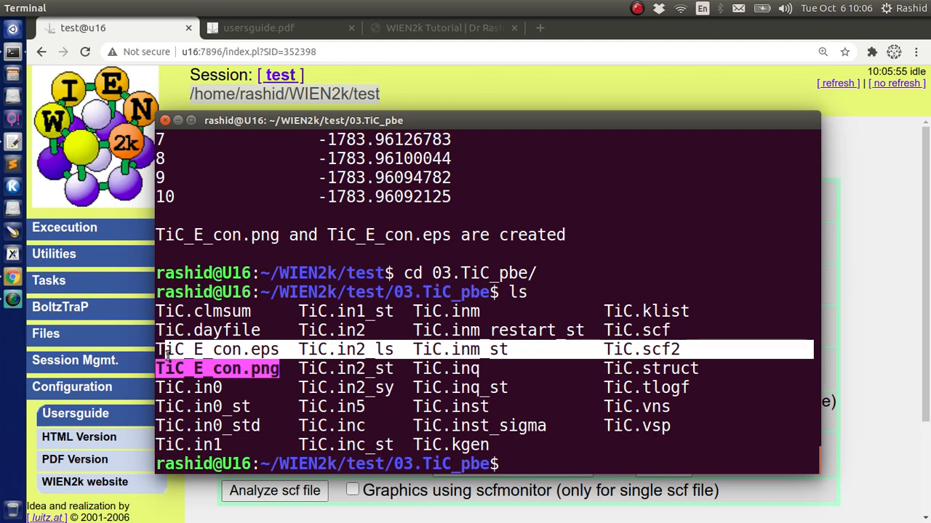
pyautogui.write('eog Ti')
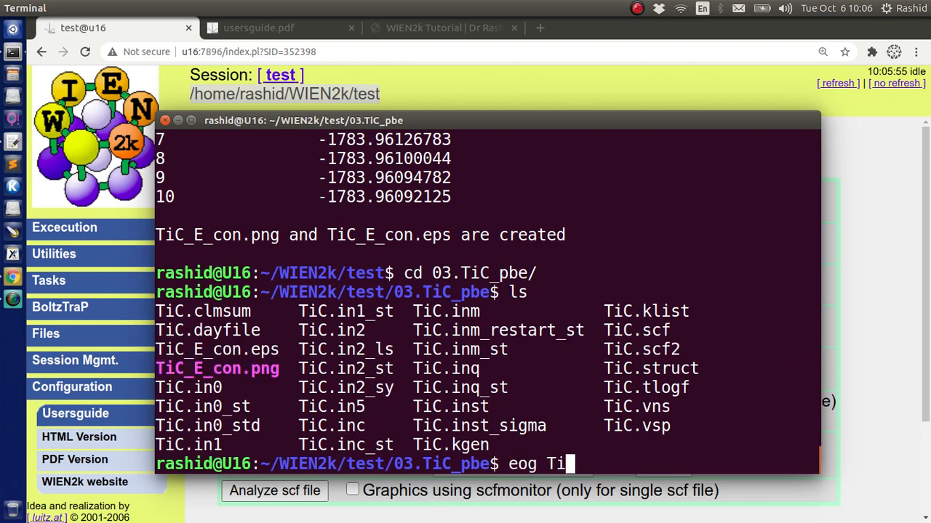
pyautogui.write('C_E_con.png')
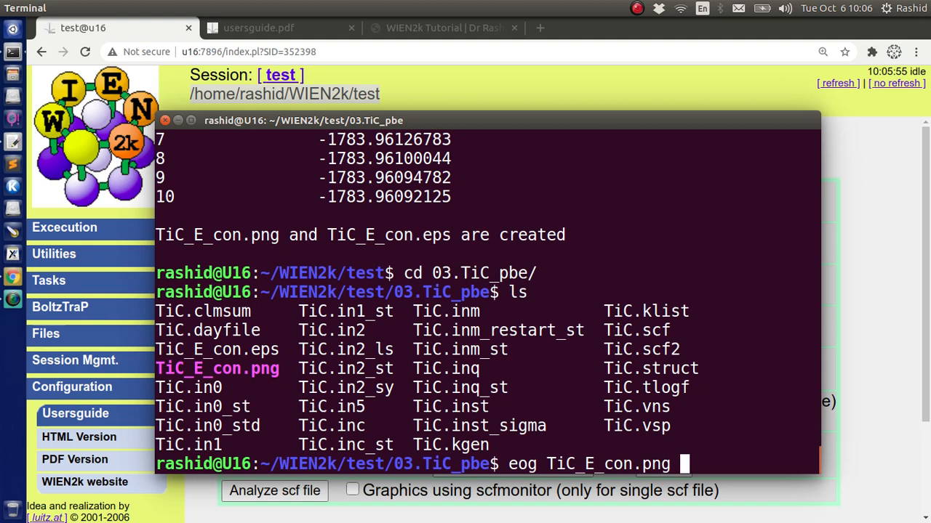
# Step: Display TiC_E_con.png in Image Viewer, showing energy levelling off near -1783.96 Ry
pyautogui.press('Return')
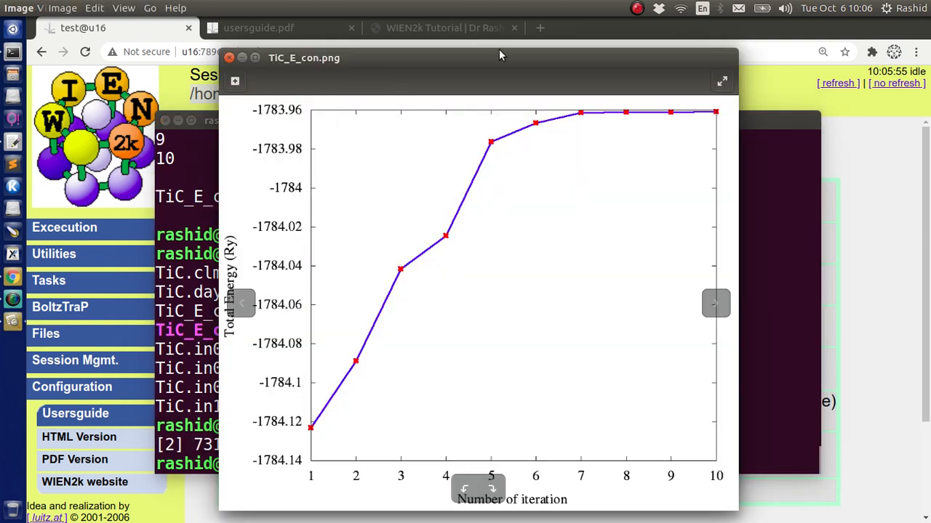
pyautogui.moveTo(684, 222)
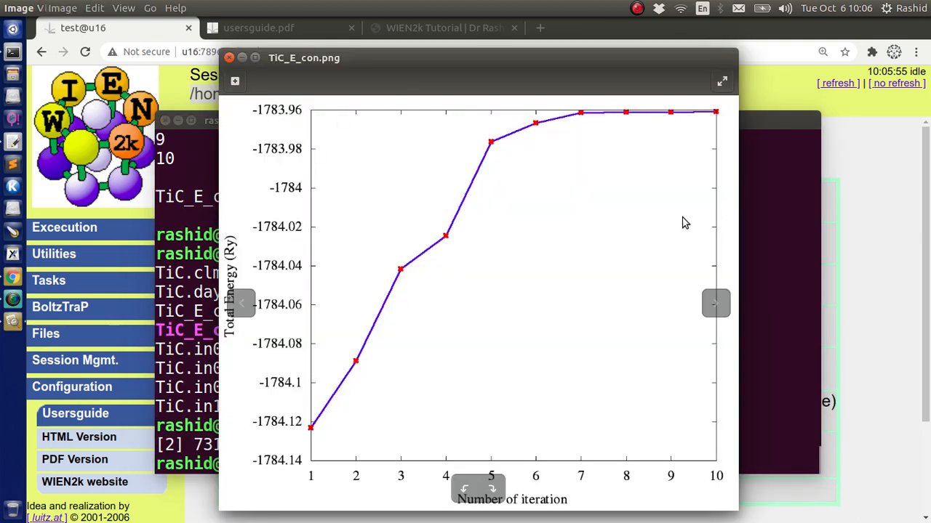
pyautogui.moveTo(458, 201)
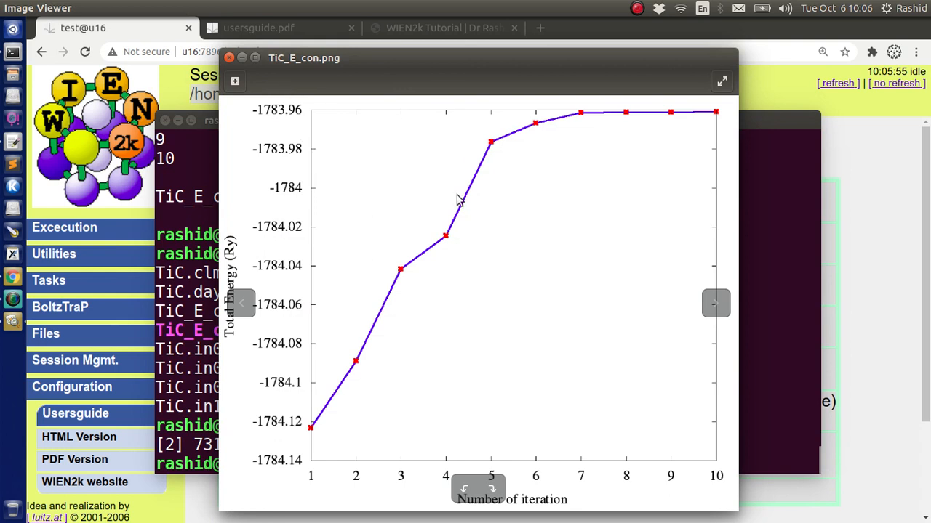
pyautogui.moveTo(836, 354)
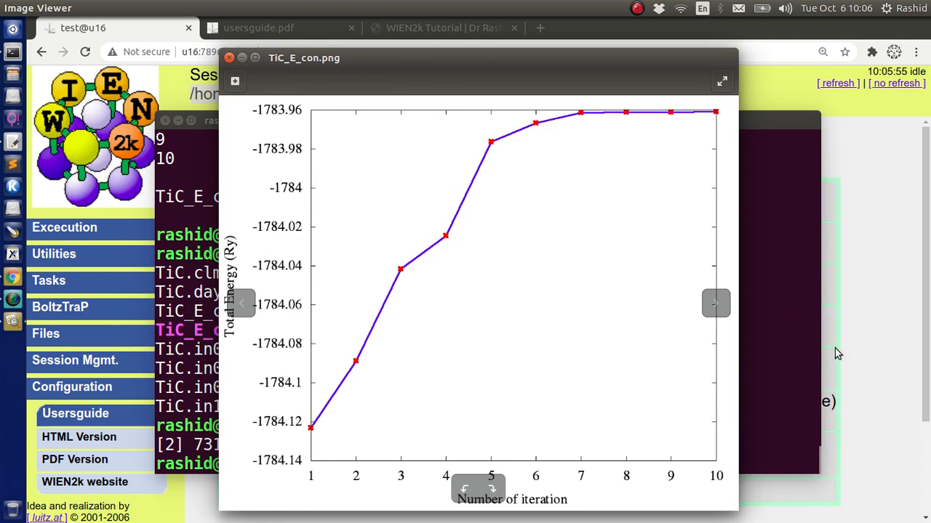